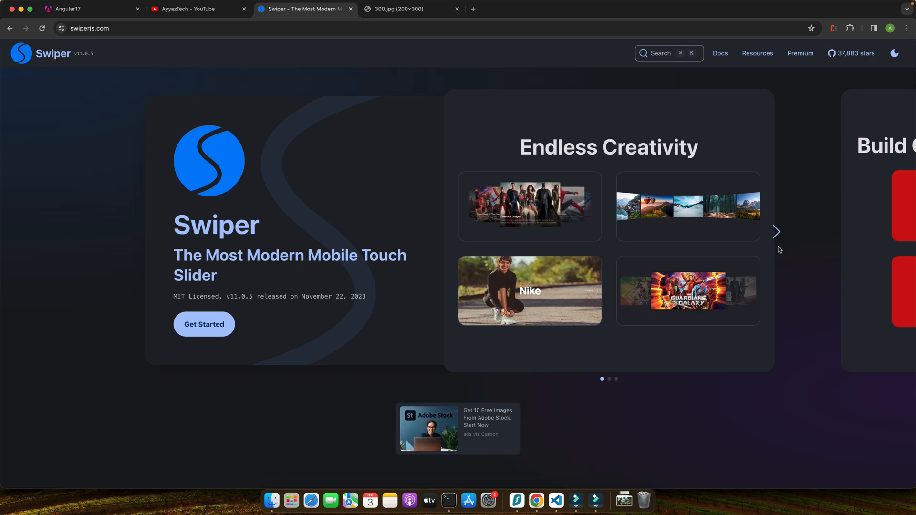
# Step: Advance the homepage showcase to the touch galleries panel and scroll down toward the Demos page
pyautogui.click(776, 232)
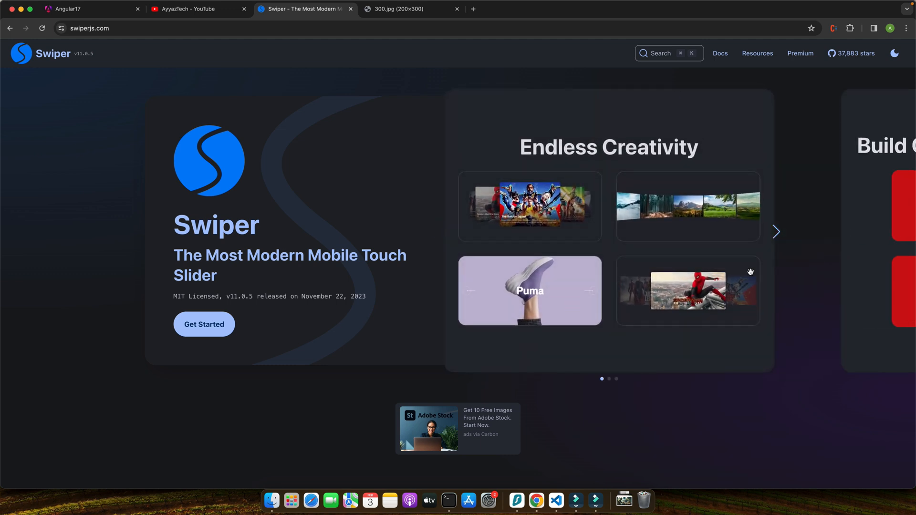
pyautogui.click(776, 232)
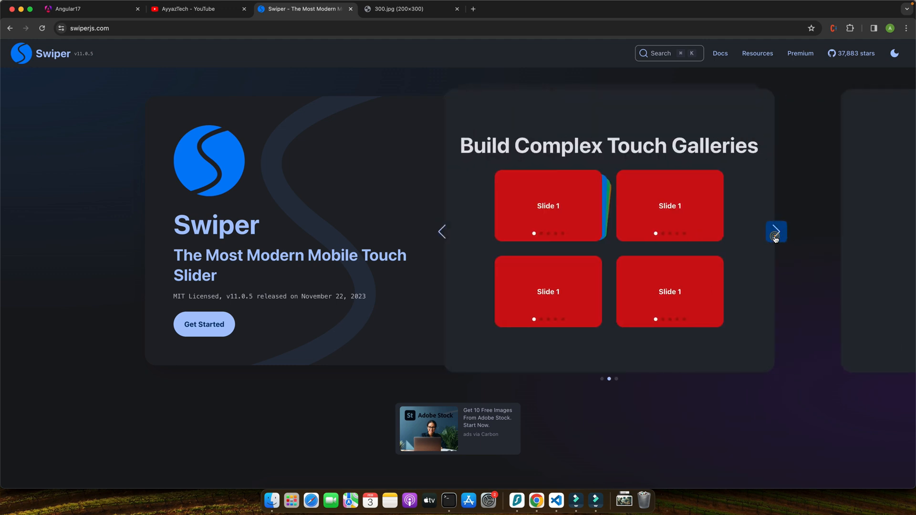
pyautogui.scroll(-3)
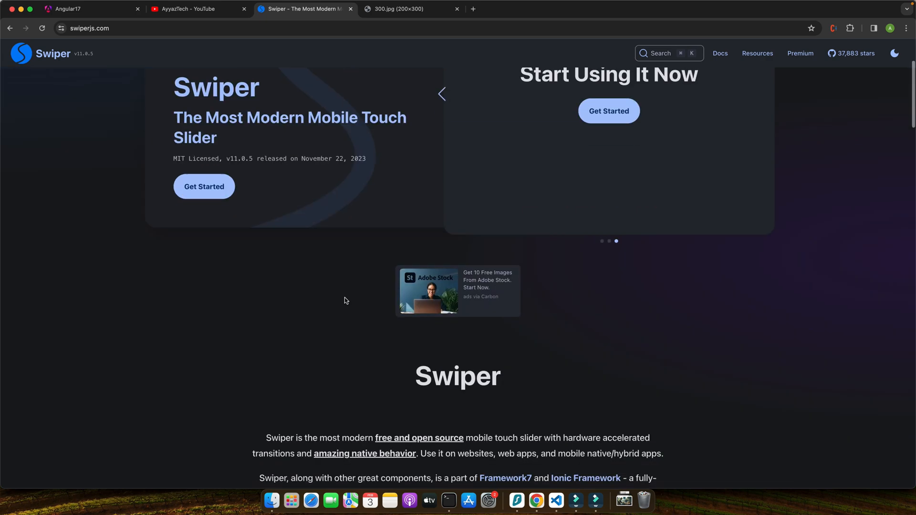
pyautogui.scroll(-3)
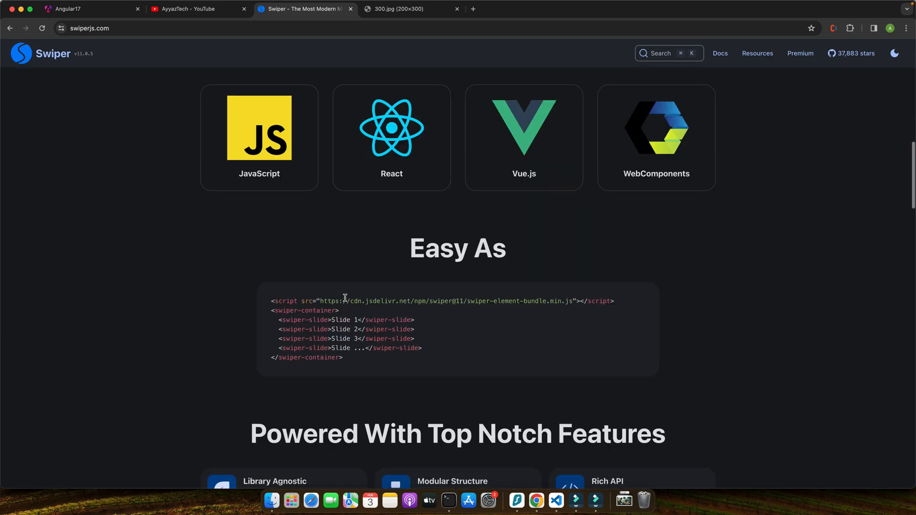
pyautogui.scroll(-3)
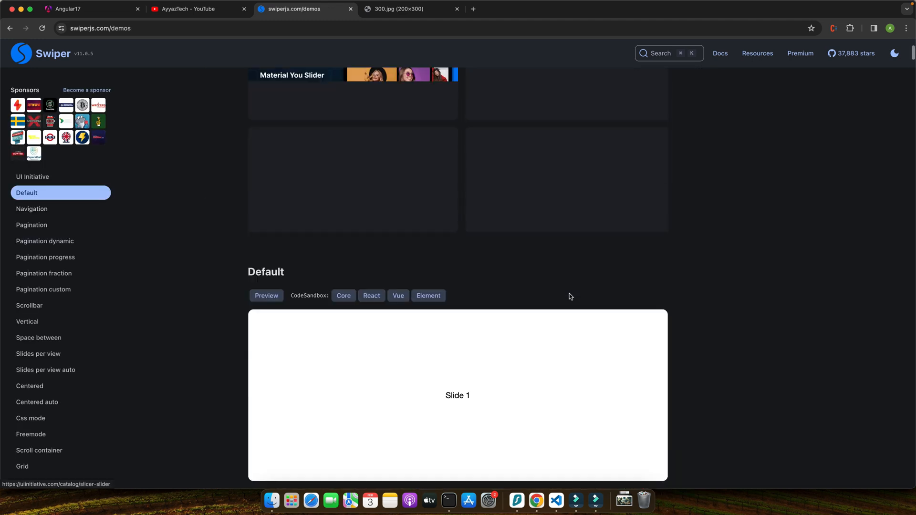
# Step: Advance the Navigation demo to later slides and move the Pagination demo to slide 3
pyautogui.scroll(-3)
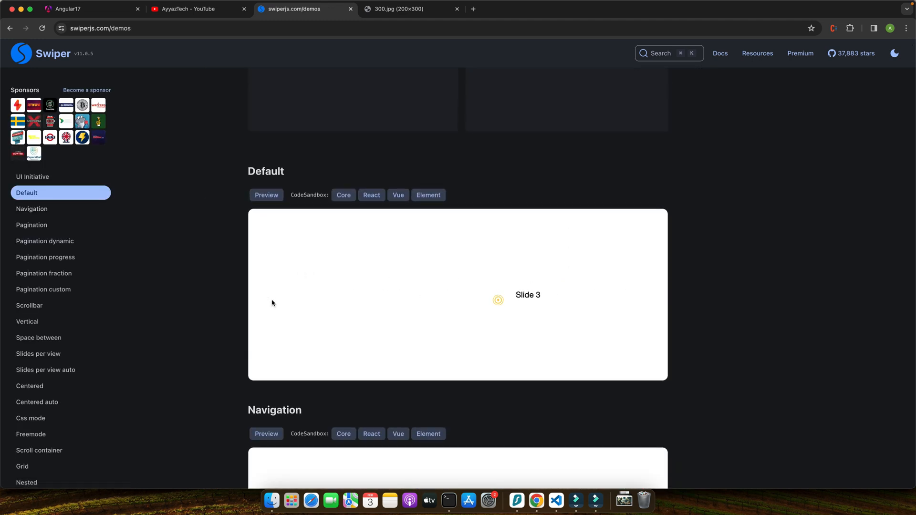
pyautogui.scroll(-3)
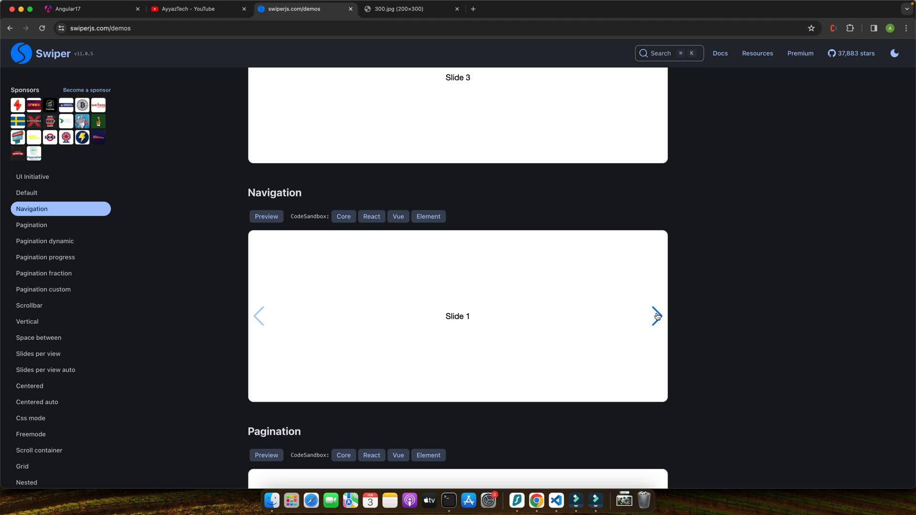
pyautogui.click(656, 316)
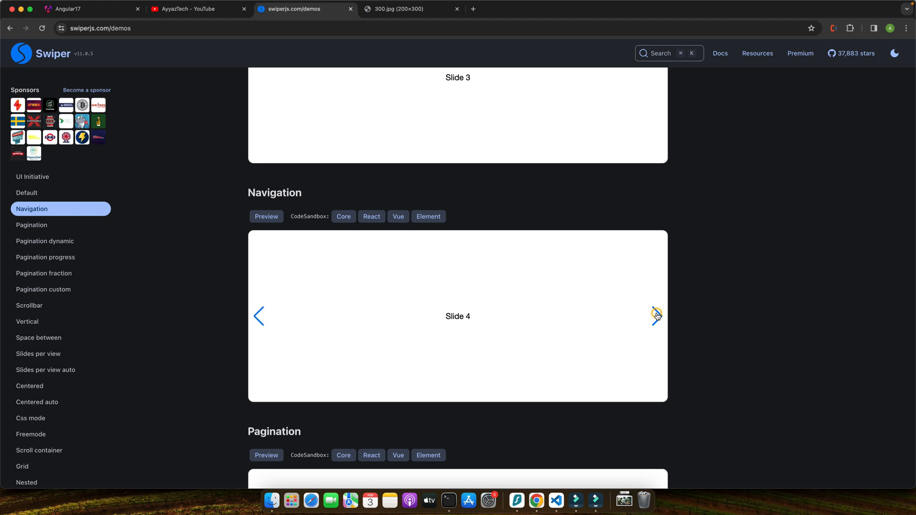
pyautogui.scroll(-3)
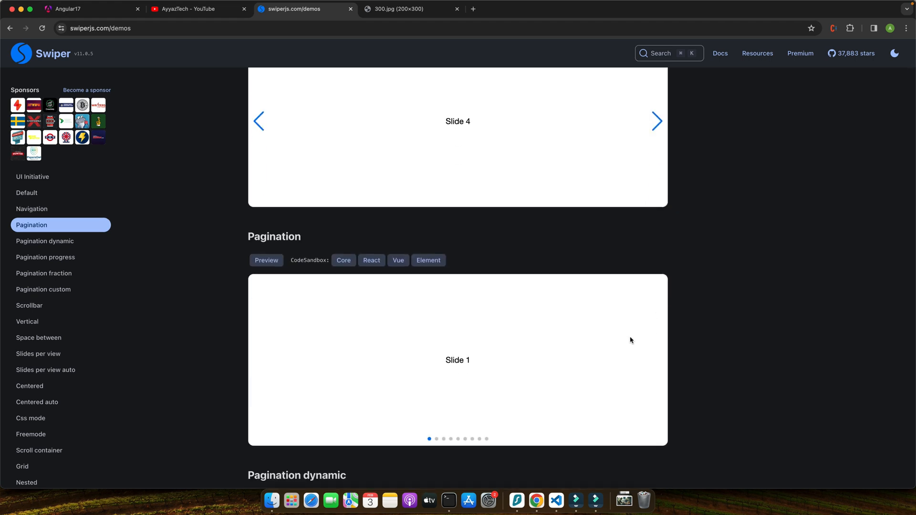
pyautogui.click(444, 439)
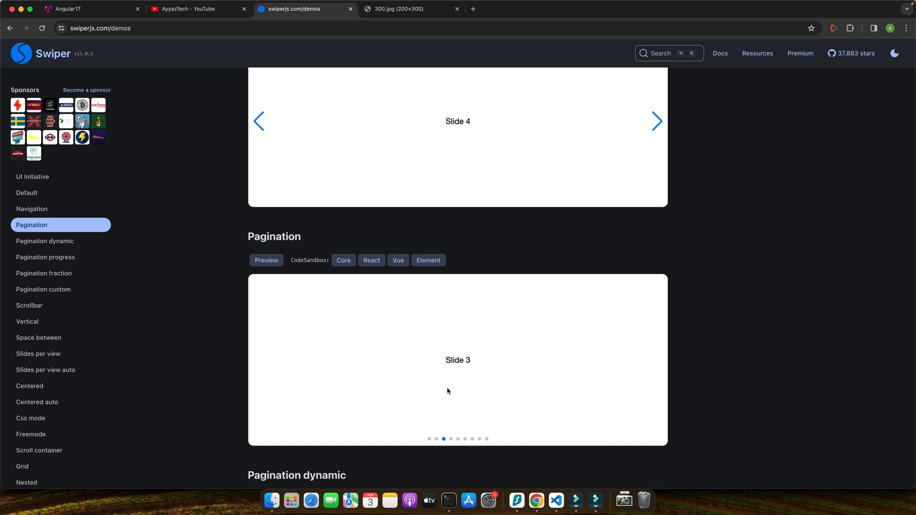
pyautogui.scroll(-3)
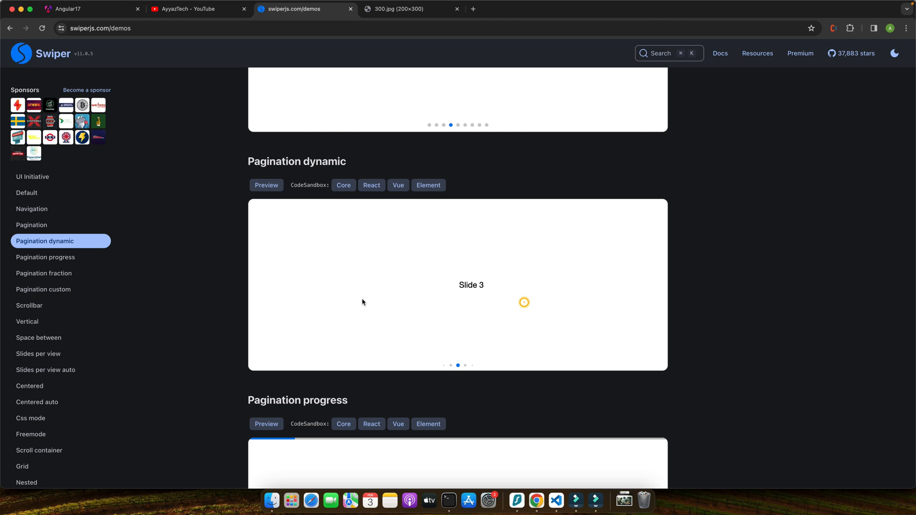
pyautogui.scroll(-3)
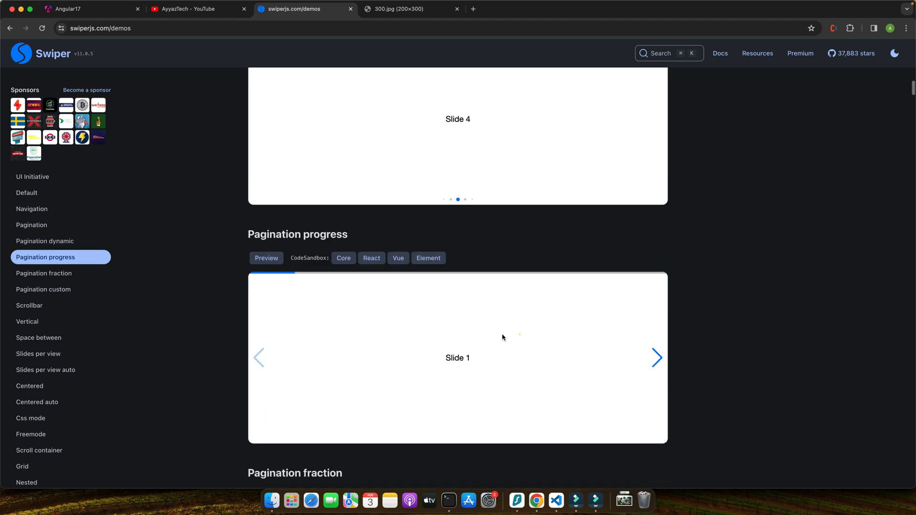
# Step: Advance the Pagination progress demo to slide 5 and jump the custom pagination demo to slide 8
pyautogui.click(656, 358)
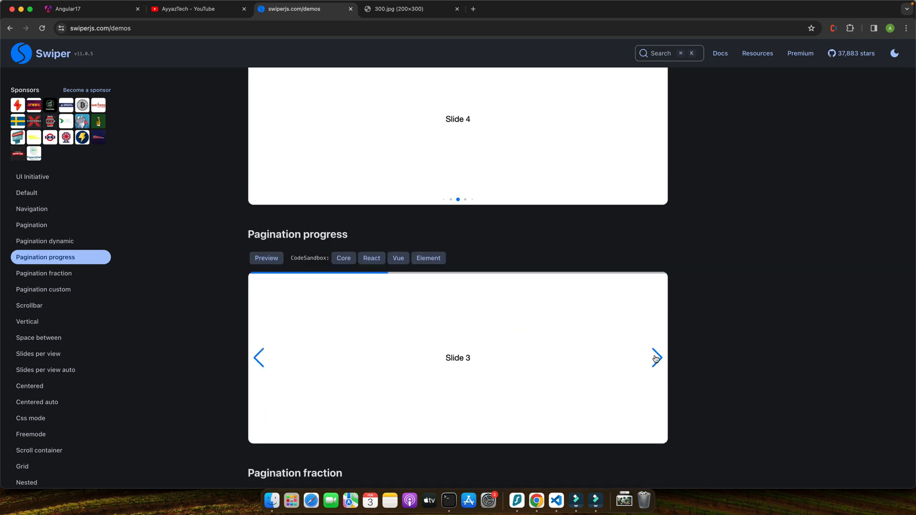
pyautogui.click(655, 358)
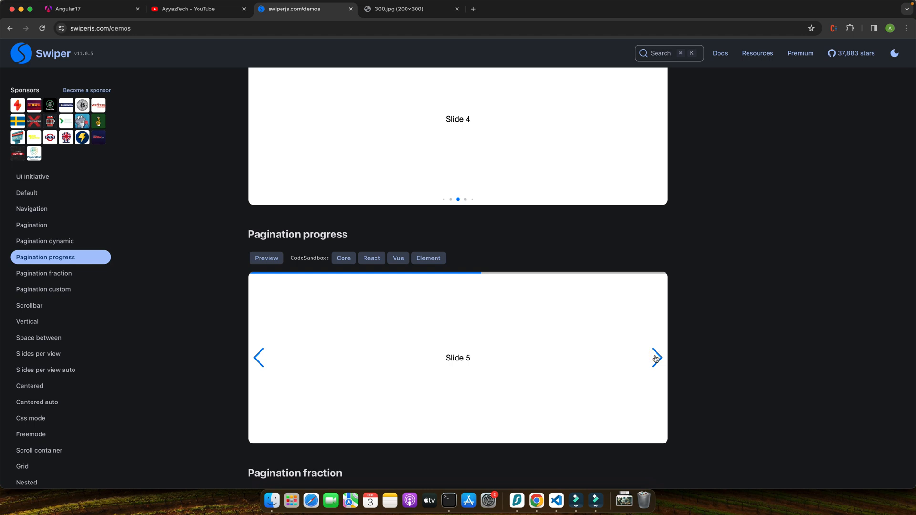
pyautogui.scroll(-3)
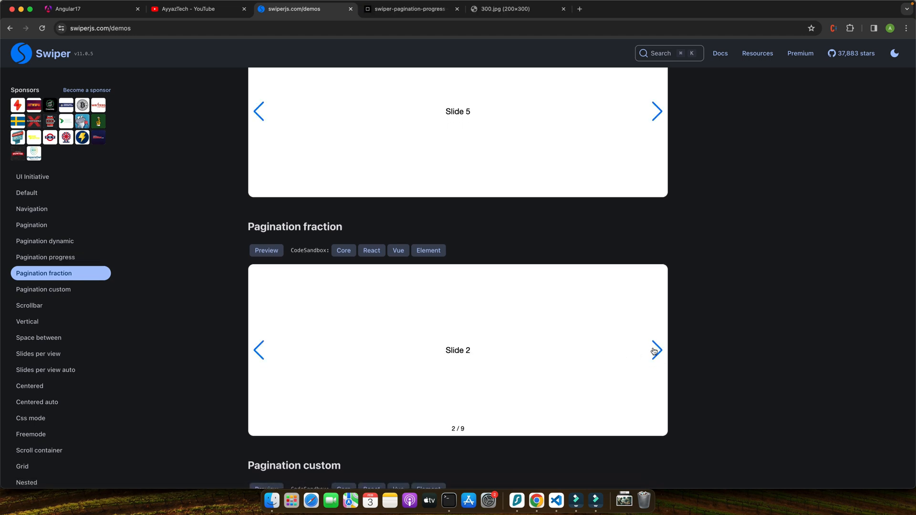
pyautogui.scroll(-3)
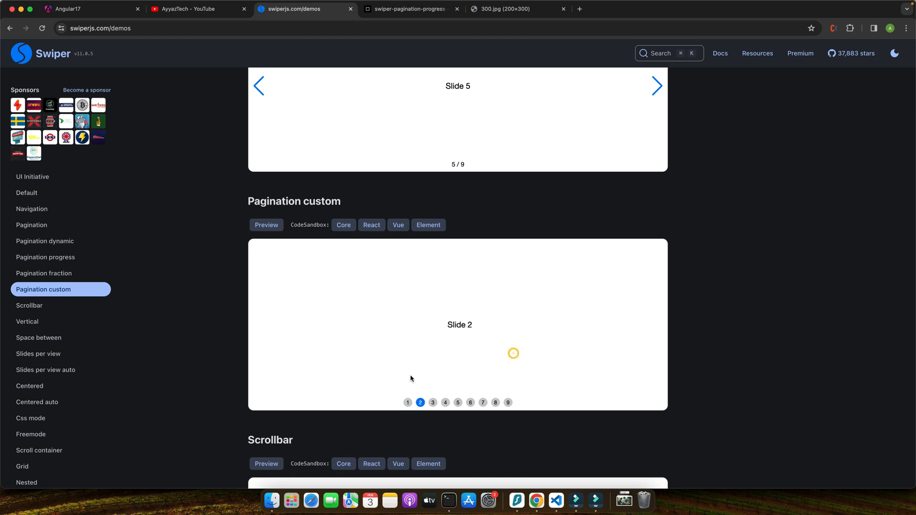
pyautogui.click(495, 396)
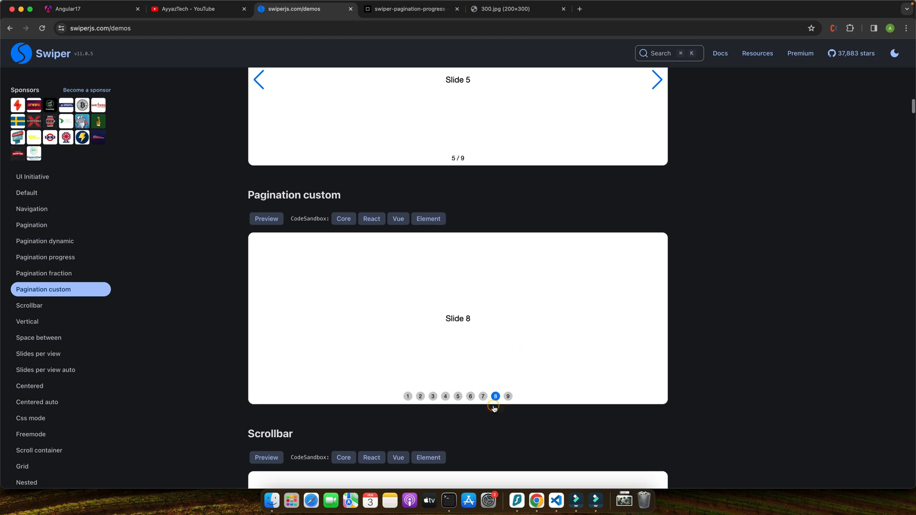
pyautogui.scroll(-3)
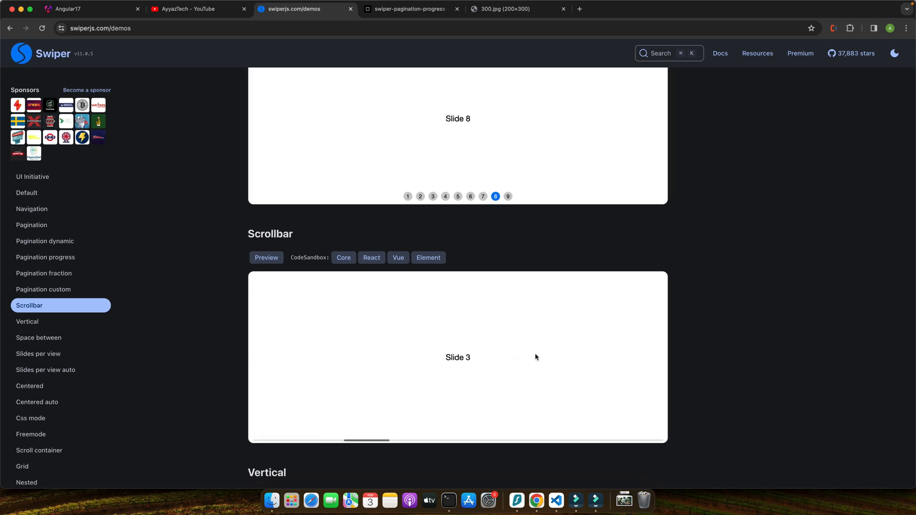
# Step: Jump the Vertical demo to slides 4 and 6, then scroll past Space between and Slides per view demos
pyautogui.scroll(-3)
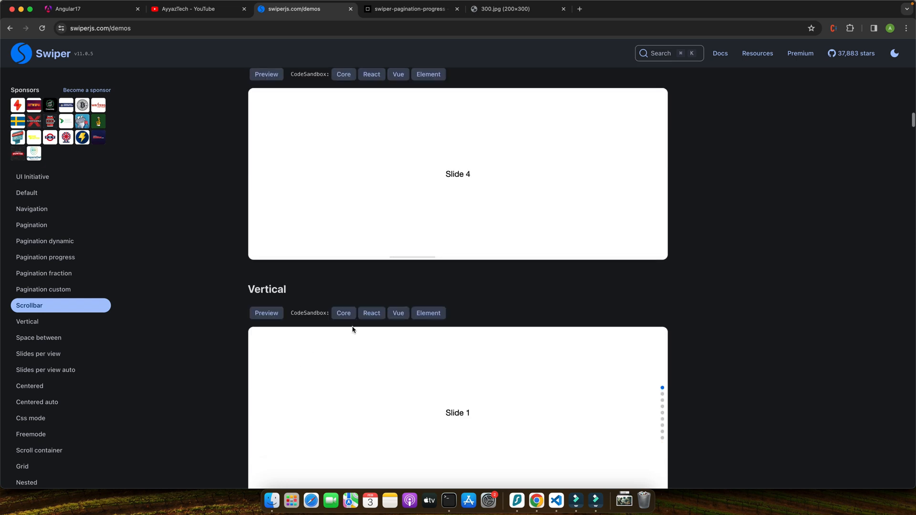
pyautogui.scroll(-3)
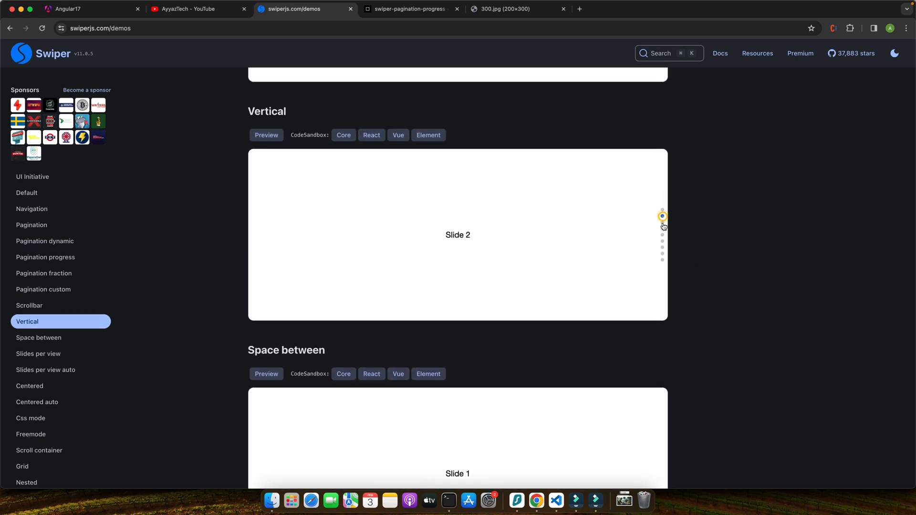
pyautogui.click(662, 238)
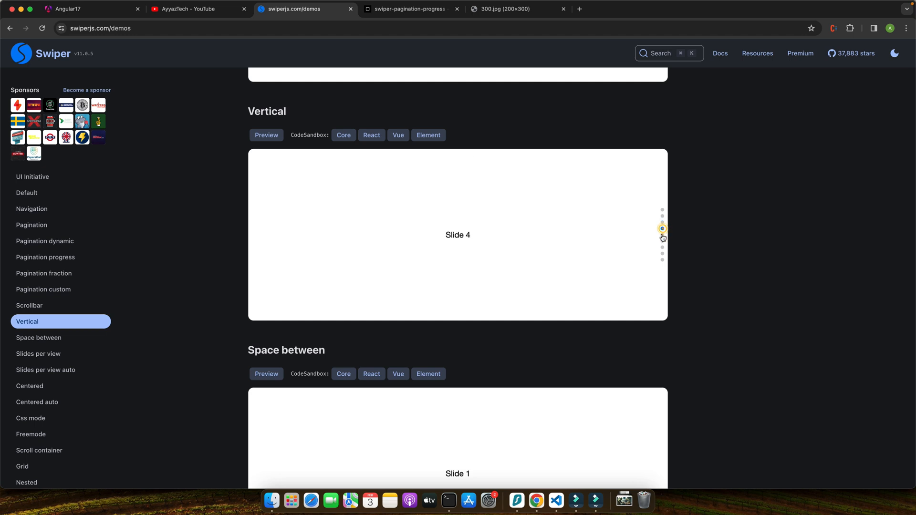
pyautogui.click(662, 242)
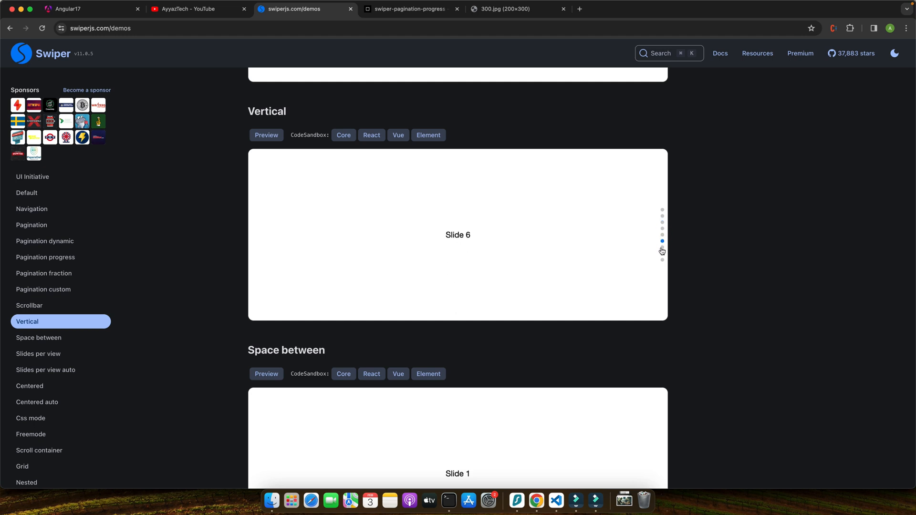
pyautogui.scroll(-3)
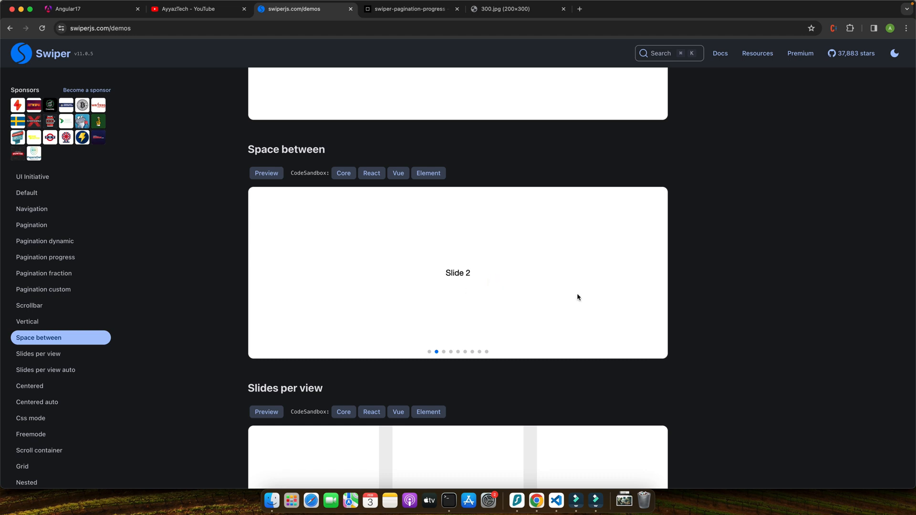
pyautogui.scroll(-3)
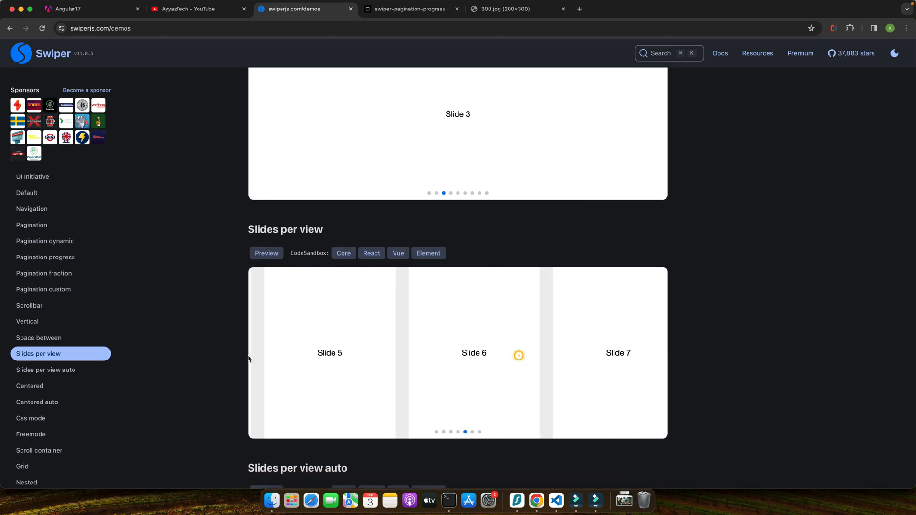
pyautogui.scroll(-3)
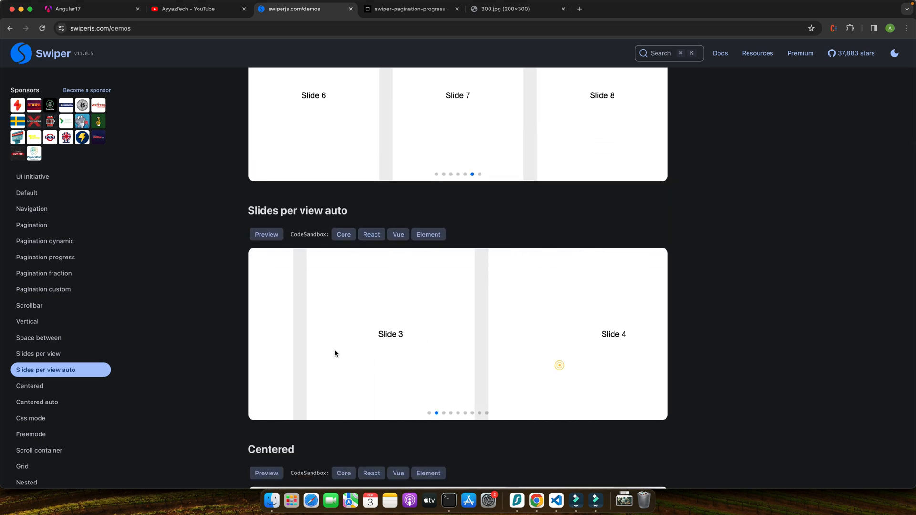
# Step: Jump the Centered demo to slide 7 and advance Centered auto to Slide 5
pyautogui.scroll(-3)
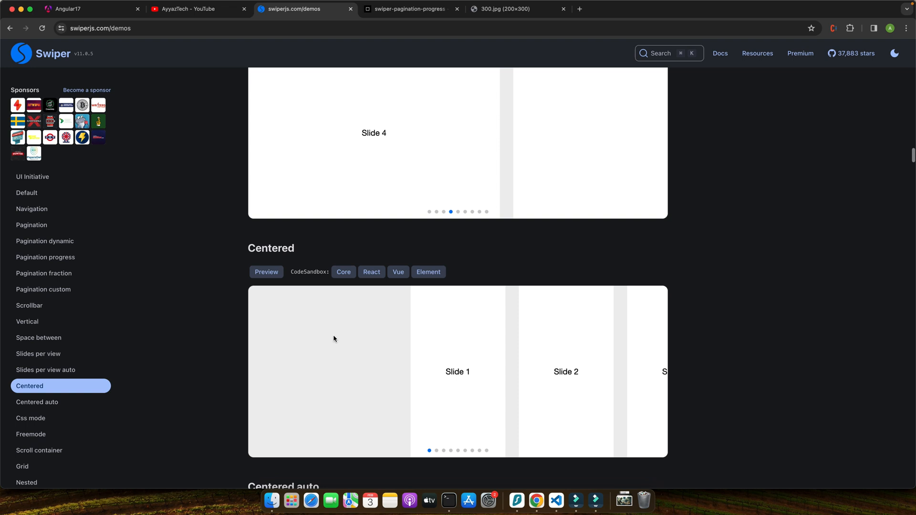
pyautogui.scroll(-3)
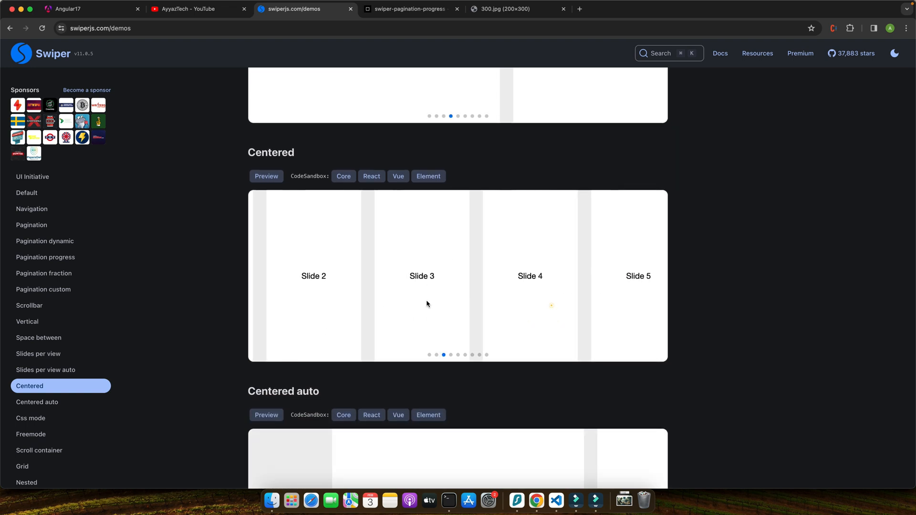
pyautogui.click(472, 355)
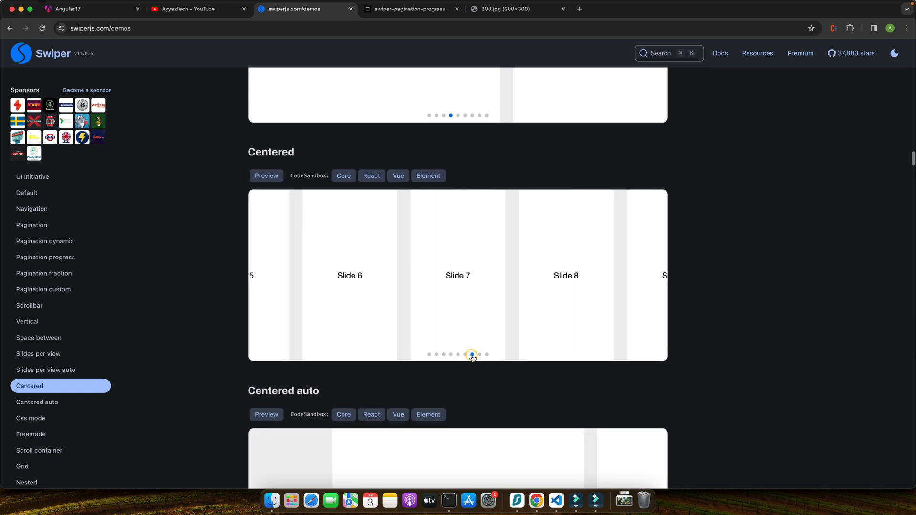
pyautogui.scroll(-3)
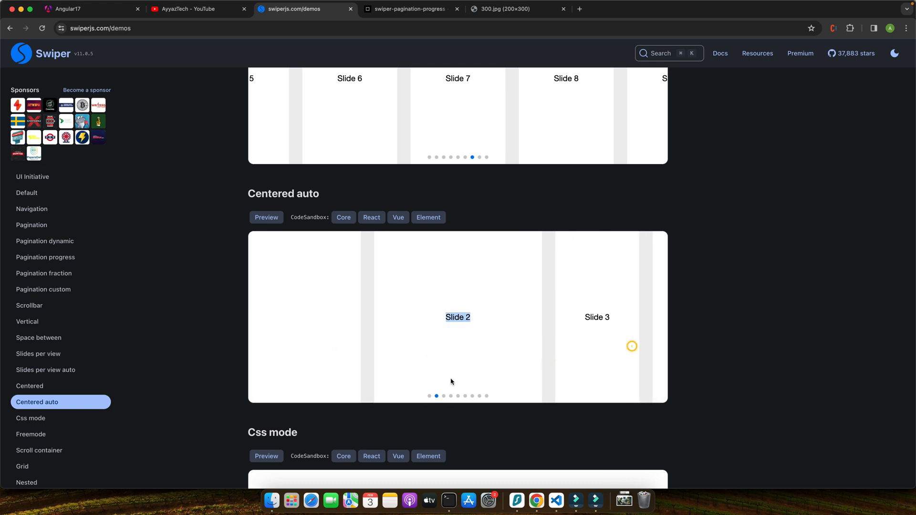
pyautogui.click(452, 396)
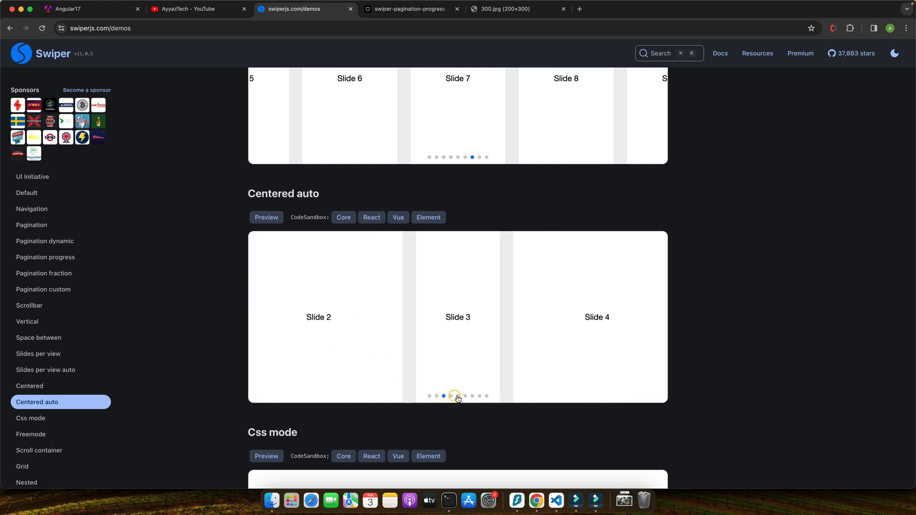
pyautogui.click(457, 396)
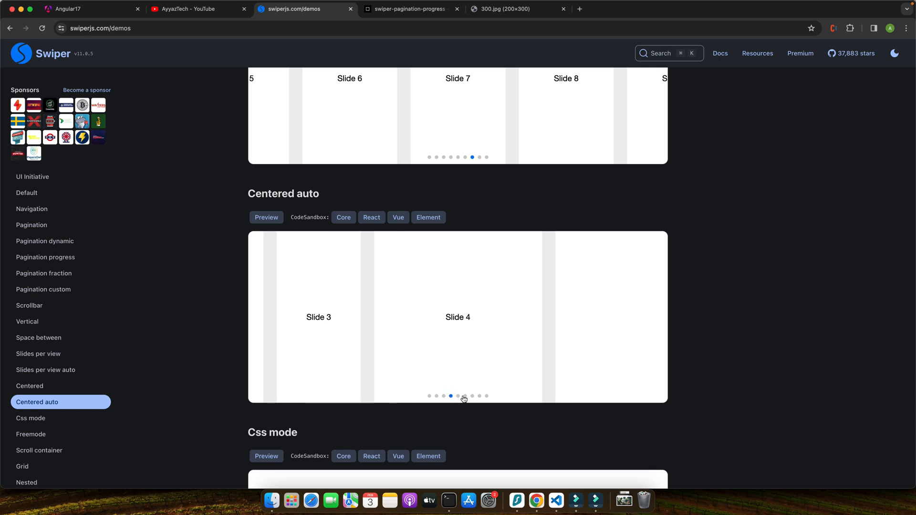
pyautogui.click(457, 396)
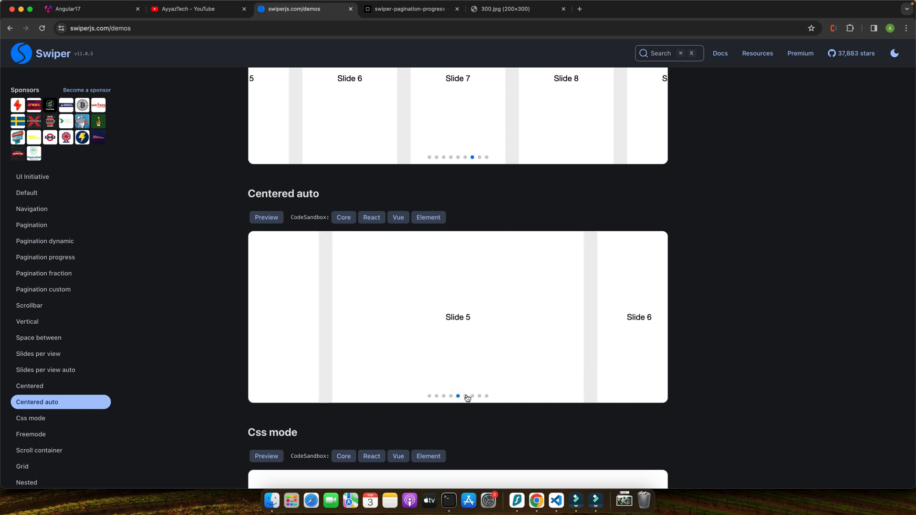
# Step: Move the Css mode demo ahead and jump the Grid demo to its last page
pyautogui.scroll(-3)
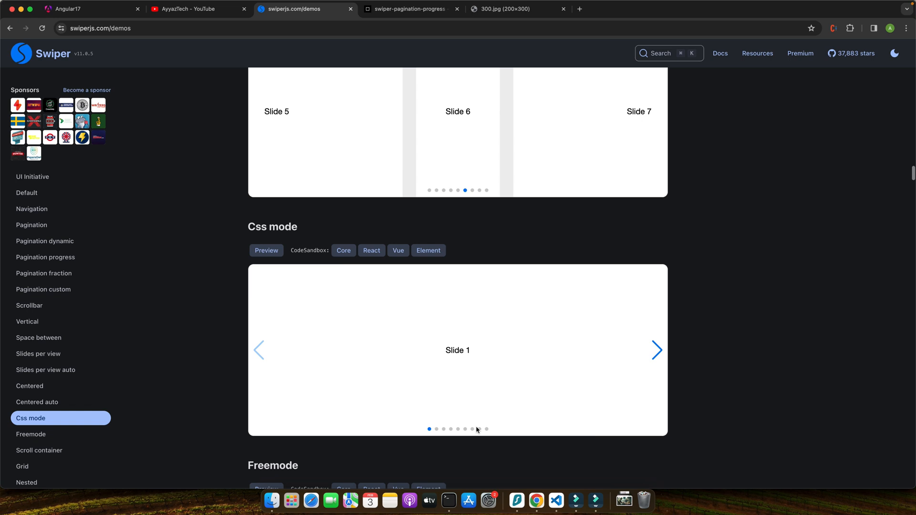
pyautogui.click(657, 350)
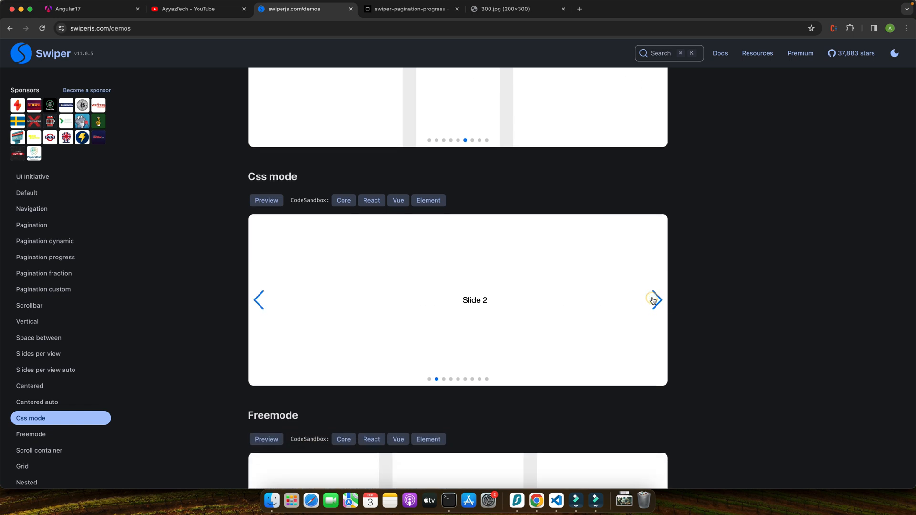
pyautogui.click(653, 299)
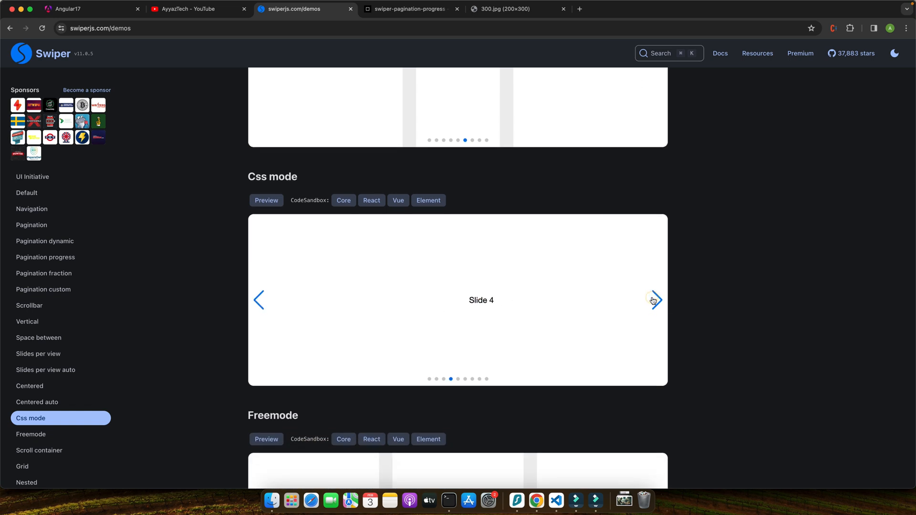
pyautogui.scroll(-3)
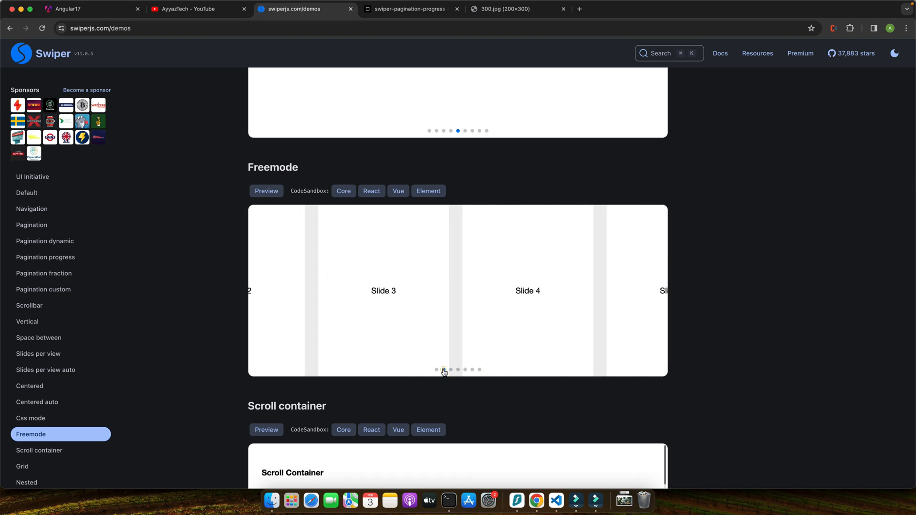
pyautogui.scroll(-3)
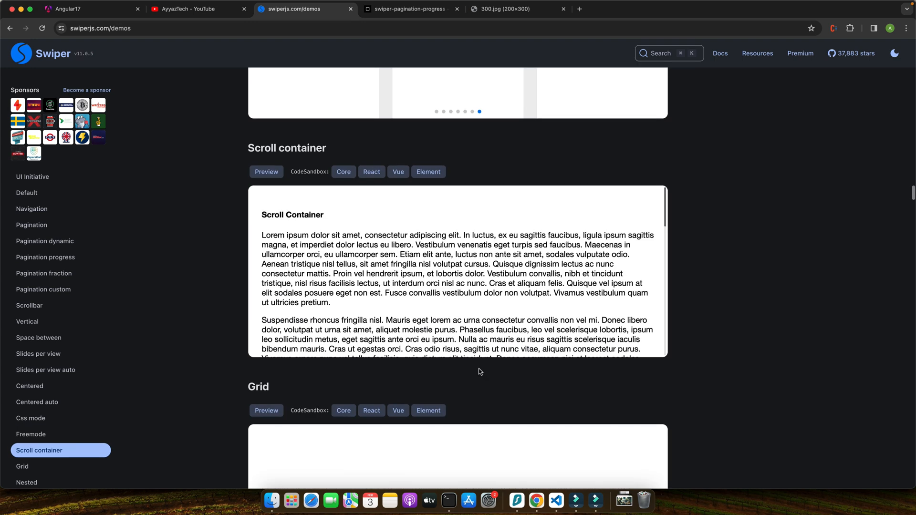
pyautogui.scroll(-3)
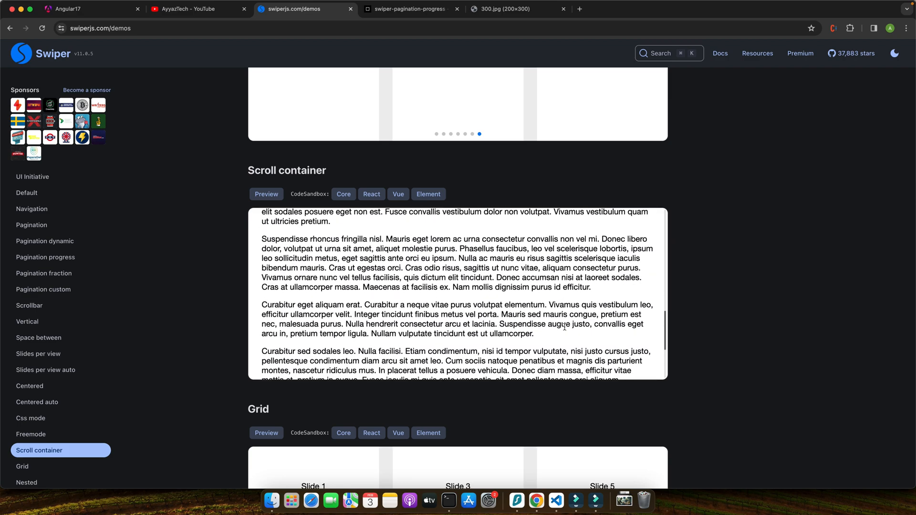
pyautogui.scroll(-3)
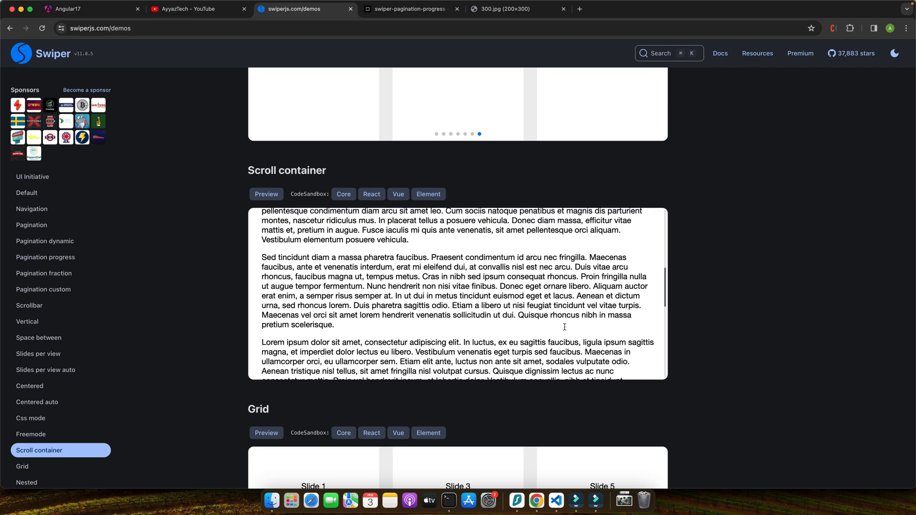
pyautogui.scroll(3)
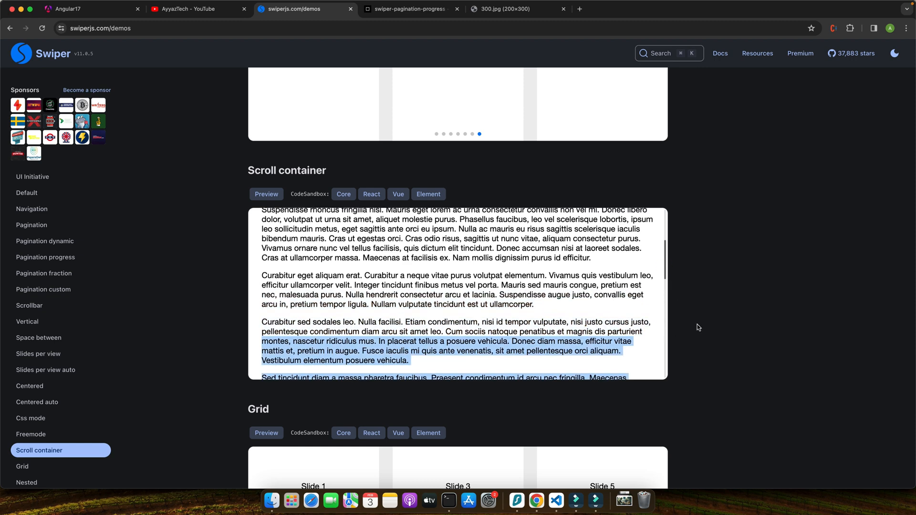
pyautogui.scroll(-3)
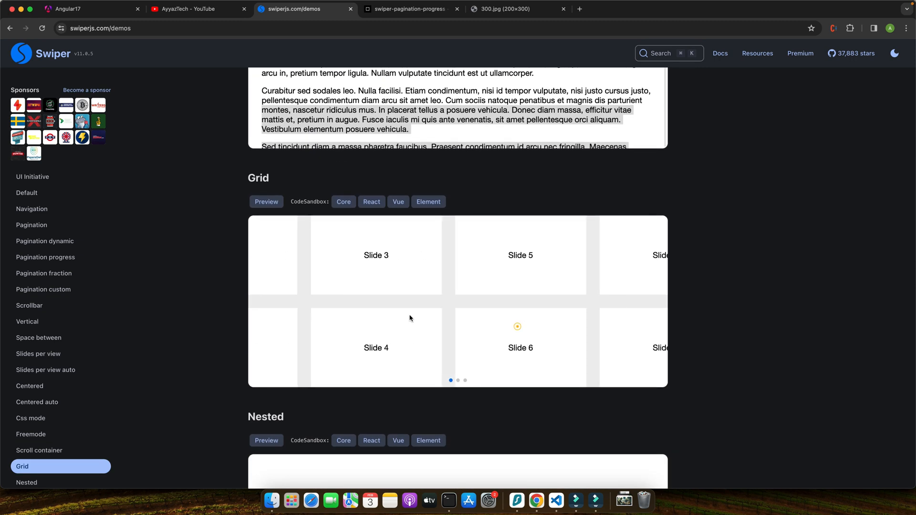
pyautogui.click(465, 381)
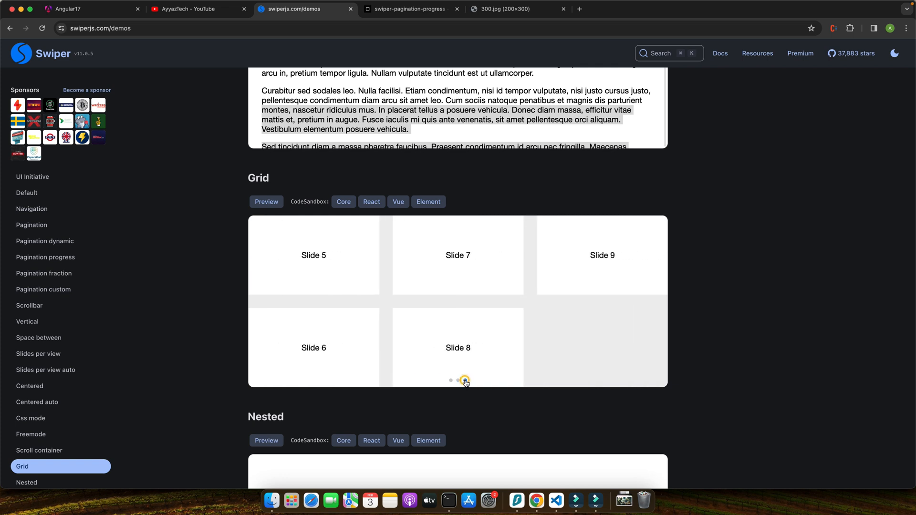
# Step: Show Horizontal Slide 3 and Vertical Slide 2 in the Nested demo
pyautogui.scroll(-3)
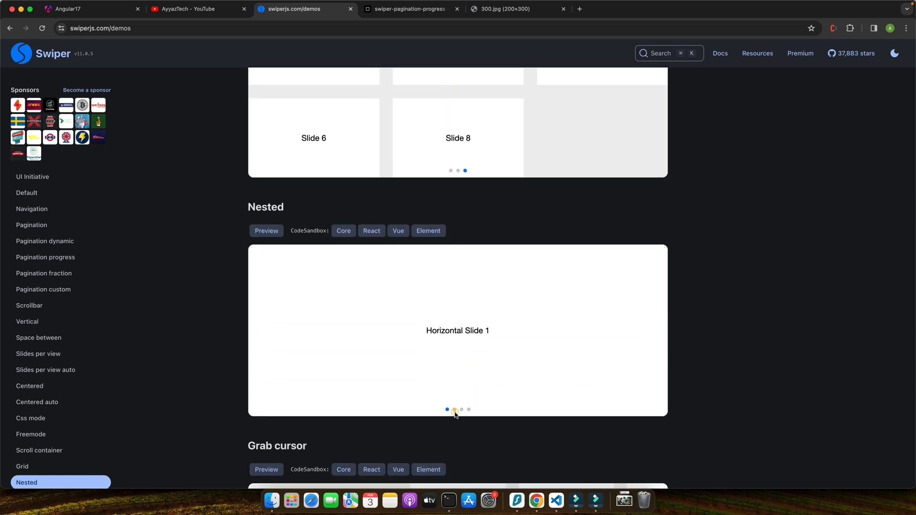
pyautogui.click(454, 409)
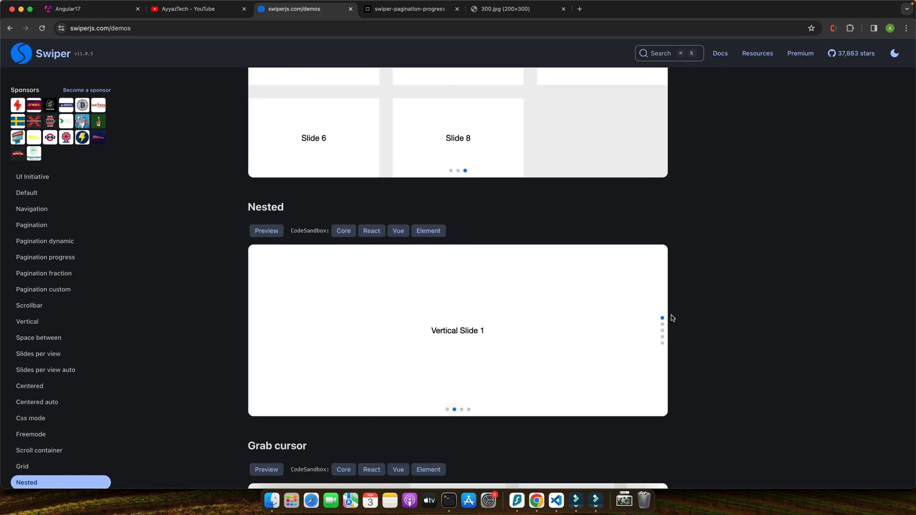
pyautogui.click(662, 324)
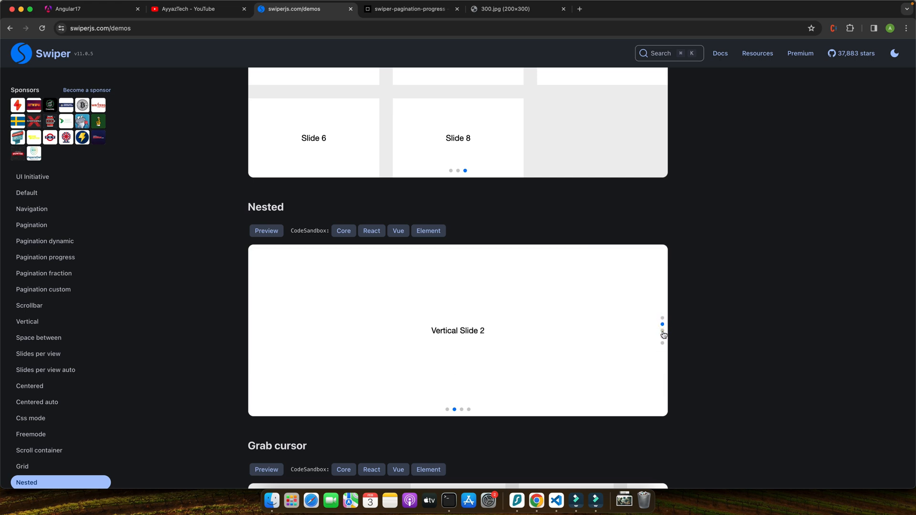
pyautogui.click(461, 409)
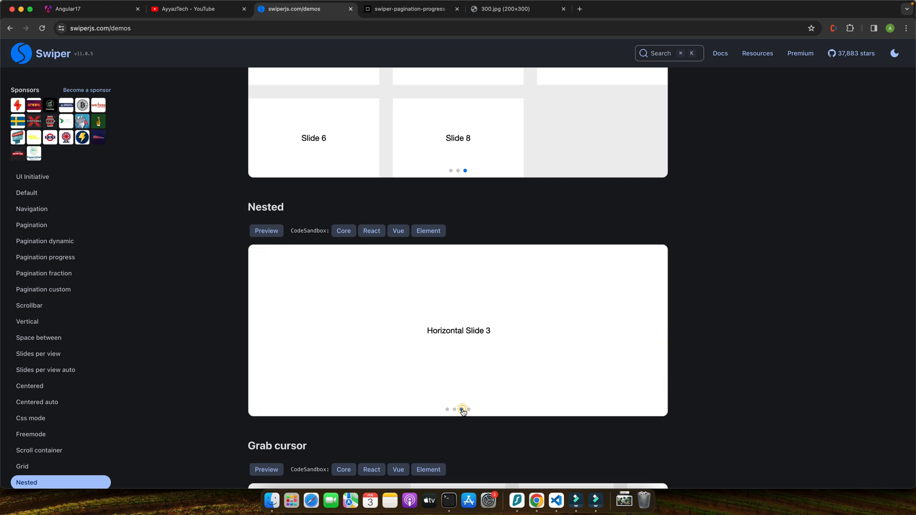
pyautogui.scroll(-3)
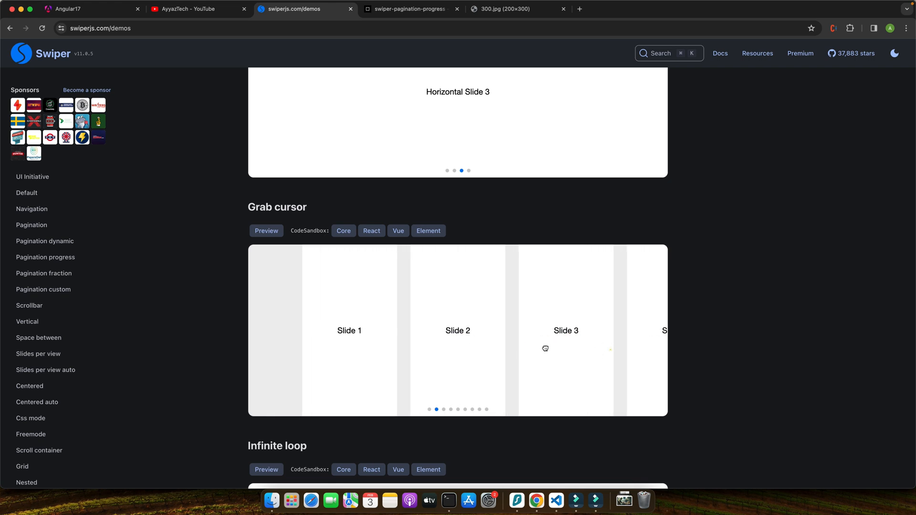
pyautogui.scroll(-3)
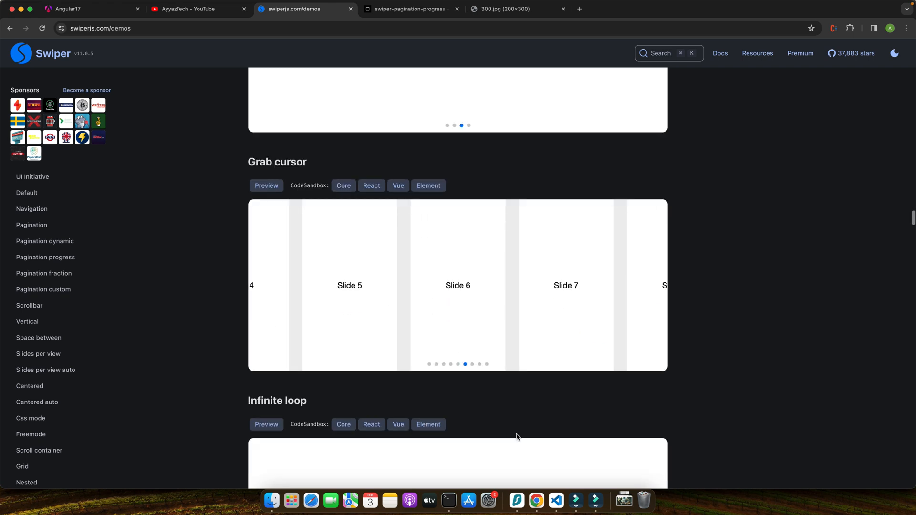
pyautogui.scroll(-3)
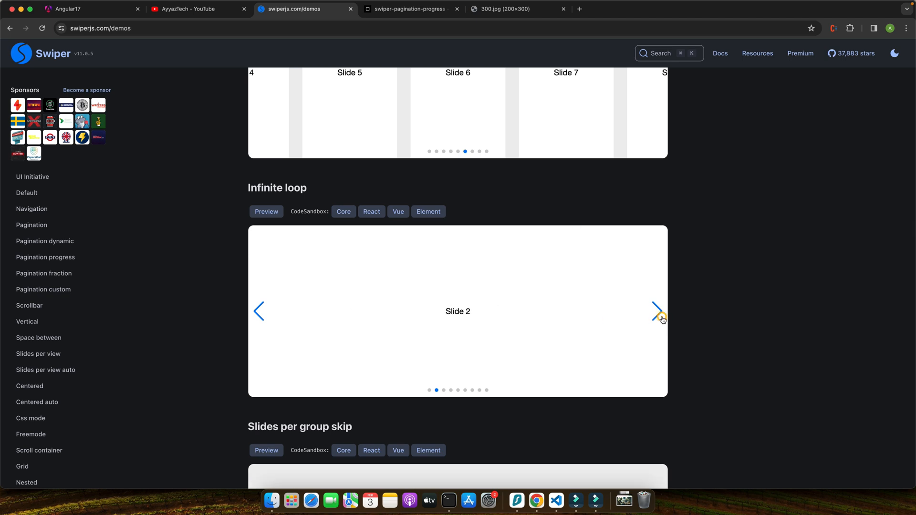
# Step: Advance the Infinite loop demo, skip Slides per group to PAGE 08/09, and fade Effect fade through images
pyautogui.click(656, 311)
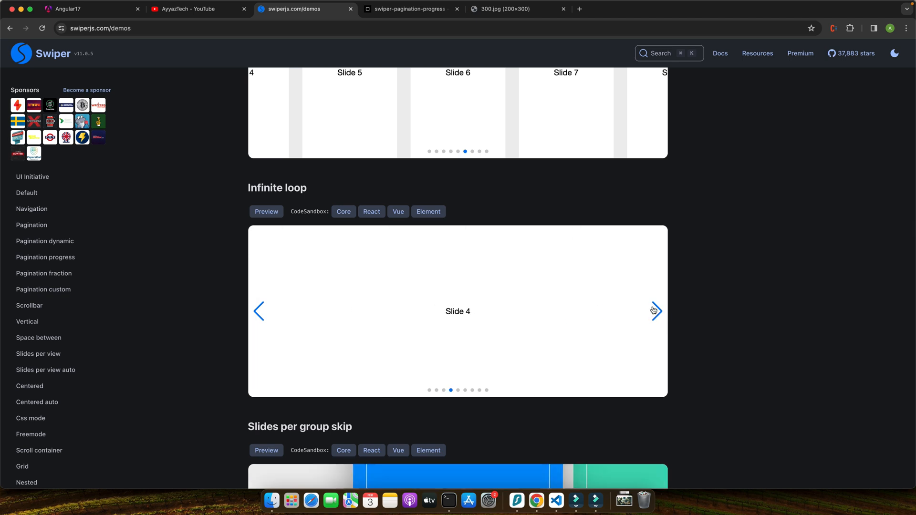
pyautogui.click(655, 311)
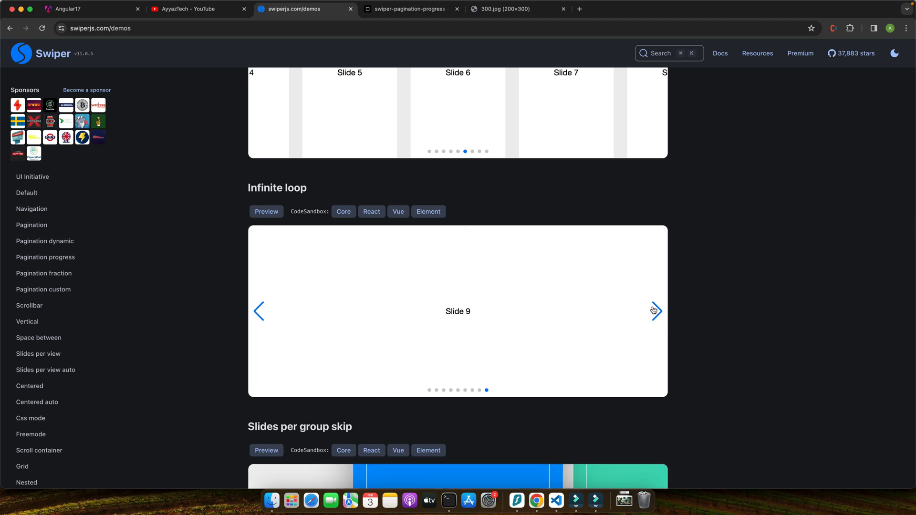
pyautogui.scroll(-3)
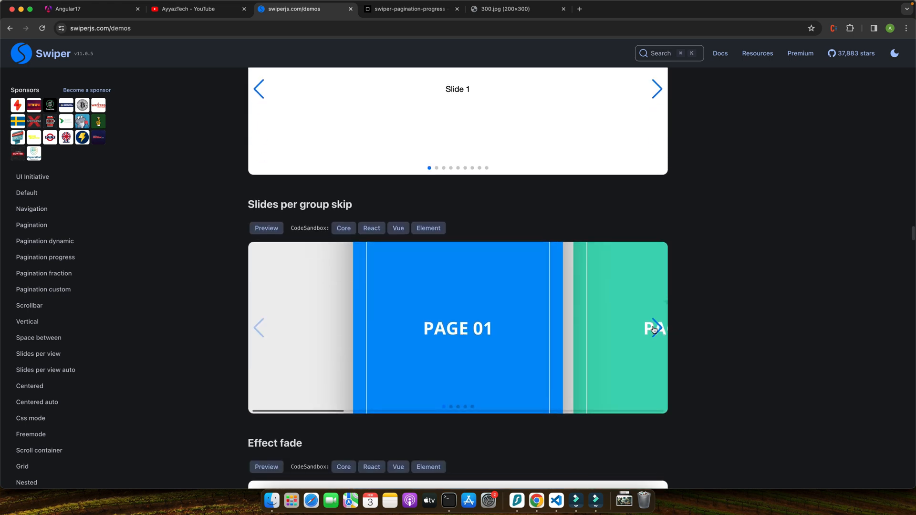
pyautogui.click(654, 327)
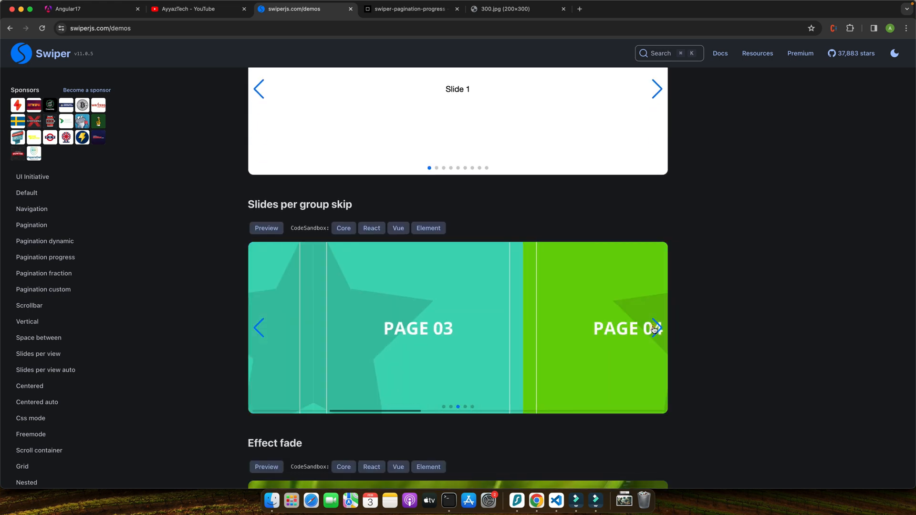
pyautogui.click(655, 327)
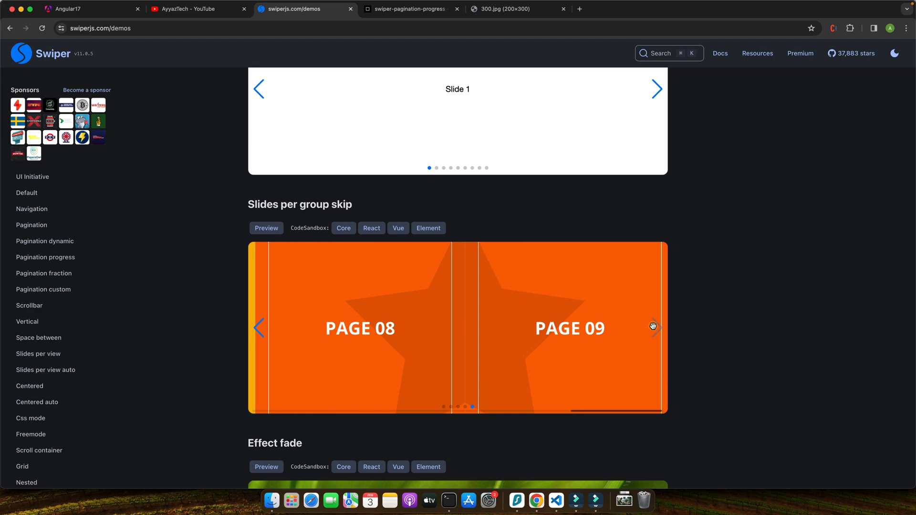
pyautogui.scroll(-3)
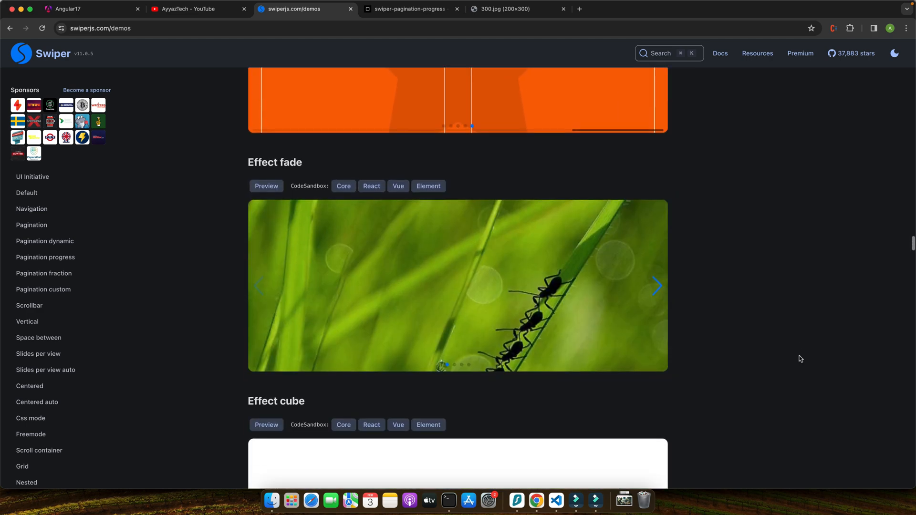
pyautogui.click(656, 285)
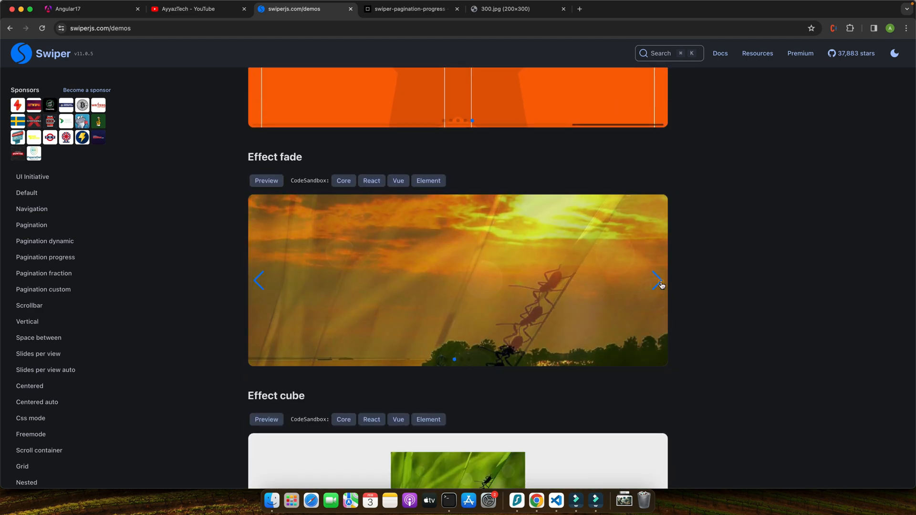
pyautogui.click(438, 501)
pyautogui.write('n')
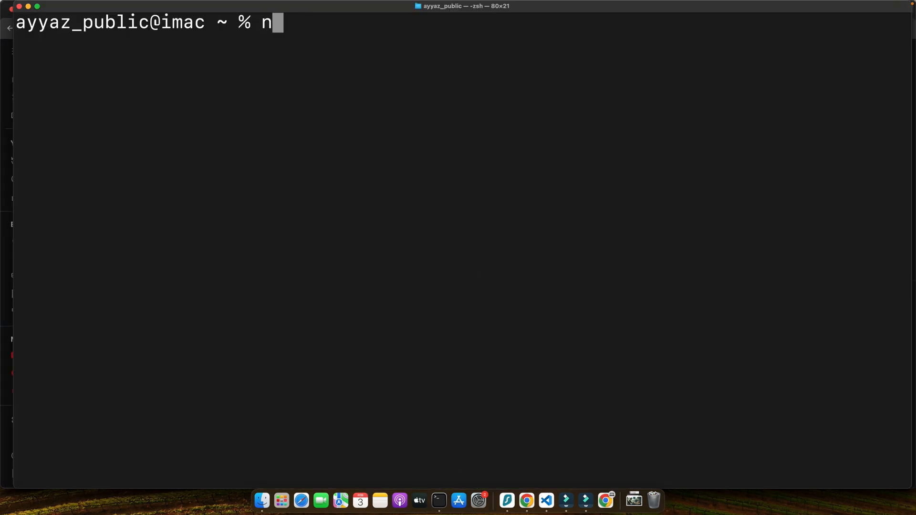
# Step: Enter the ng new project-name command to generate a new Angular project
pyautogui.write('g new project')
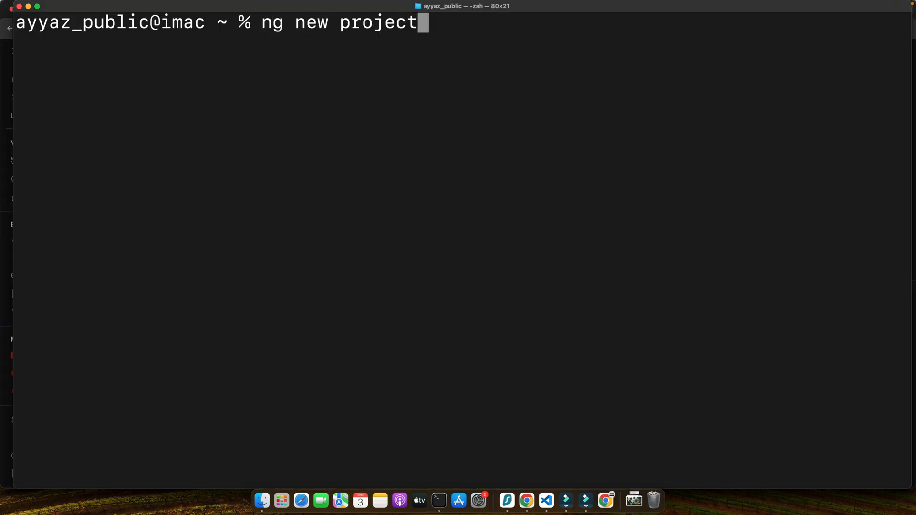
pyautogui.write('-name')
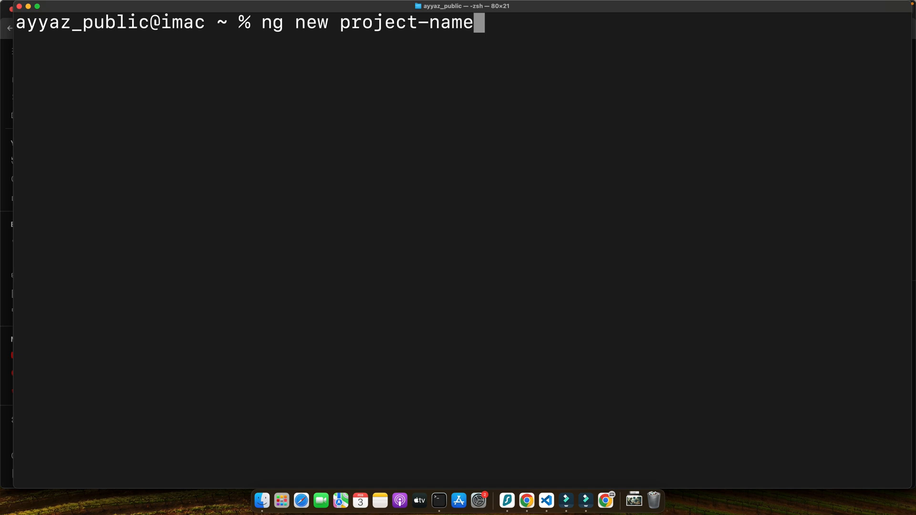
pyautogui.press('Backspace')
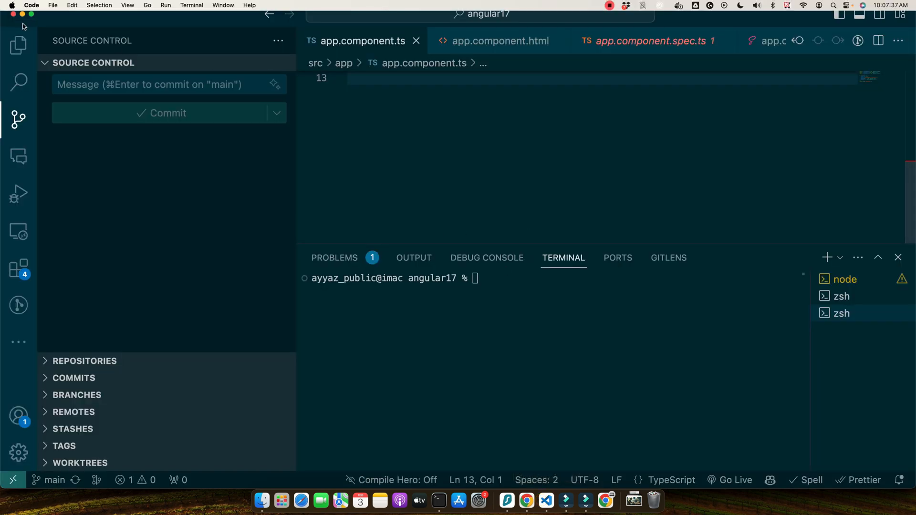
# Step: Run npm install swiper in the integrated terminal of the angular17 project
pyautogui.click(18, 44)
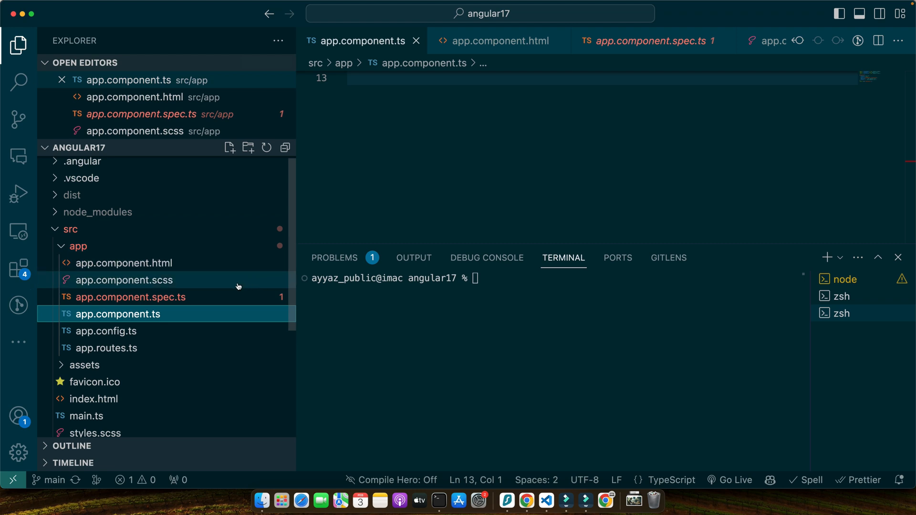
pyautogui.click(712, 41)
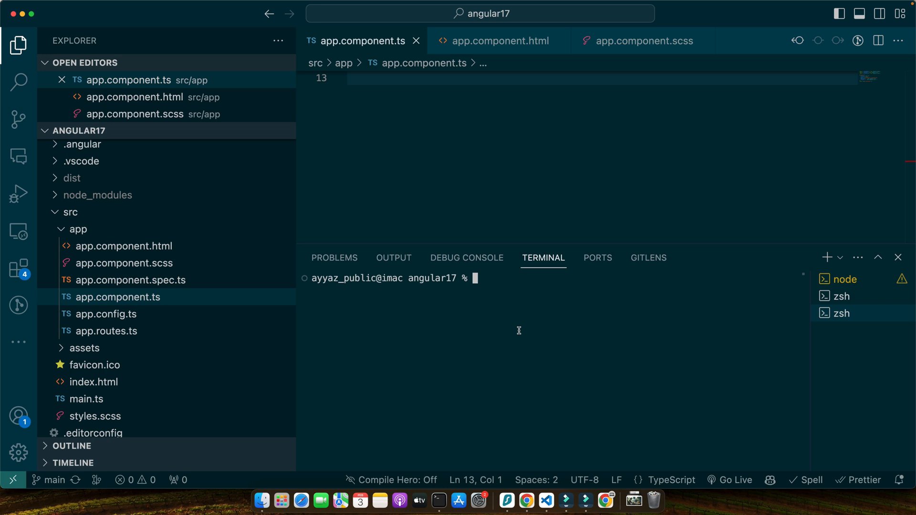
pyautogui.write('npm')
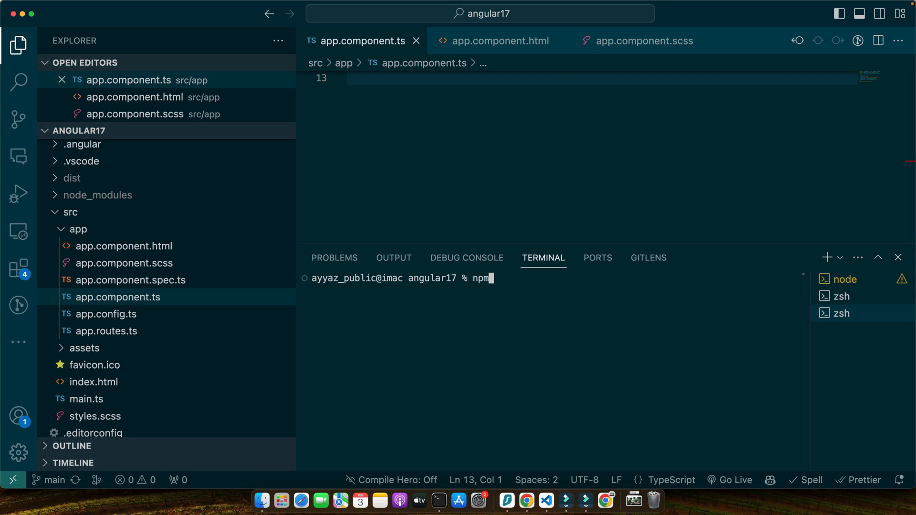
pyautogui.write('install swiper')
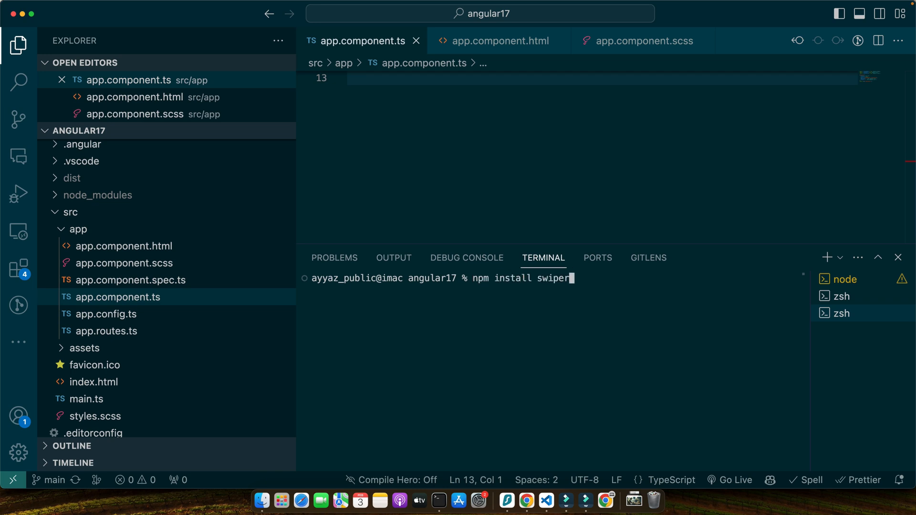
pyautogui.press('Return')
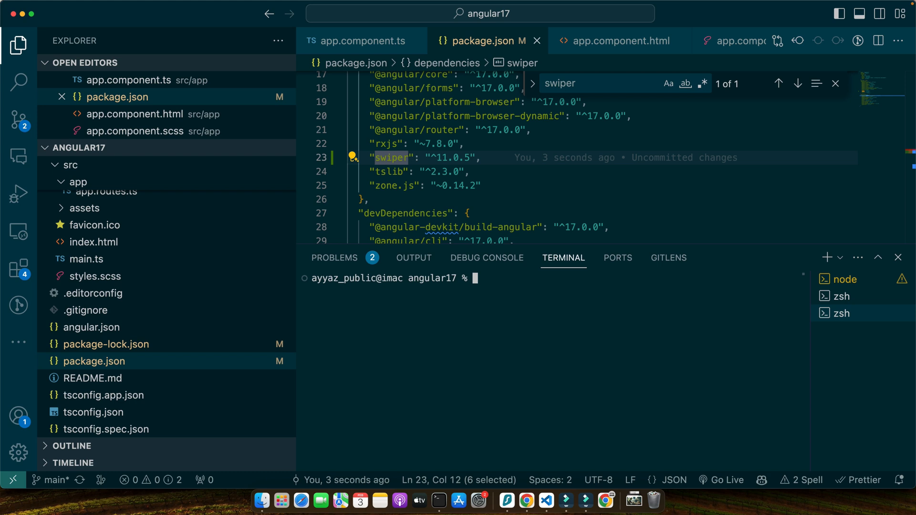
# Step: Hide the terminal panel and switch from package.json to main.ts
pyautogui.click(899, 258)
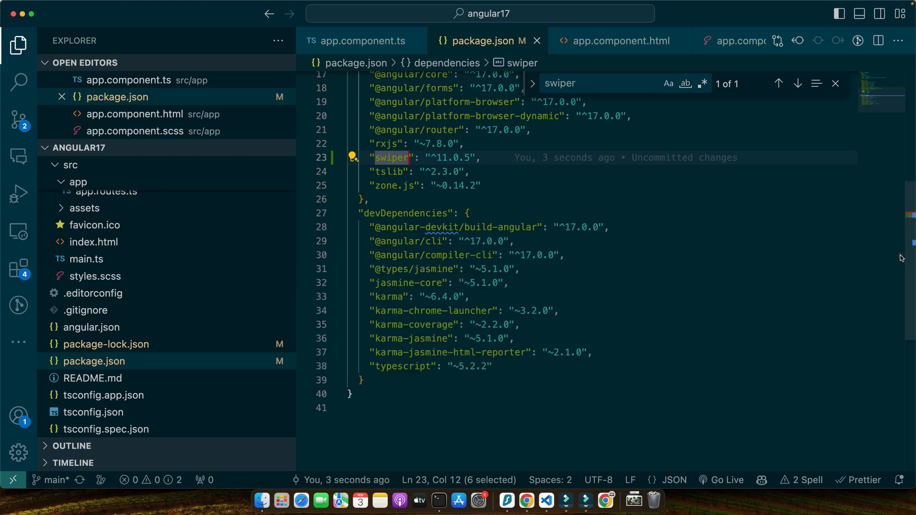
pyautogui.click(86, 259)
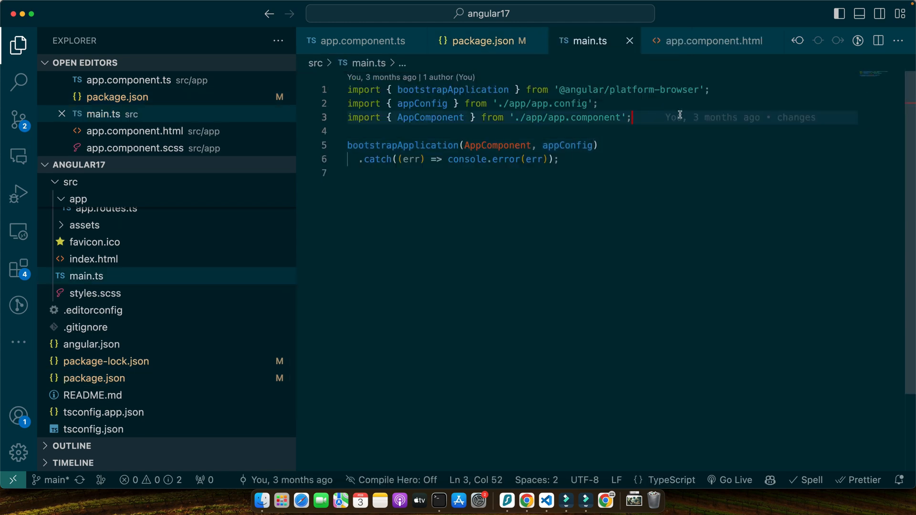
# Step: Import register as registerSwiperElements from 'swiper/element/bundle' and call registerSwiperElements() before bootstrap
pyautogui.write("import {} from '")
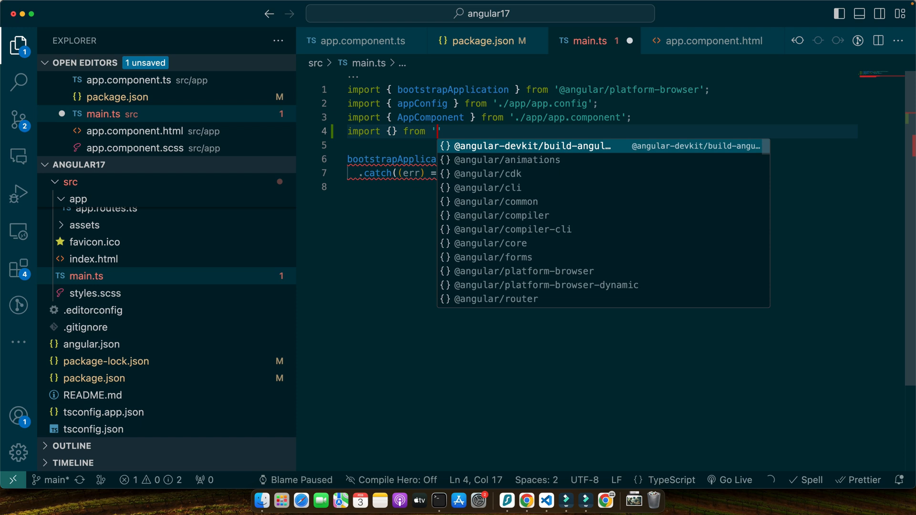
pyautogui.write('swiper/element/bundle')
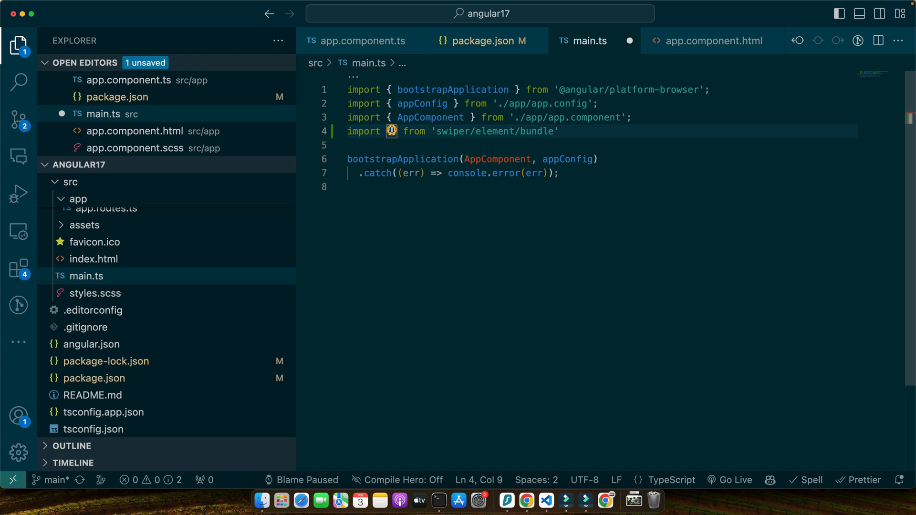
pyautogui.write('register as registerSwiper')
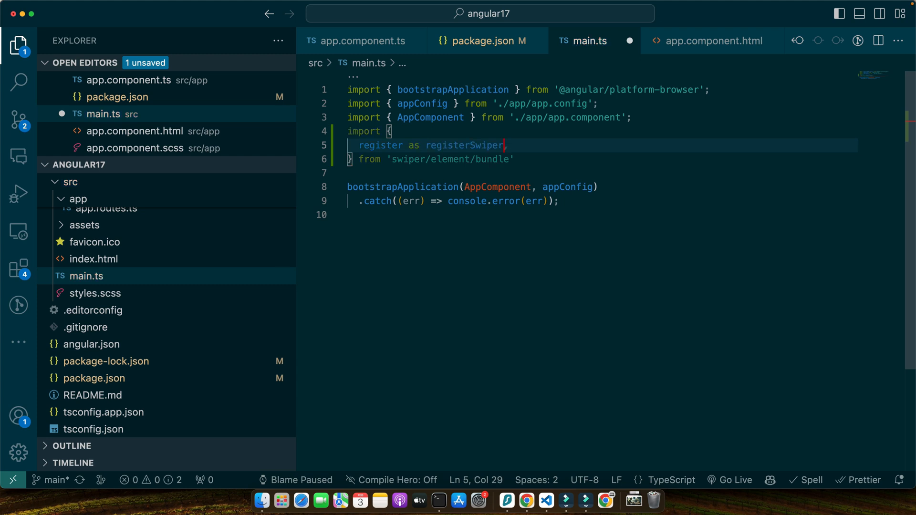
pyautogui.write('Elements')
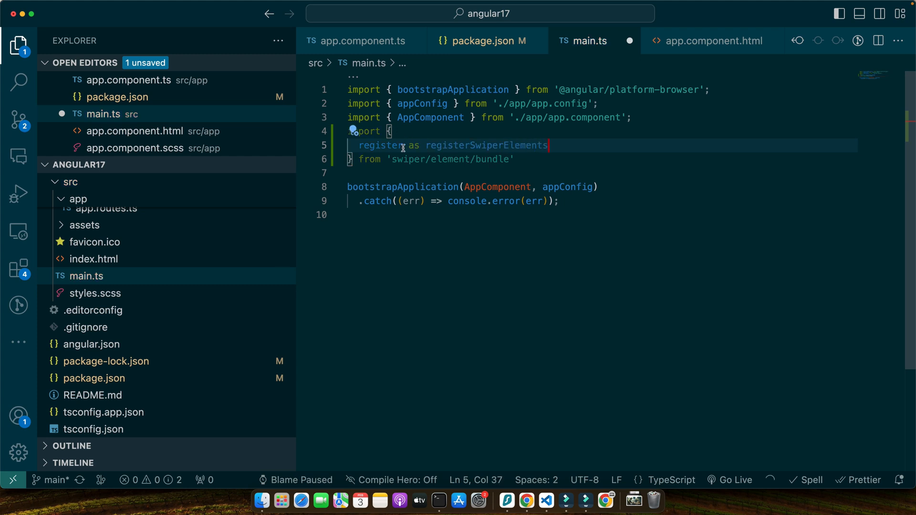
pyautogui.write('registerSwiperElements();')
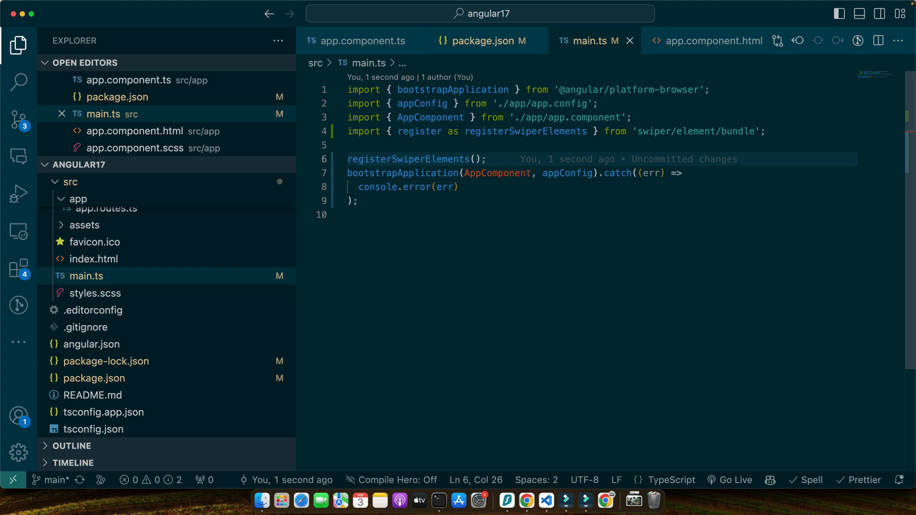
pyautogui.click(489, 159)
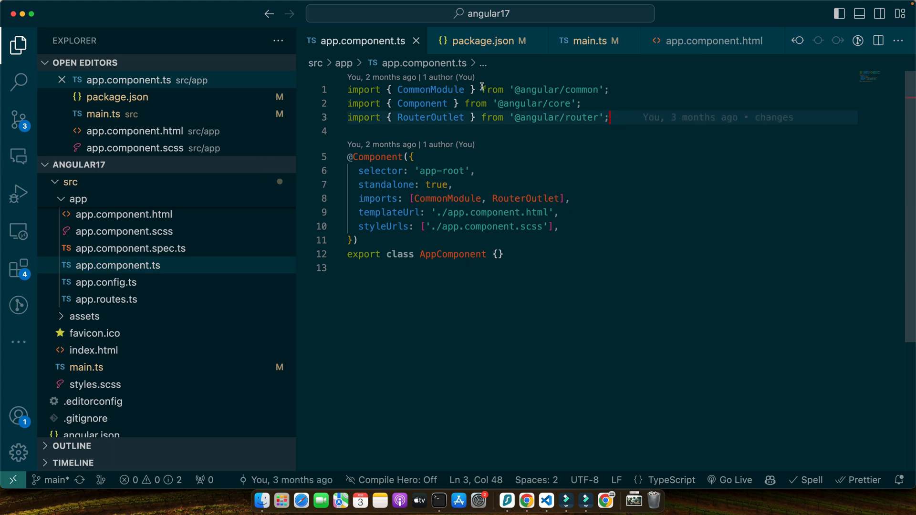
pyautogui.write(',')
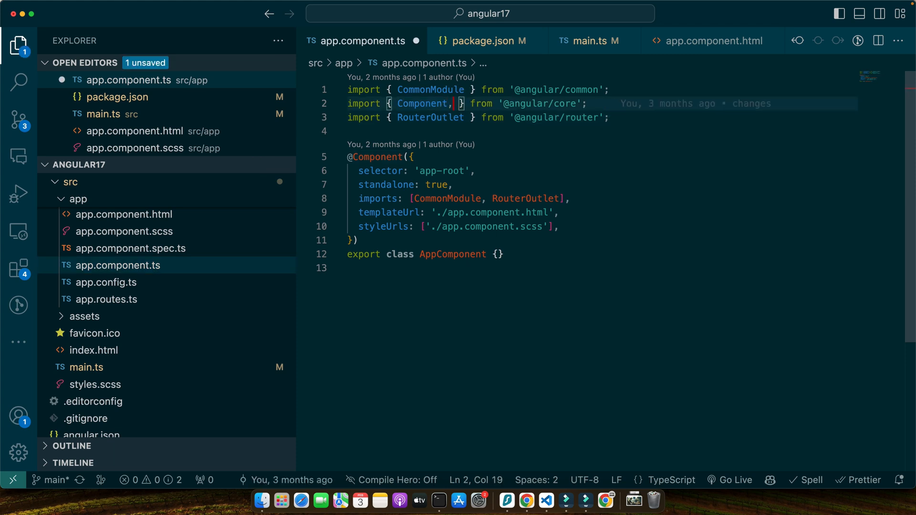
pyautogui.write('CUSTOM_ELEMENTS_SCHEMA')
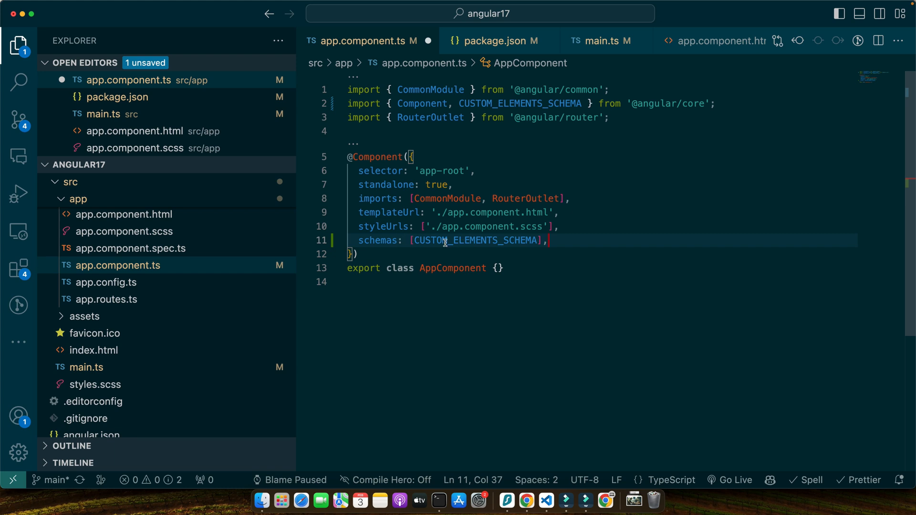
pyautogui.doubleClick(475, 240)
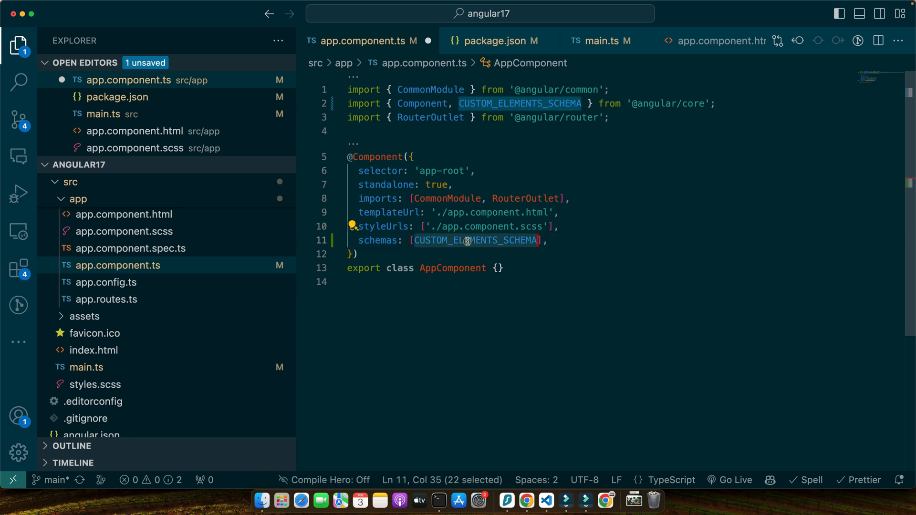
pyautogui.click(558, 240)
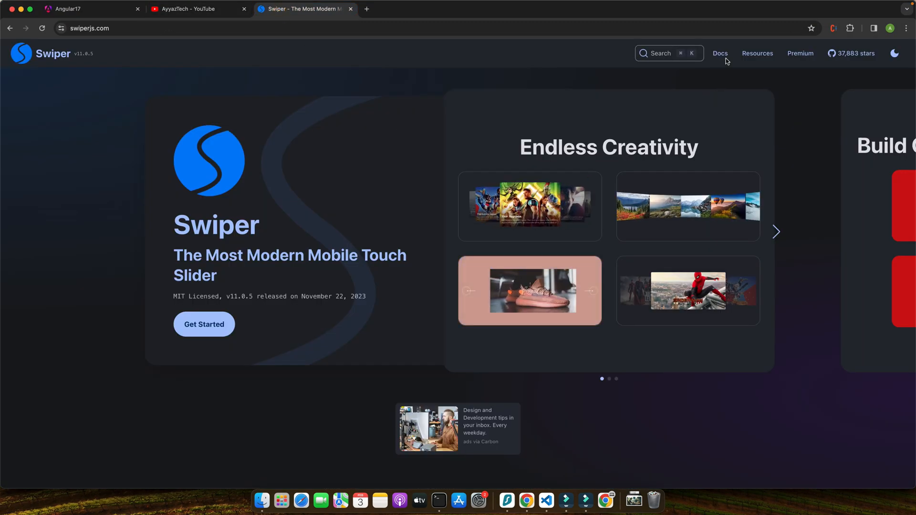
# Step: Read the Swiper Element docs through Installation, Usage and Parameters As Attributes sections
pyautogui.click(720, 53)
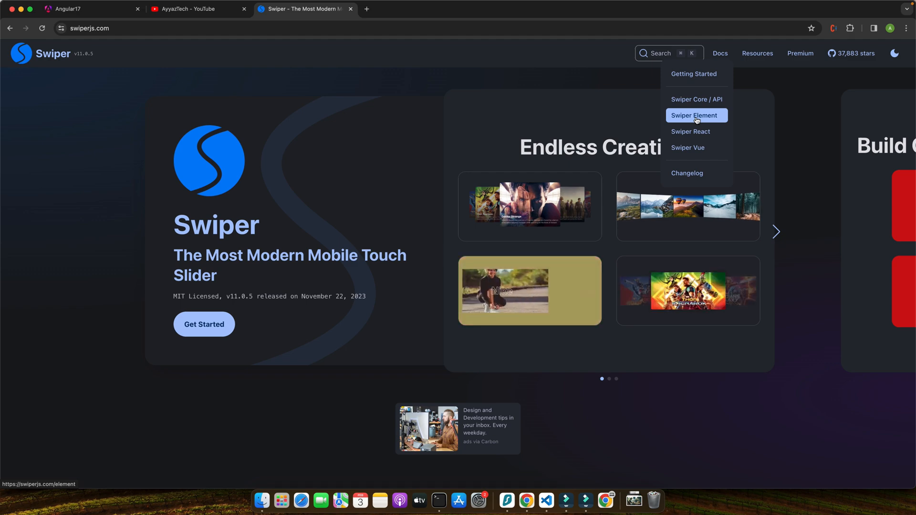
pyautogui.click(696, 115)
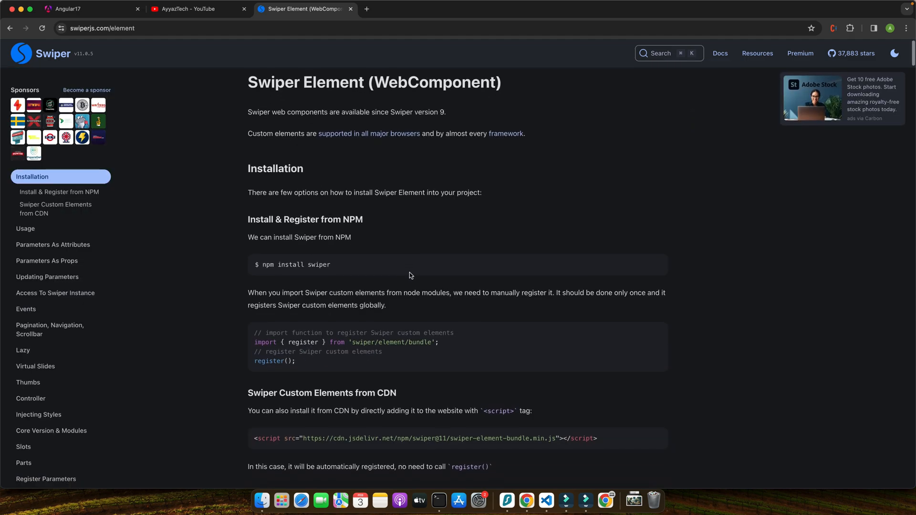
pyautogui.moveTo(485, 348)
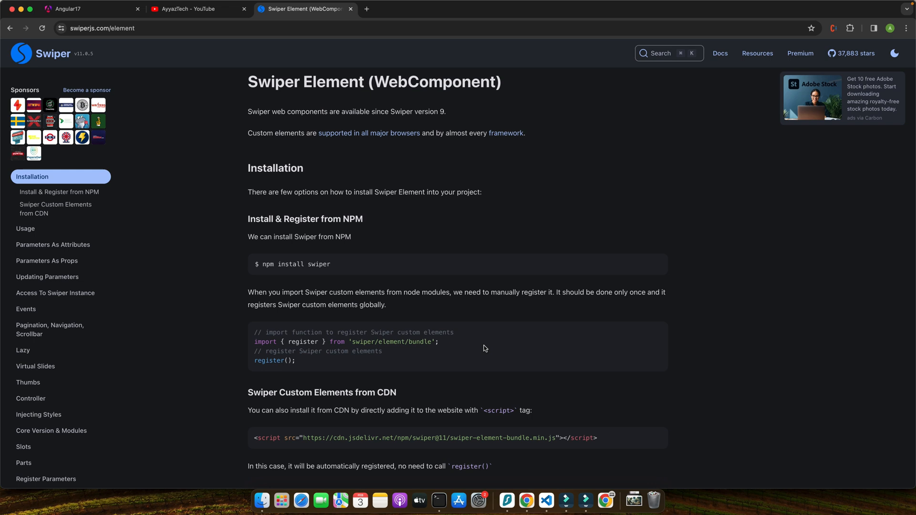
pyautogui.scroll(-3)
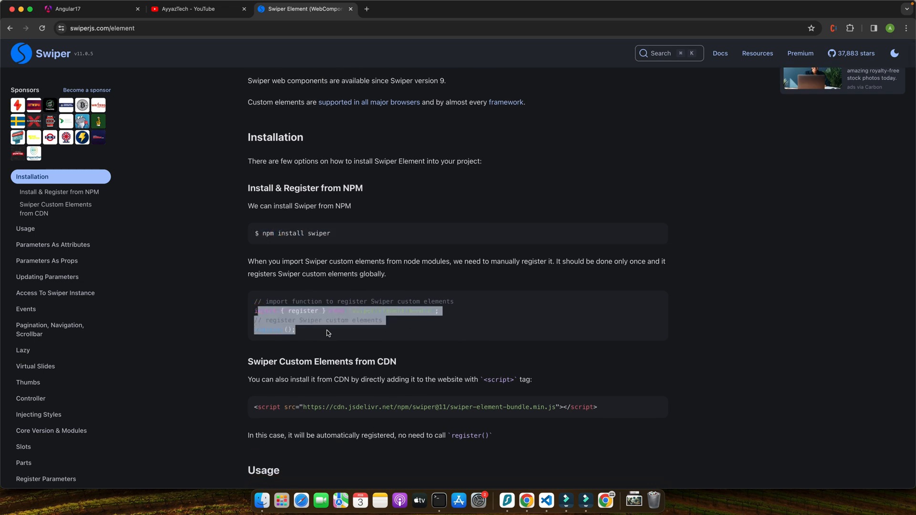
pyautogui.scroll(-3)
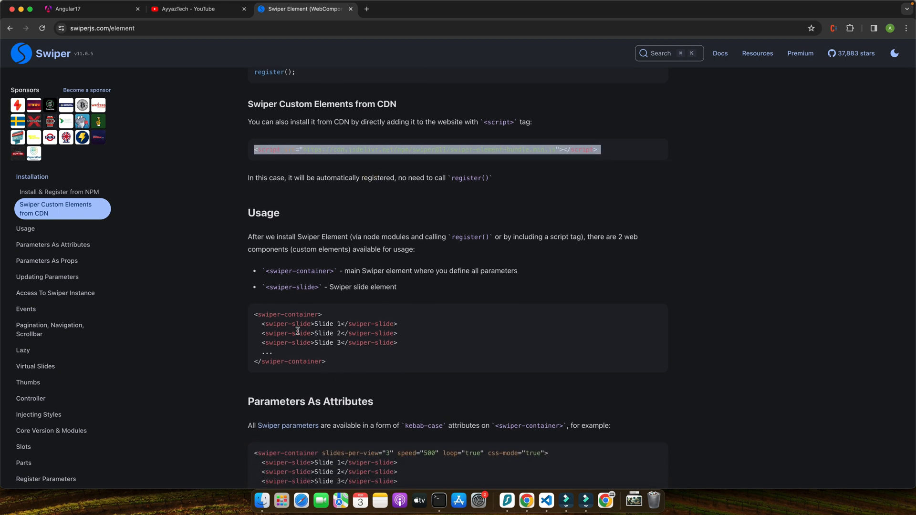
pyautogui.moveTo(250, 318)
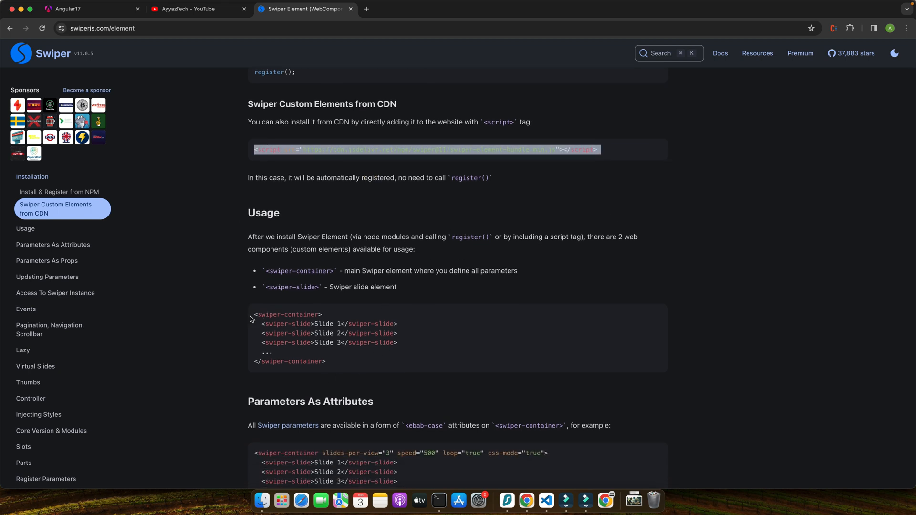
pyautogui.scroll(-3)
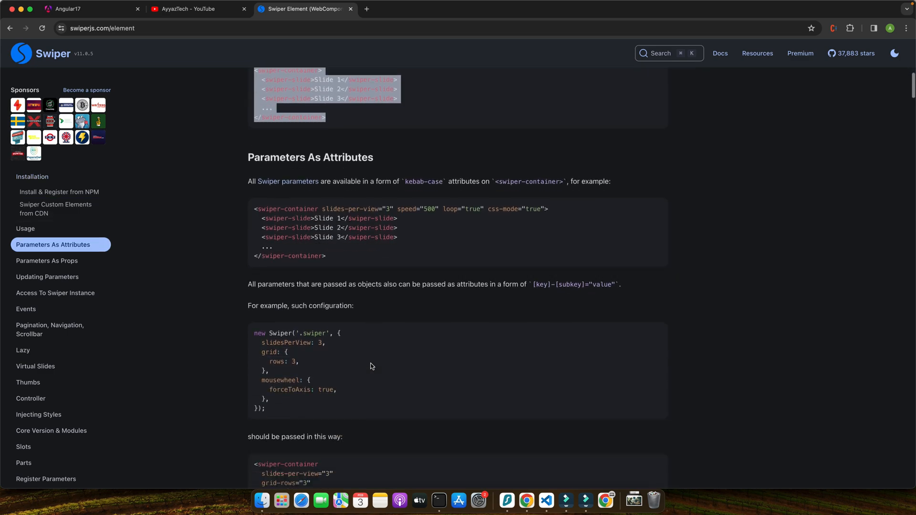
pyautogui.scroll(-3)
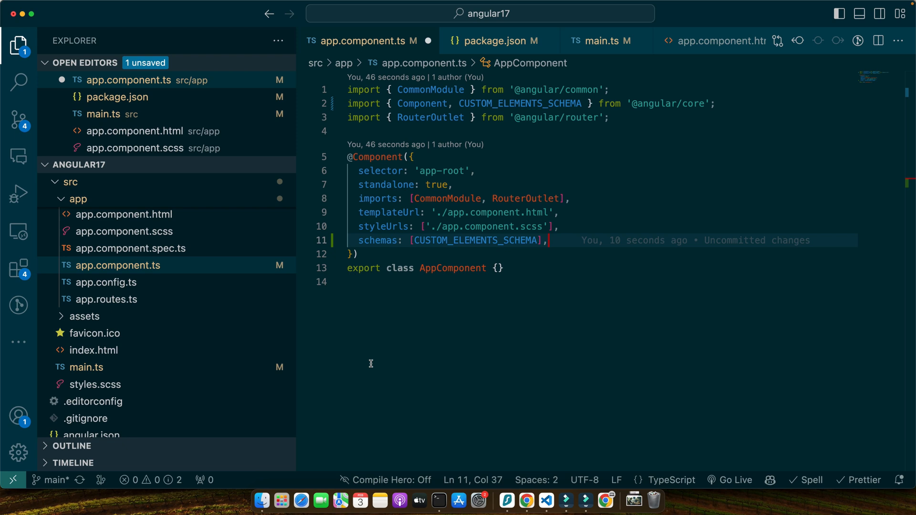
# Step: Start a swiper-container element in app.component.html
pyautogui.click(132, 214)
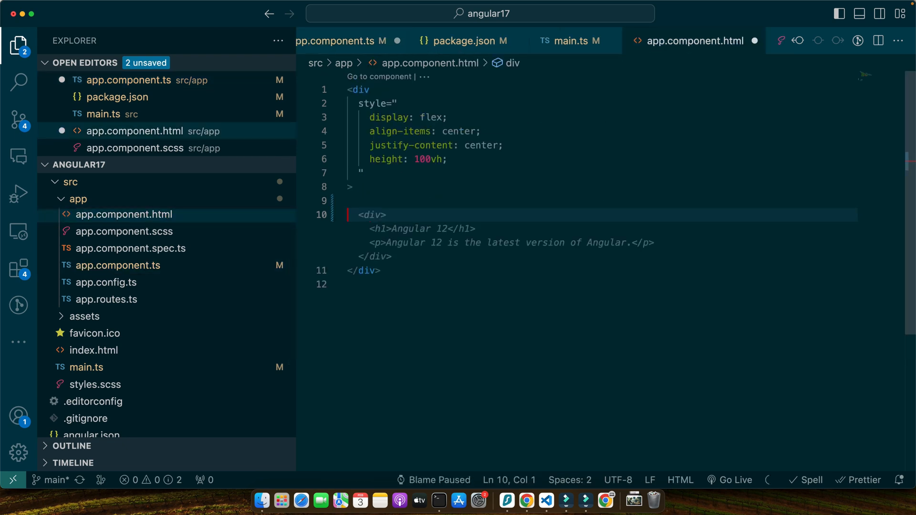
pyautogui.write('<s')
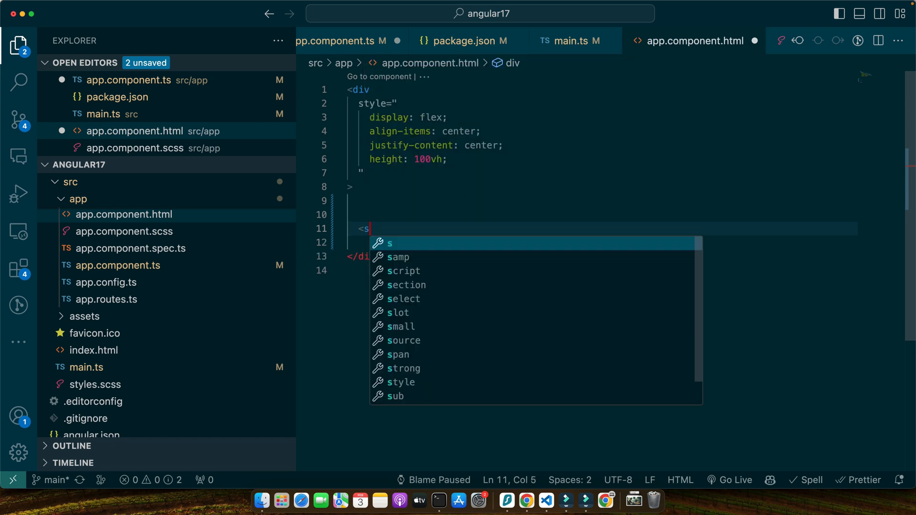
pyautogui.write('wiper-con')
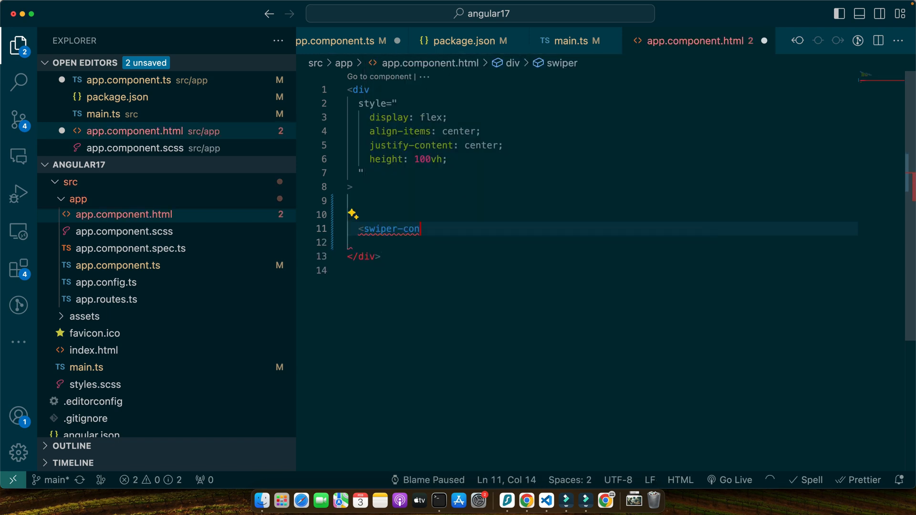
pyautogui.write('tainer')
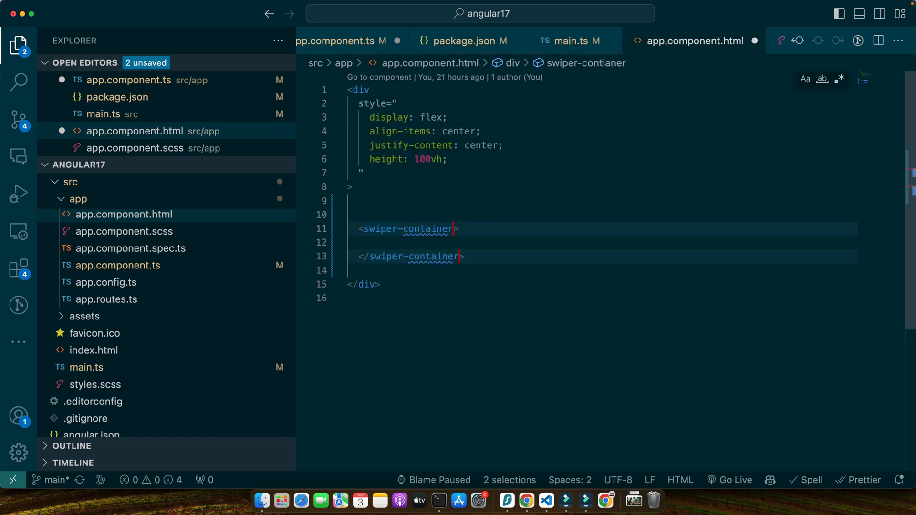
# Step: Give the swiper-container loop="true" and navigation="true", then add five picsum swiper-slides
pyautogui.write('loop="true')
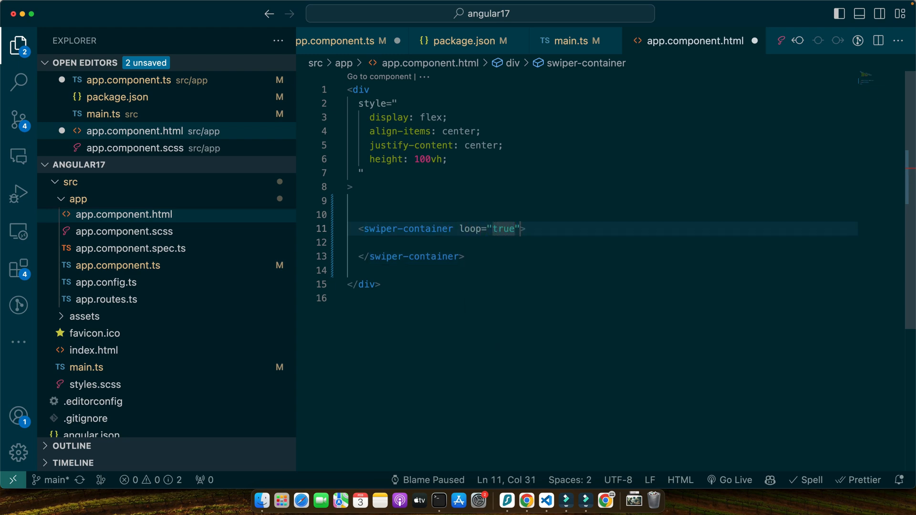
pyautogui.write('navigation="')
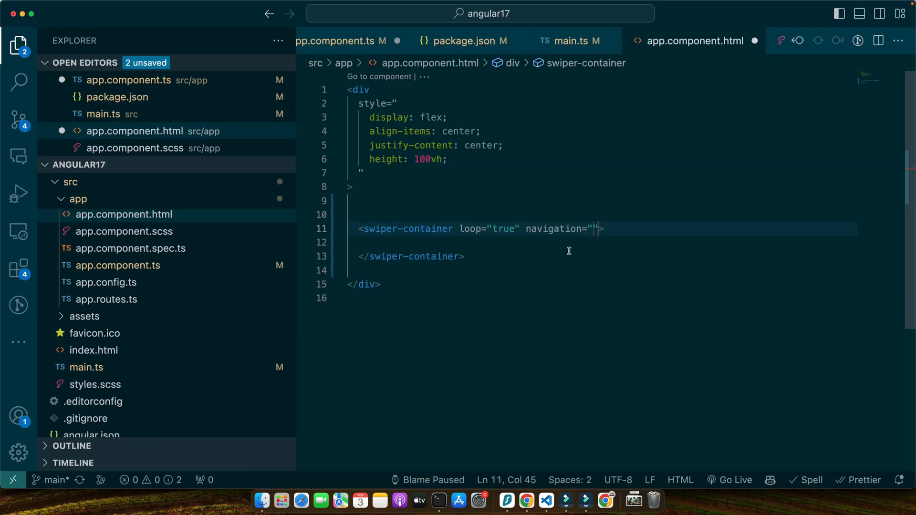
pyautogui.write('true')
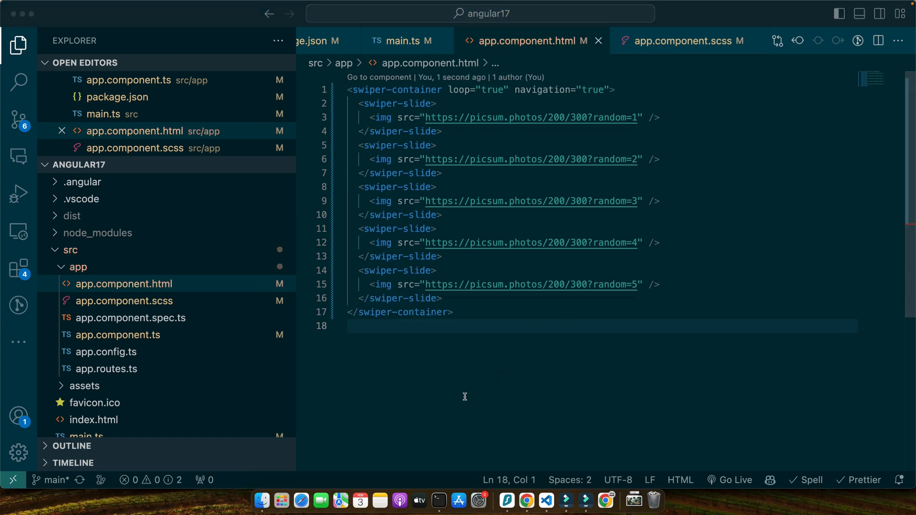
pyautogui.moveTo(618, 202)
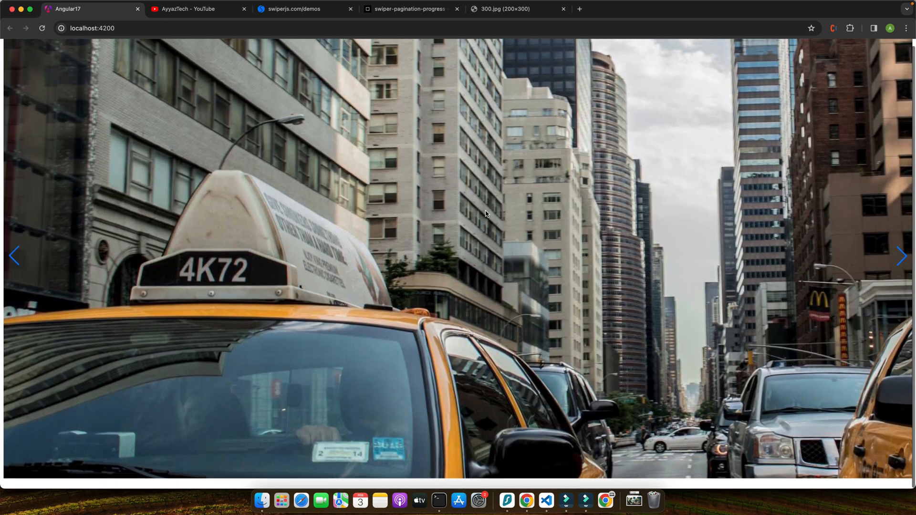
# Step: Advance the slider forward through several images to confirm navigation works
pyautogui.click(901, 260)
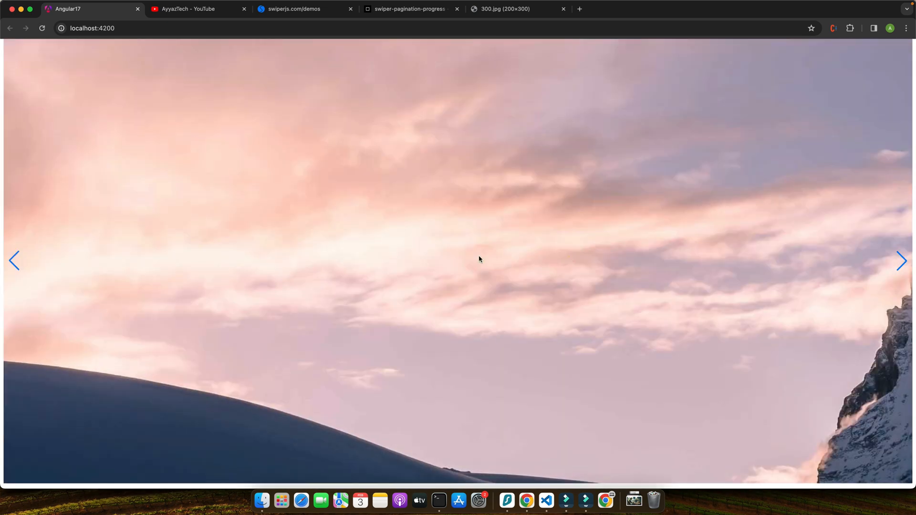
pyautogui.click(901, 260)
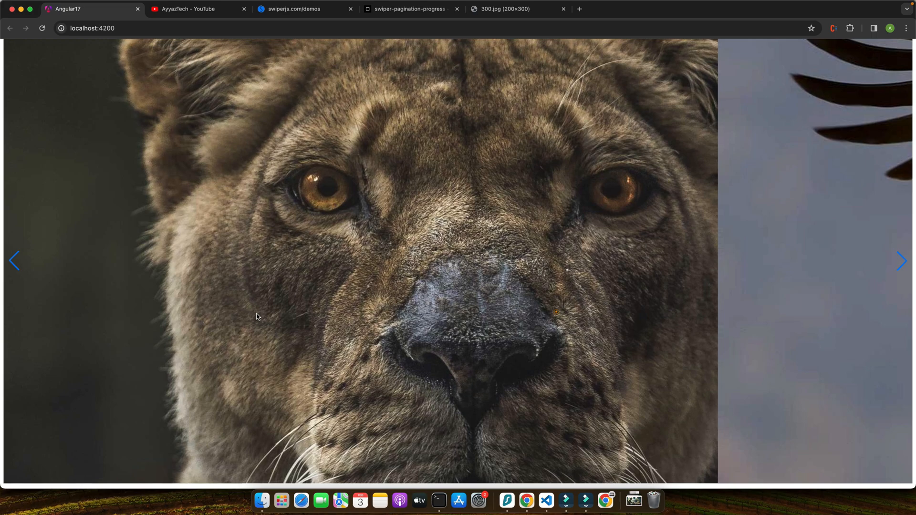
pyautogui.click(902, 261)
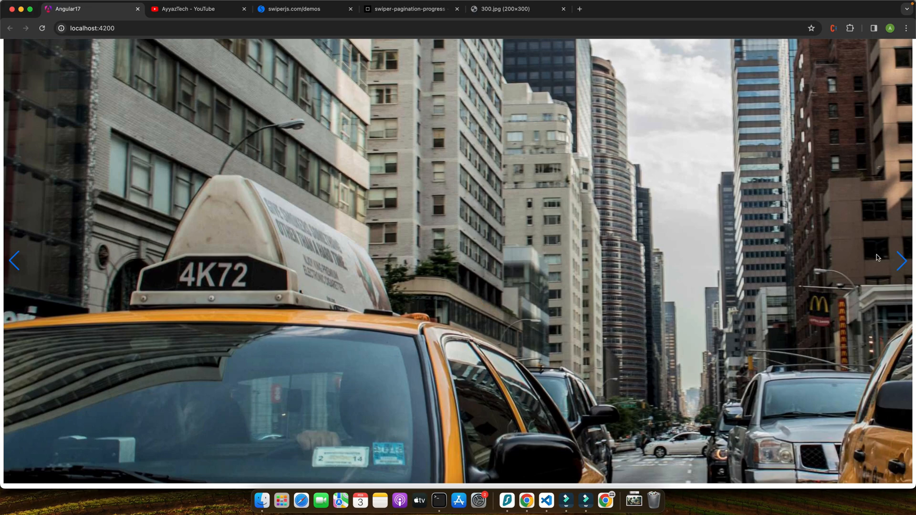
pyautogui.click(903, 261)
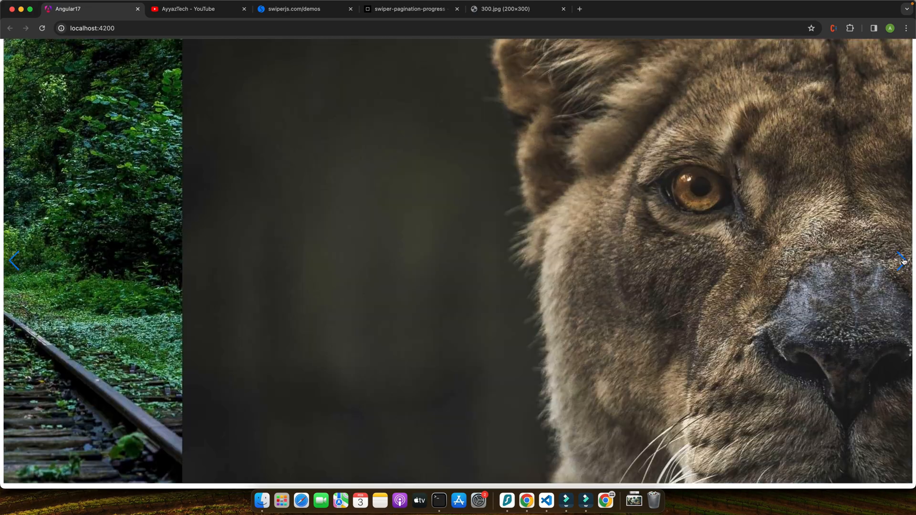
# Step: Step back through the slides to confirm looping, then return to the markup
pyautogui.click(902, 260)
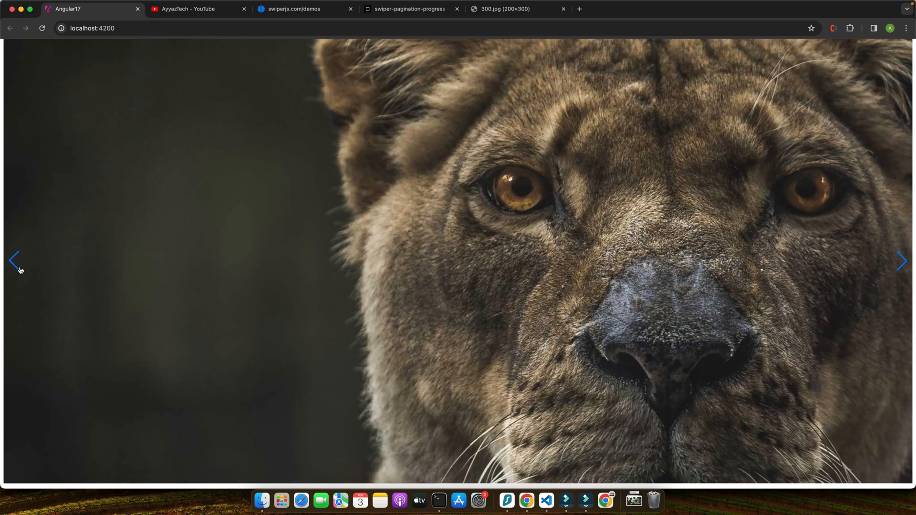
pyautogui.click(904, 261)
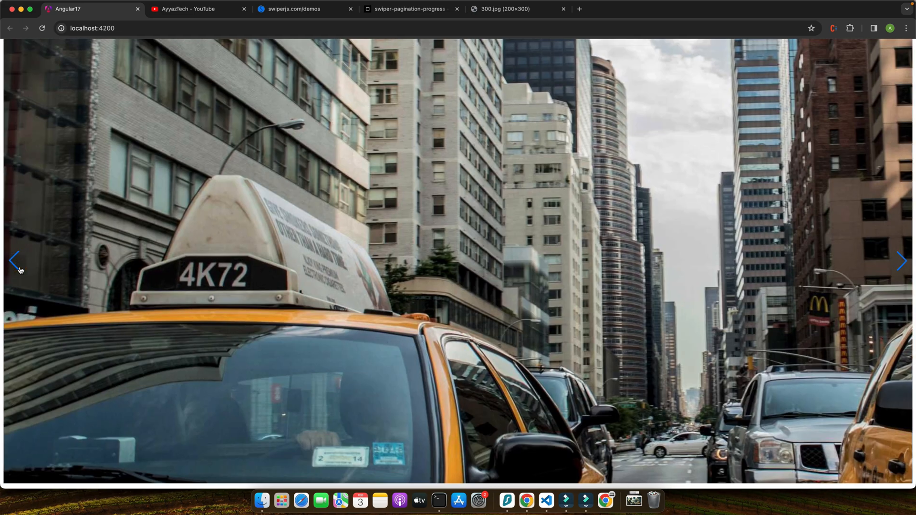
pyautogui.click(546, 500)
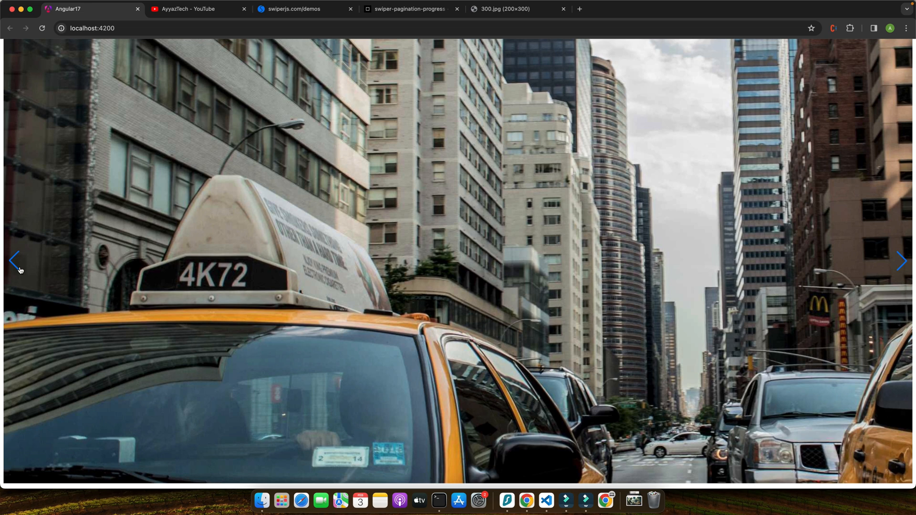
pyautogui.click(902, 264)
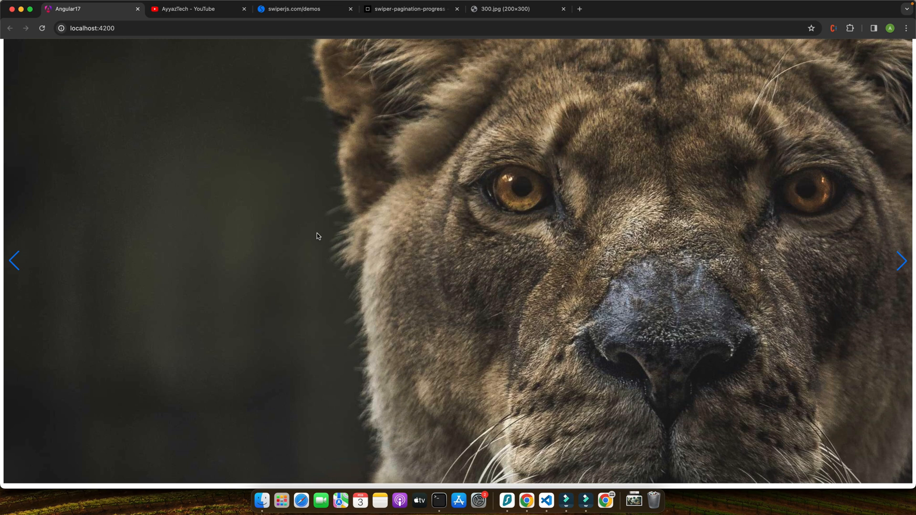
pyautogui.click(546, 505)
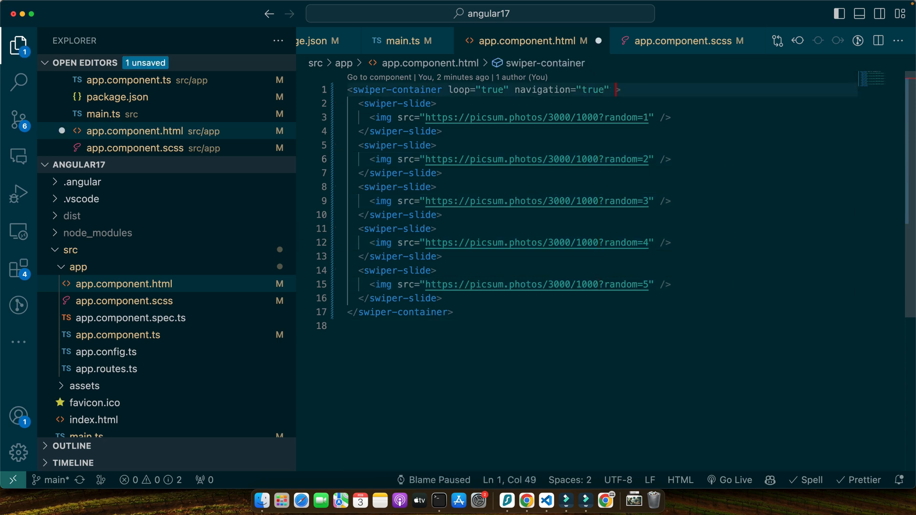
# Step: Add slides-per-view="3" to swiper-container and check three images show at once in Chrome
pyautogui.write('slides=""')
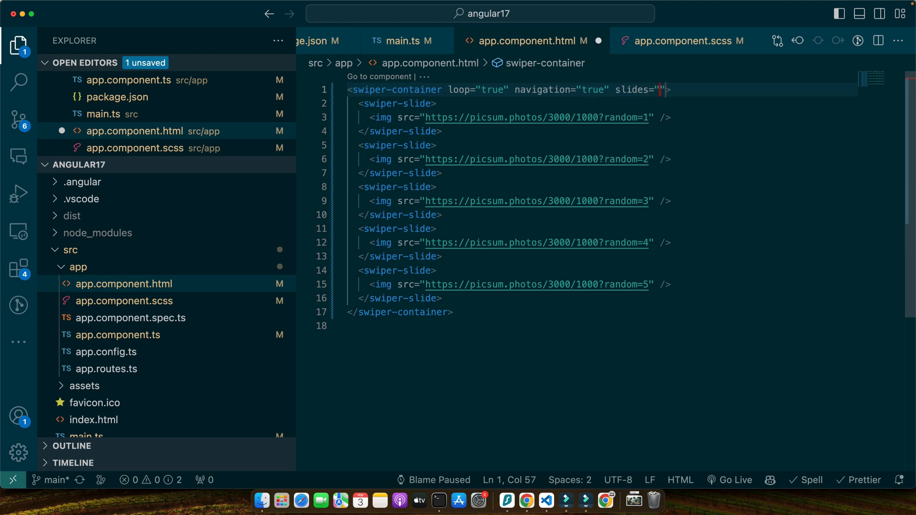
pyautogui.press('Backspace')
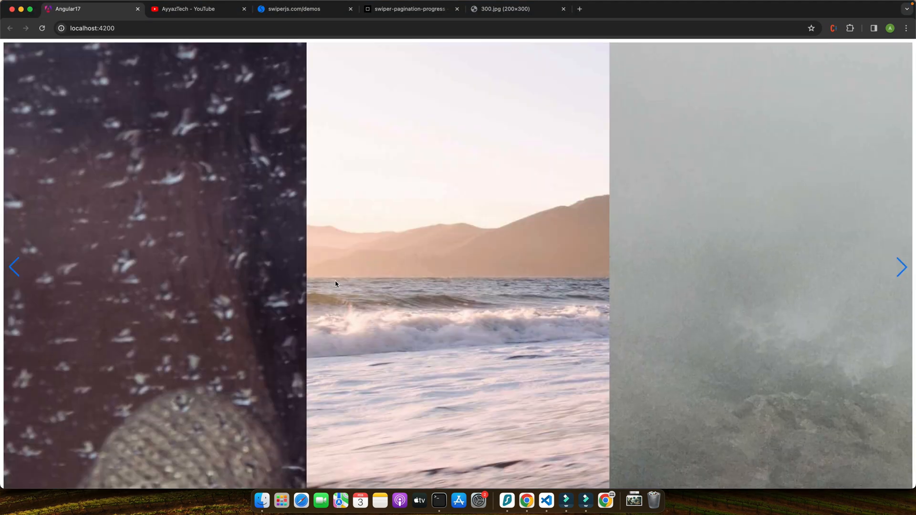
pyautogui.click(902, 267)
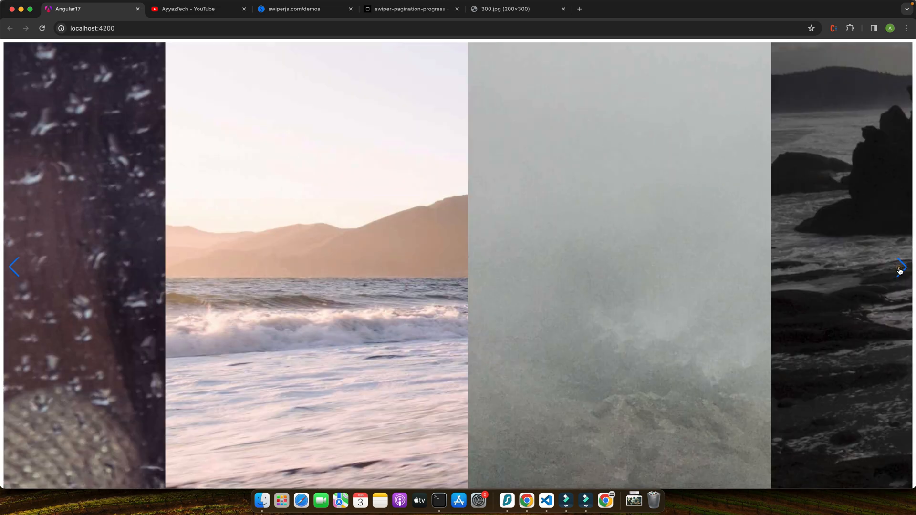
pyautogui.click(545, 501)
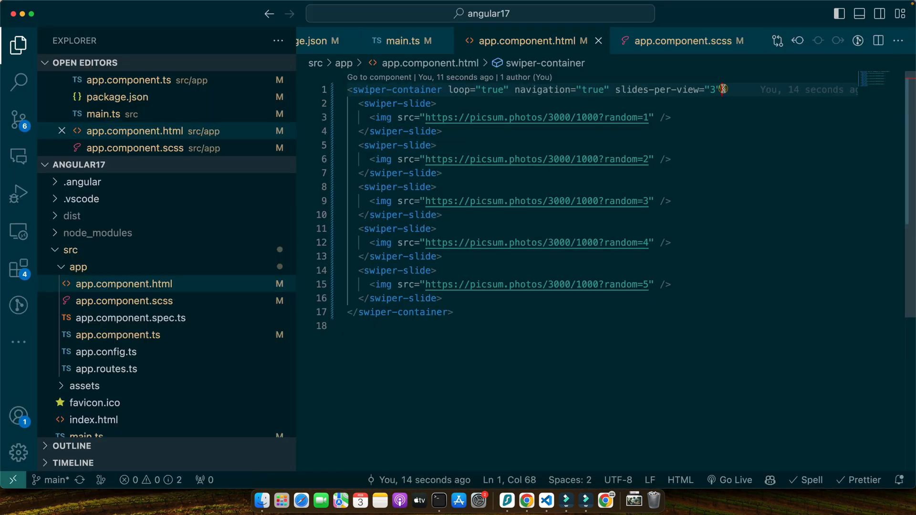
# Step: Add speed="500" to swiper-container and page through the three-across carousel
pyautogui.write('speed=""')
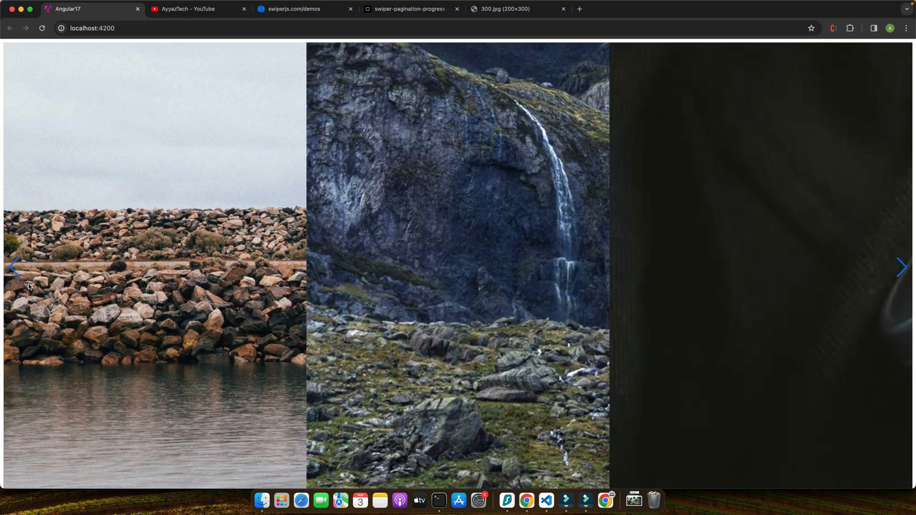
pyautogui.click(545, 501)
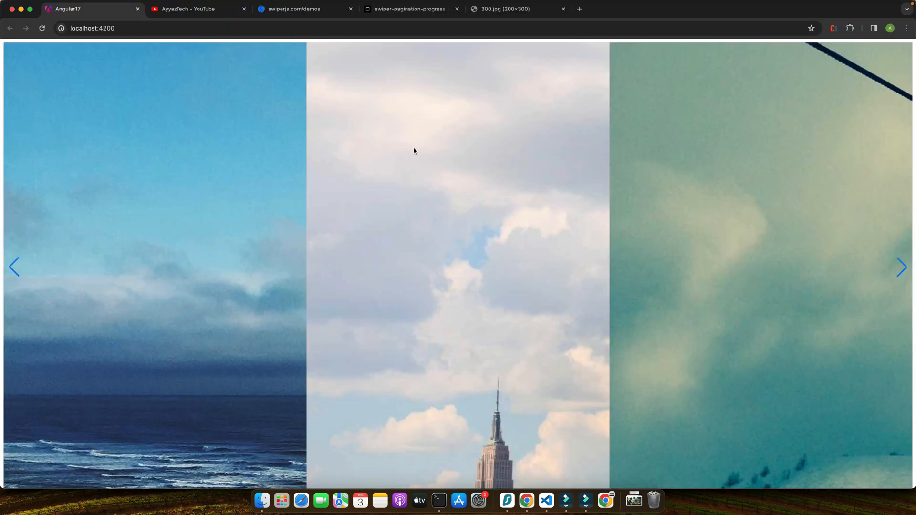
pyautogui.click(545, 504)
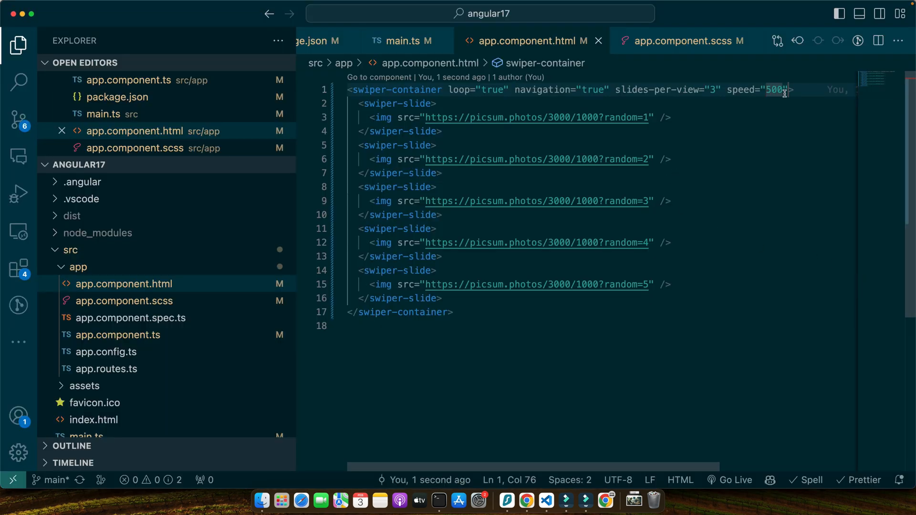
# Step: Replace slides-per-view with pagination="true" and select the first swiper-slide tag for multi-edit
pyautogui.write('pagination="true')
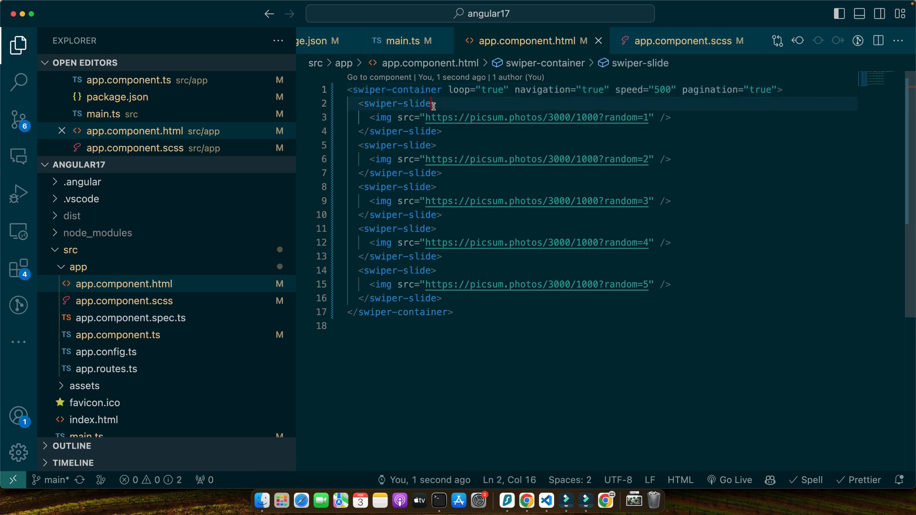
pyautogui.doubleClick(399, 103)
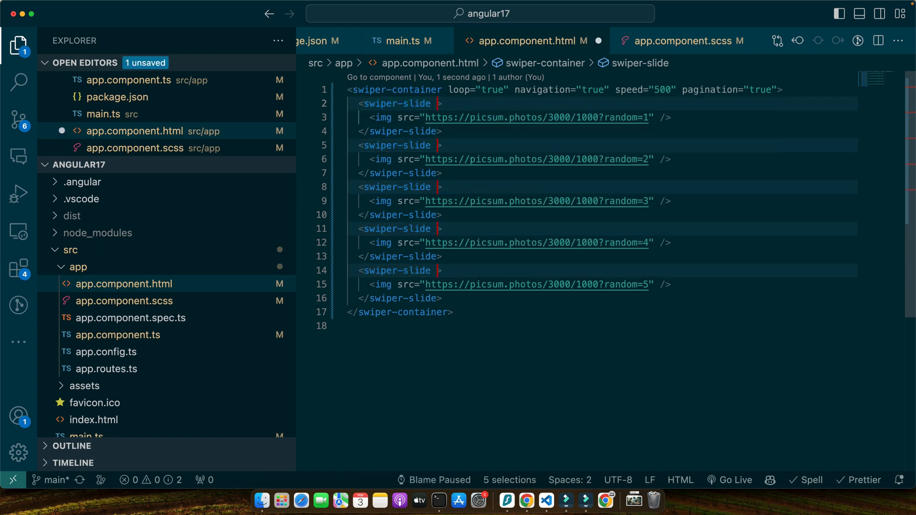
# Step: Add lazy="true" to every swiper-slide and loading="lazy" to each img
pyautogui.write('lazy="true"')
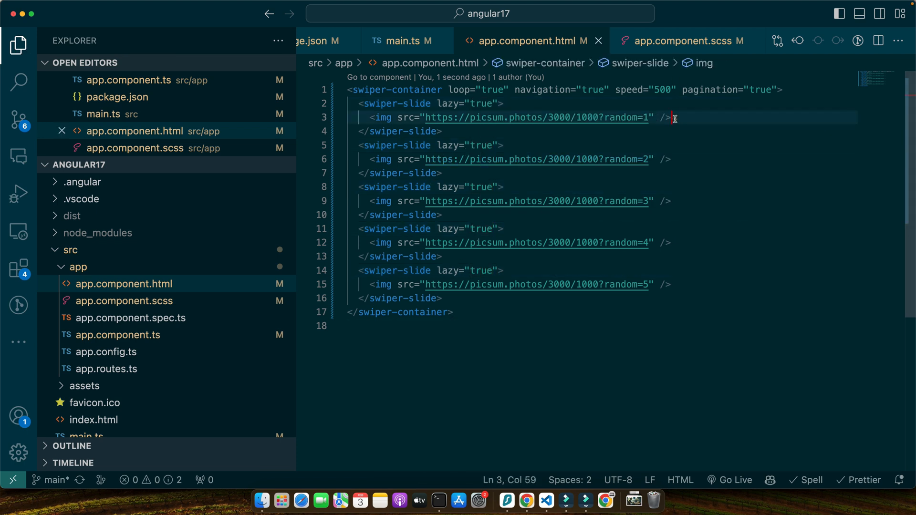
pyautogui.write('loading=""')
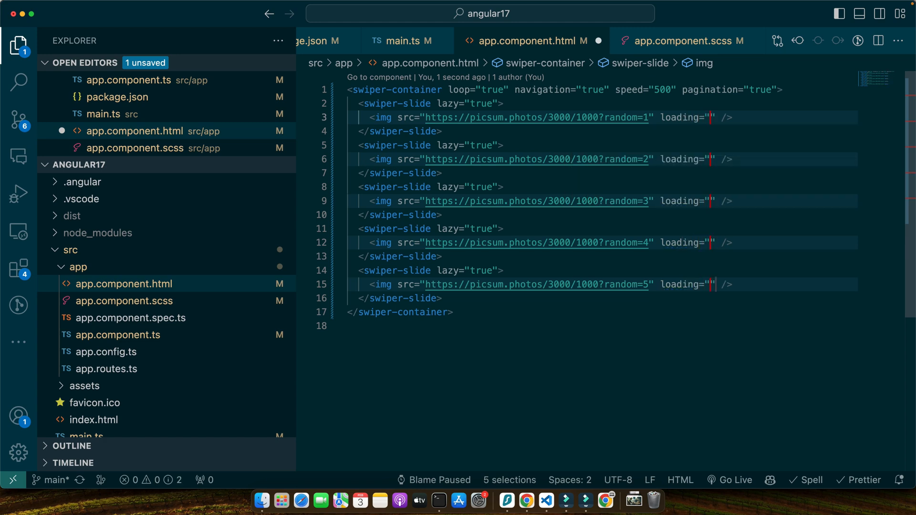
pyautogui.write('lazy')
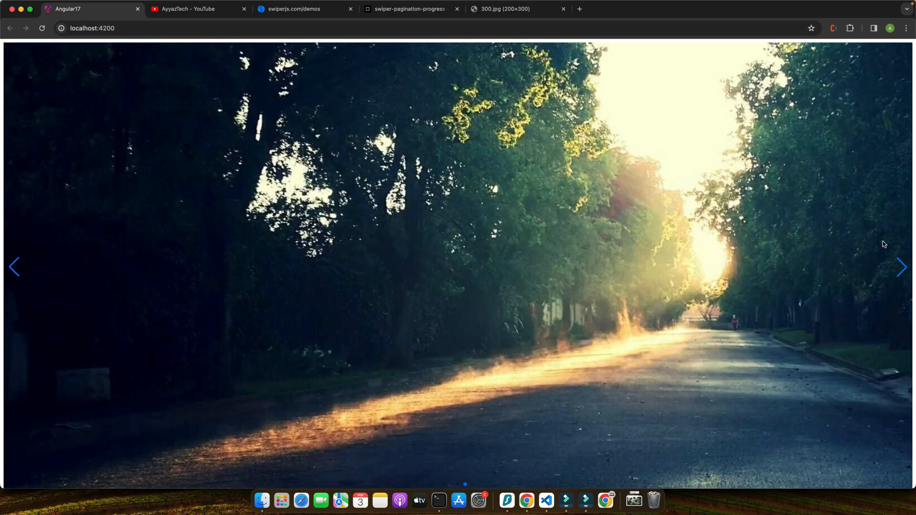
# Step: Advance the slider once and inspect the page in DevTools to see the lazy slide img
pyautogui.click(902, 267)
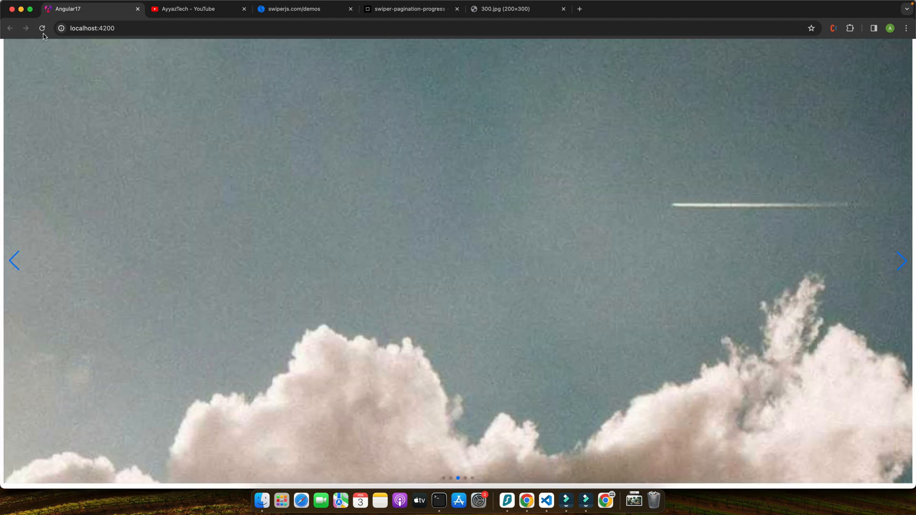
pyautogui.rightClick(386, 263)
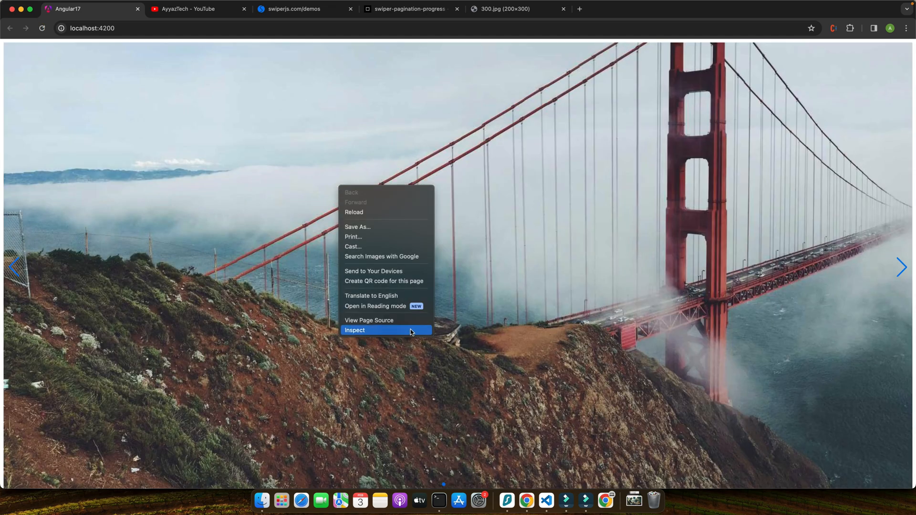
pyautogui.click(355, 330)
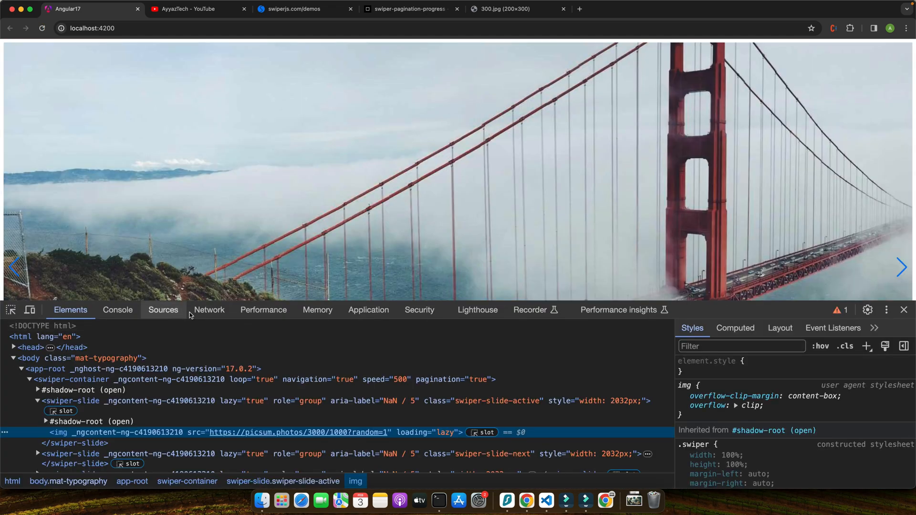
# Step: Show only image requests in the DevTools Network panel
pyautogui.click(209, 309)
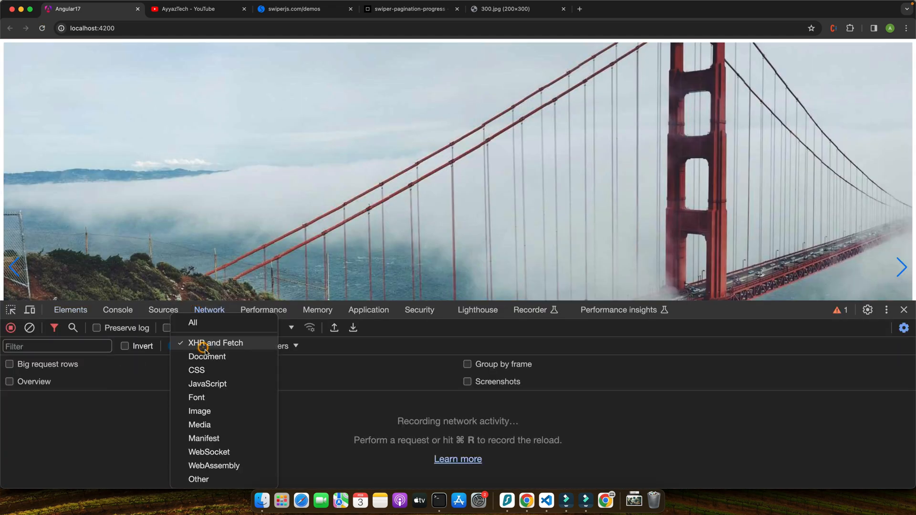
pyautogui.click(199, 410)
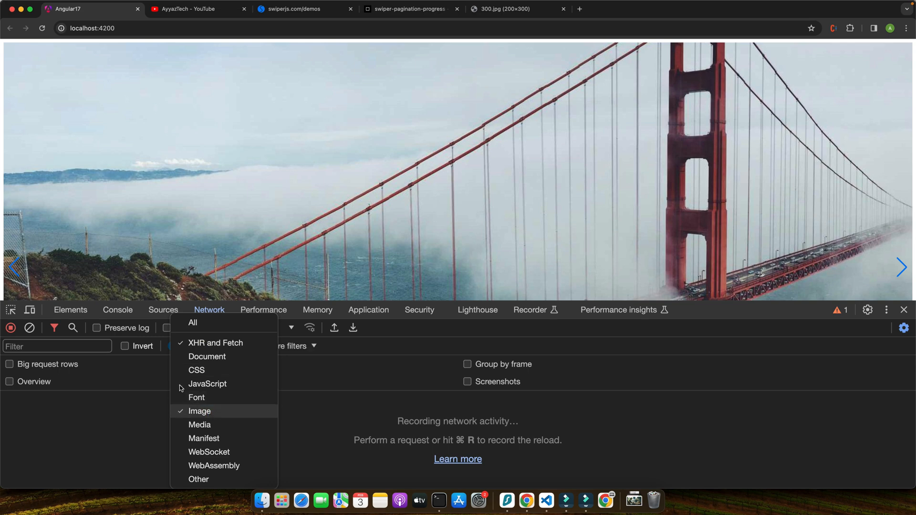
pyautogui.click(215, 343)
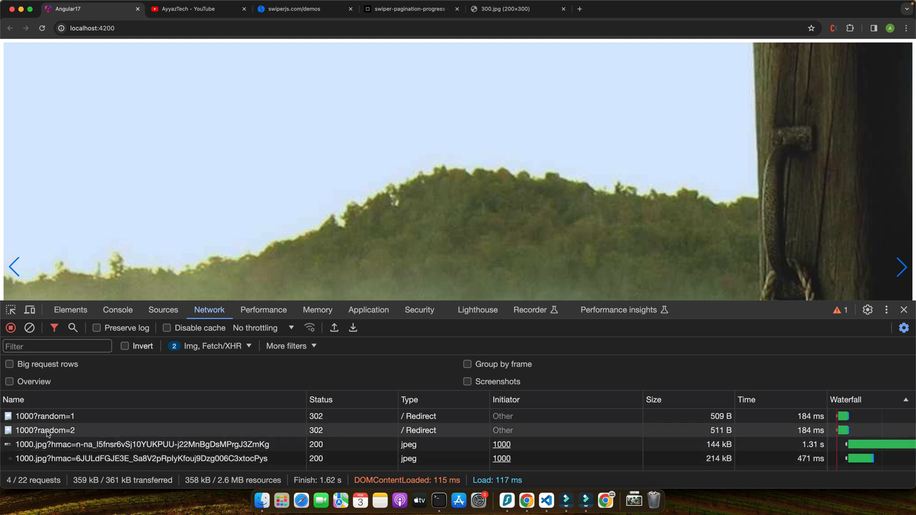
pyautogui.moveTo(99, 449)
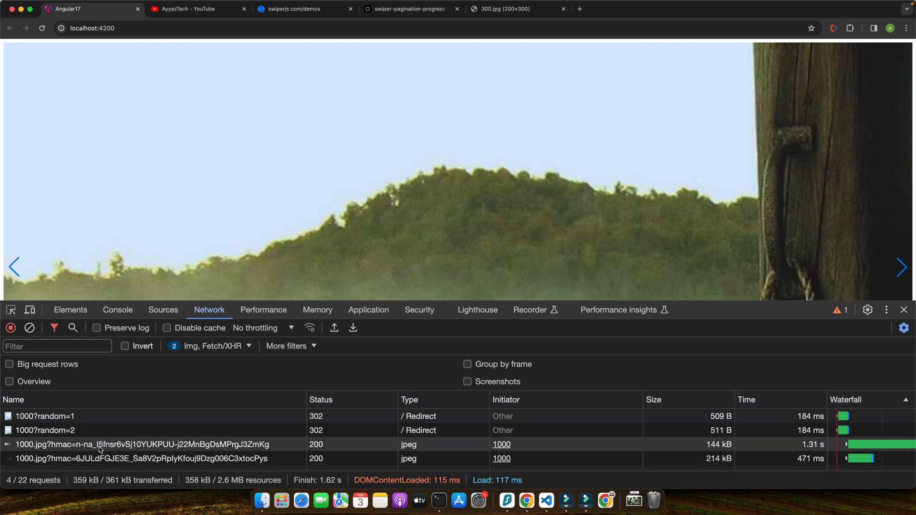
pyautogui.moveTo(142, 469)
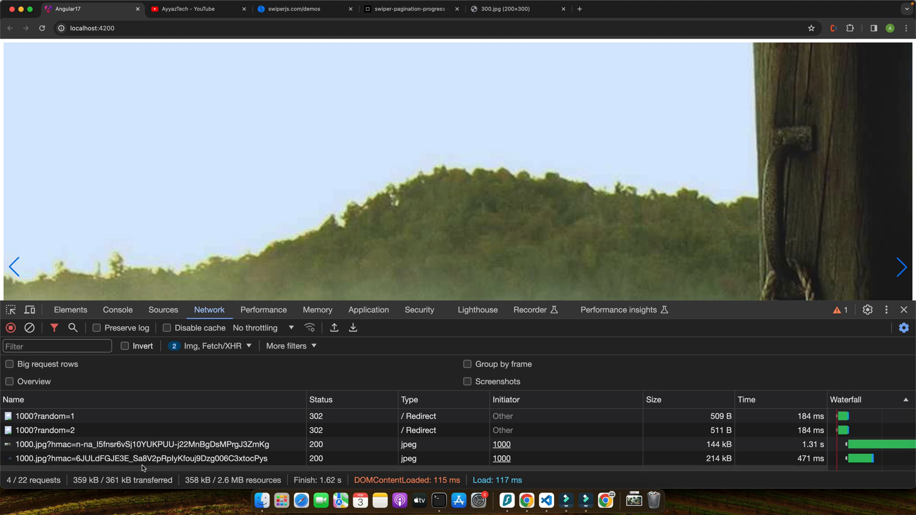
pyautogui.moveTo(836, 252)
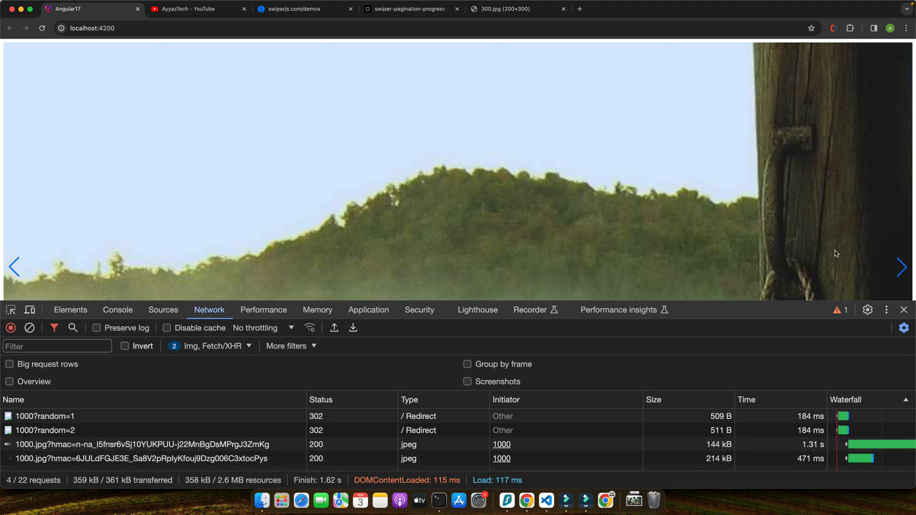
pyautogui.moveTo(895, 291)
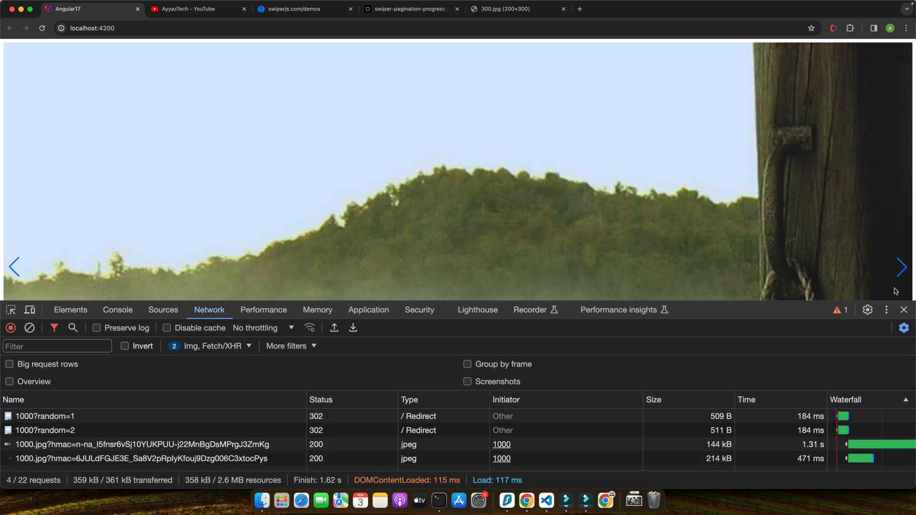
pyautogui.moveTo(907, 254)
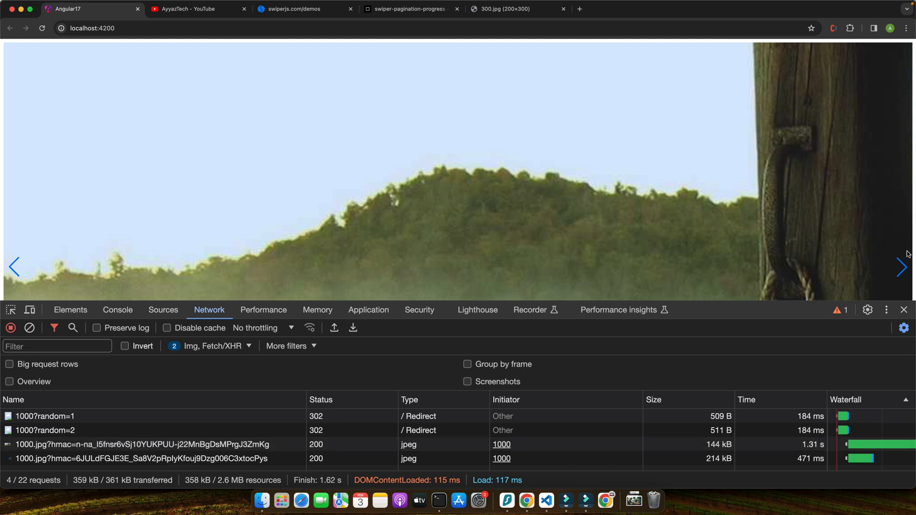
# Step: Advance the slider and watch random=3 and random=4 images get requested only when reached
pyautogui.click(902, 267)
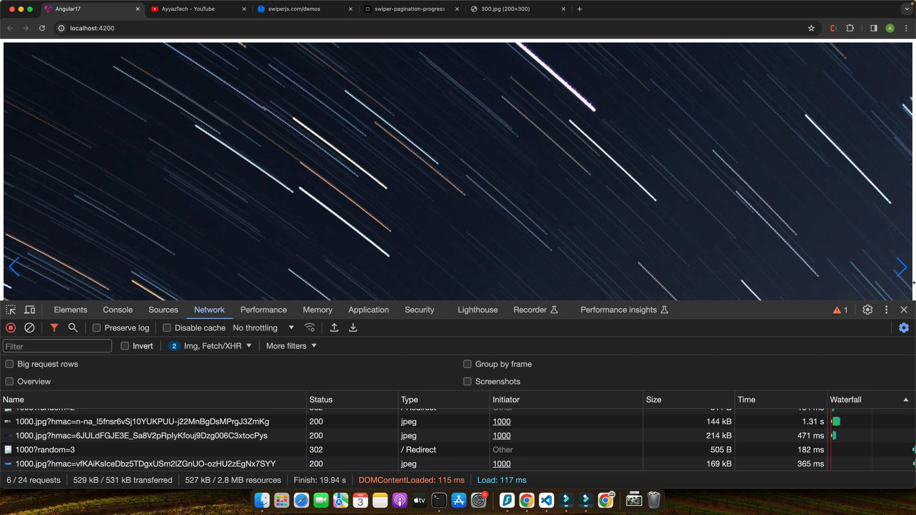
pyautogui.click(904, 267)
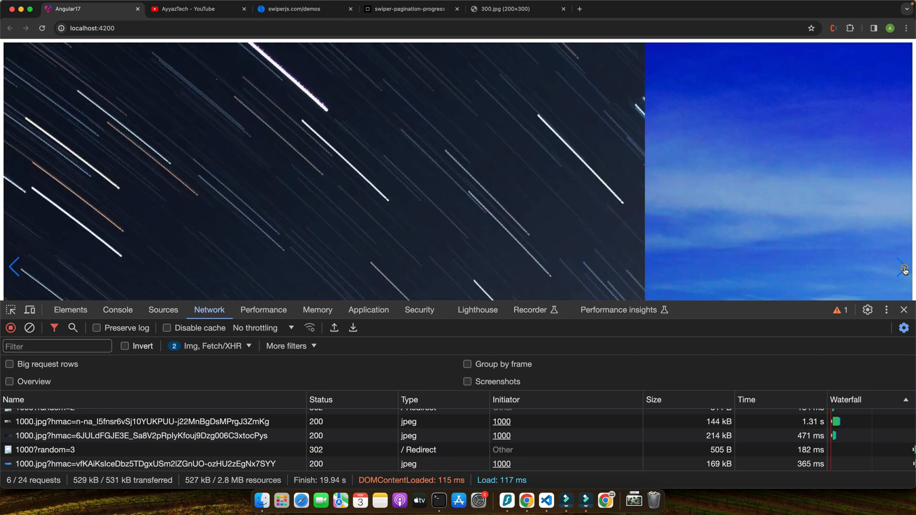
pyautogui.click(904, 268)
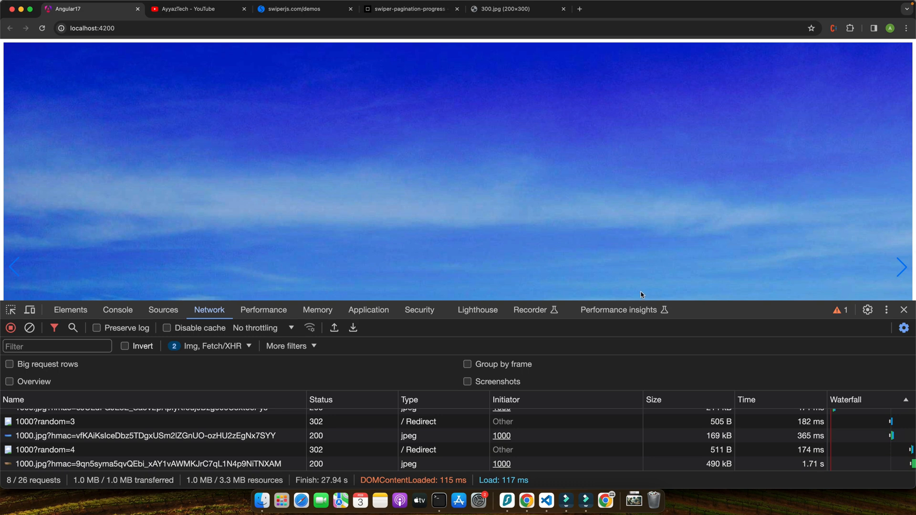
pyautogui.click(566, 501)
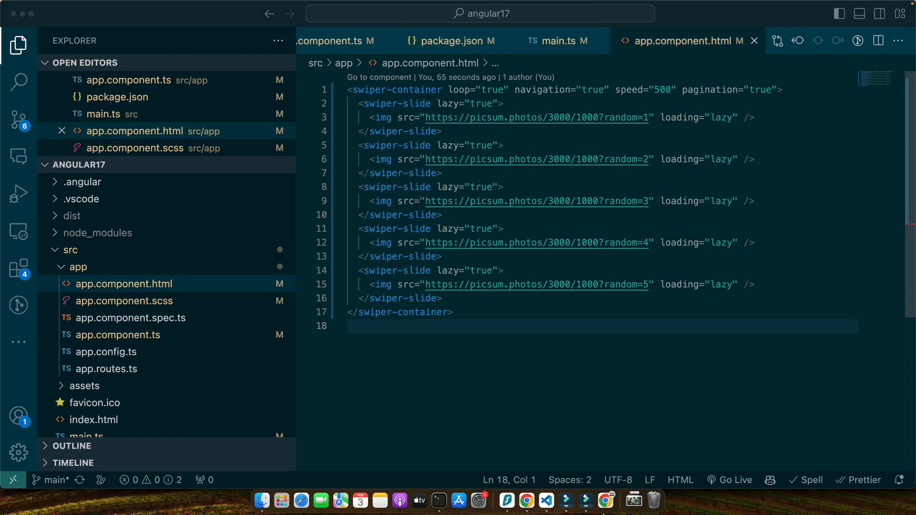
pyautogui.moveTo(527, 501)
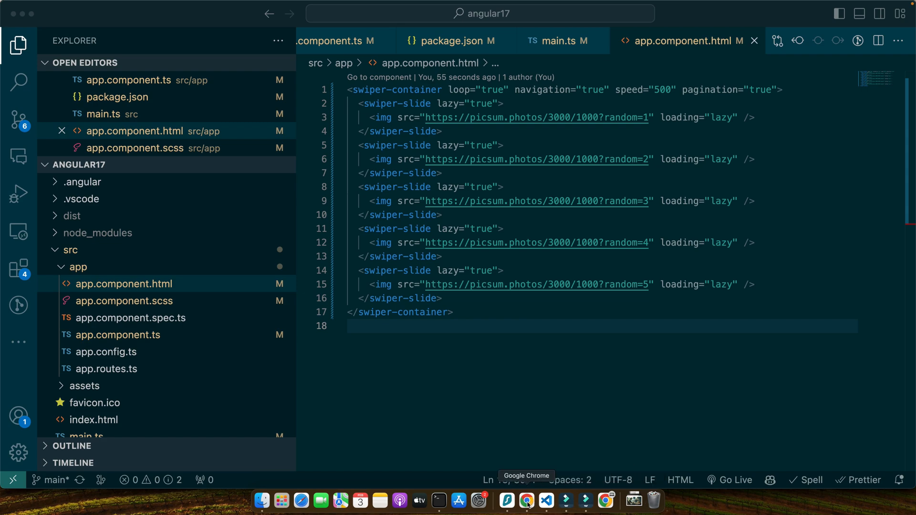
# Step: Scroll the Swiper demos page to the Effect cards demo
pyautogui.click(525, 501)
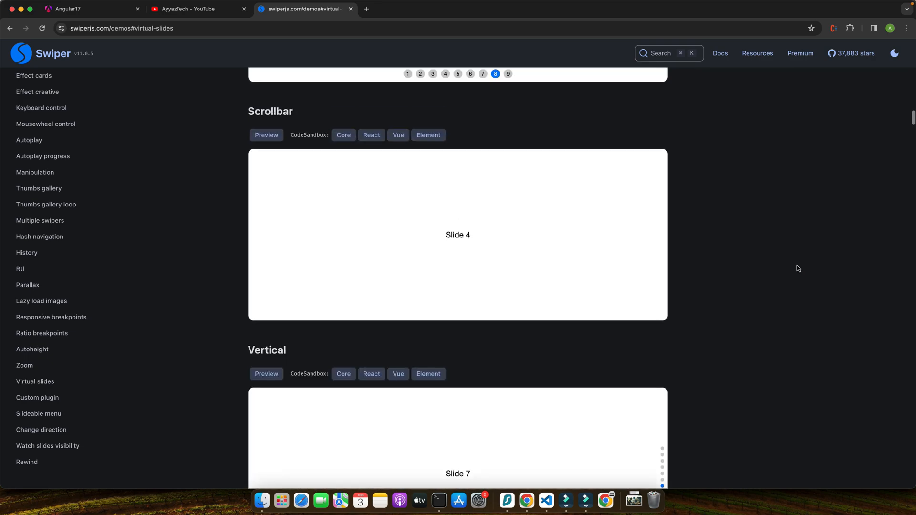
pyautogui.scroll(-3)
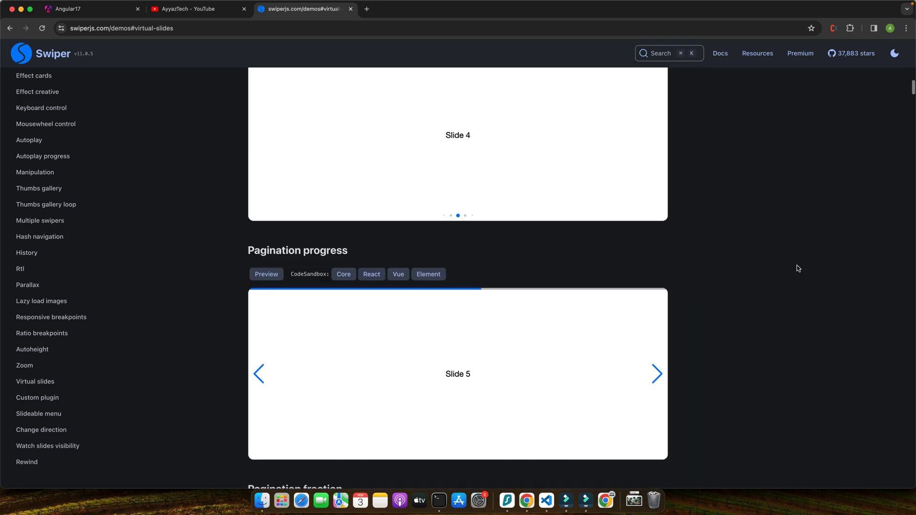
pyautogui.scroll(-3)
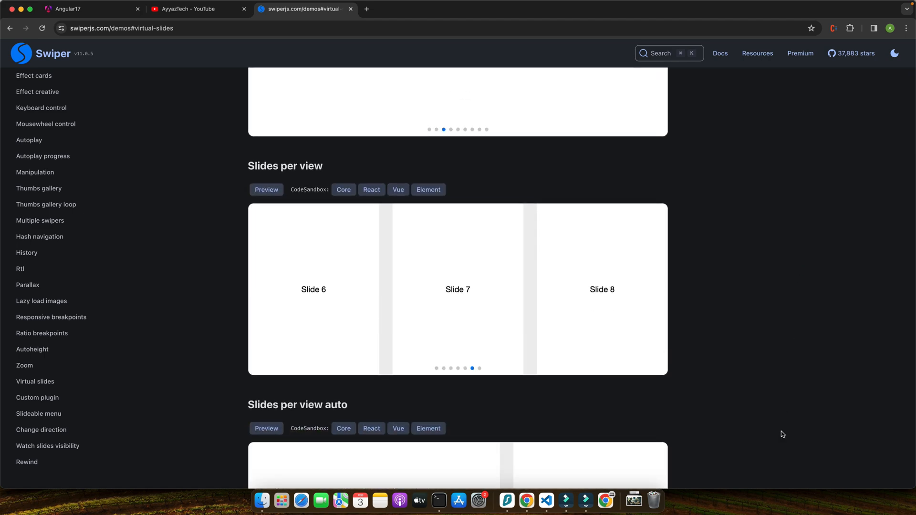
pyautogui.scroll(-3)
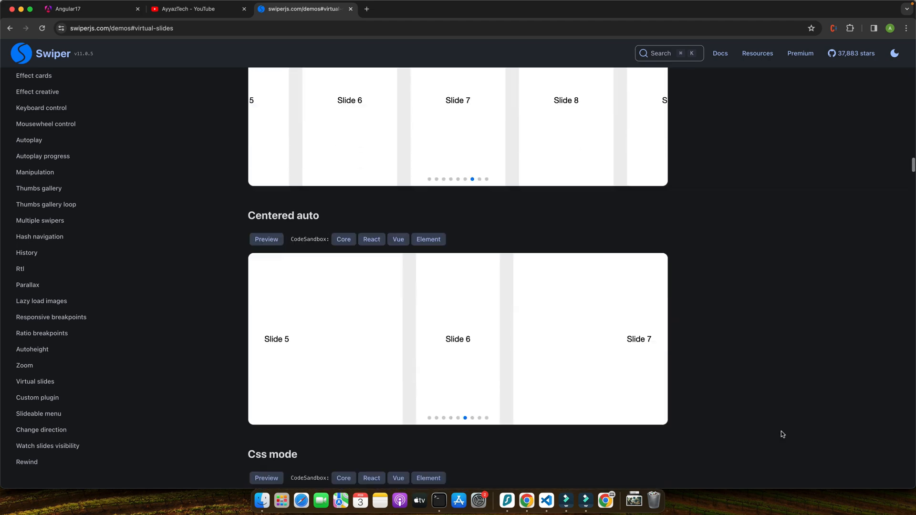
pyautogui.scroll(-3)
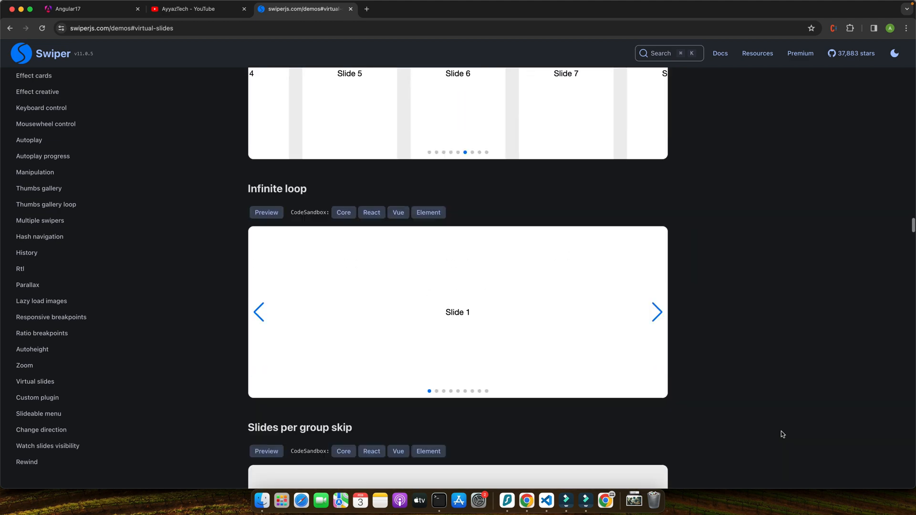
pyautogui.scroll(3)
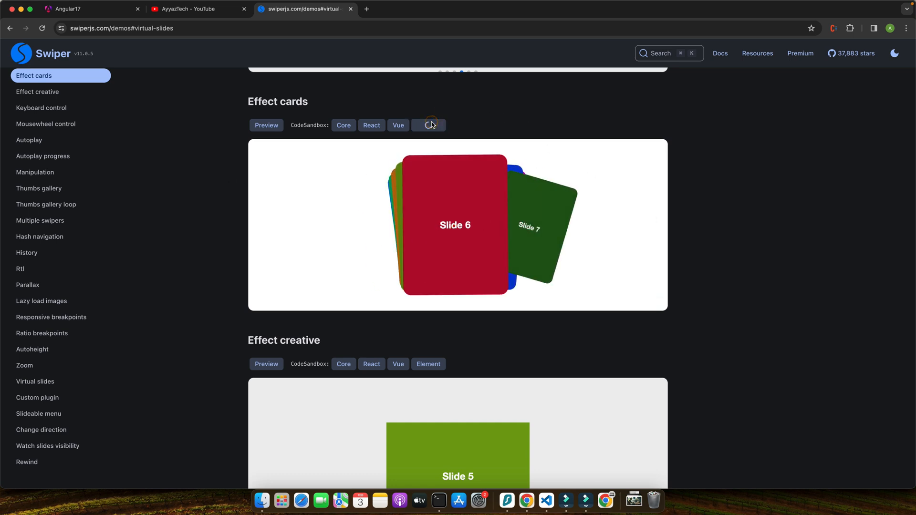
# Step: Open the Effect cards CodeSandbox and add effect="cards" grab-cursor="true" to swiper-container
pyautogui.click(429, 125)
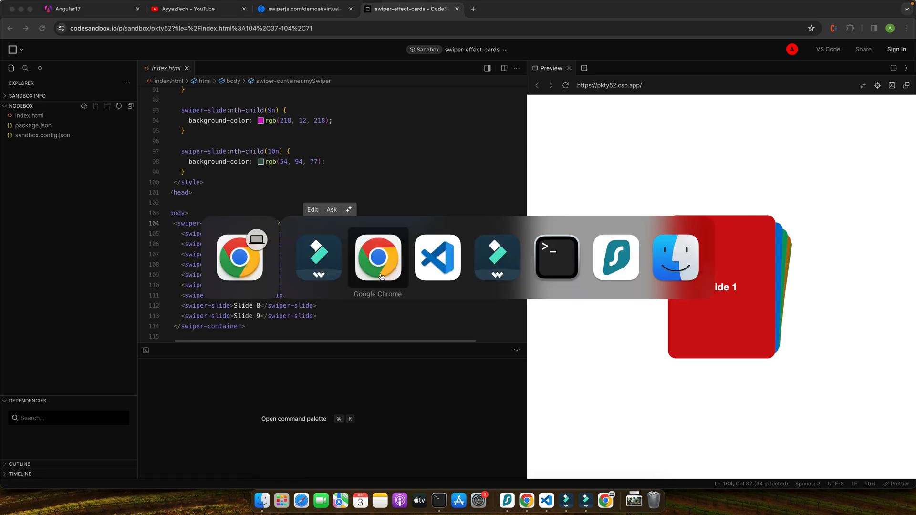
pyautogui.click(437, 257)
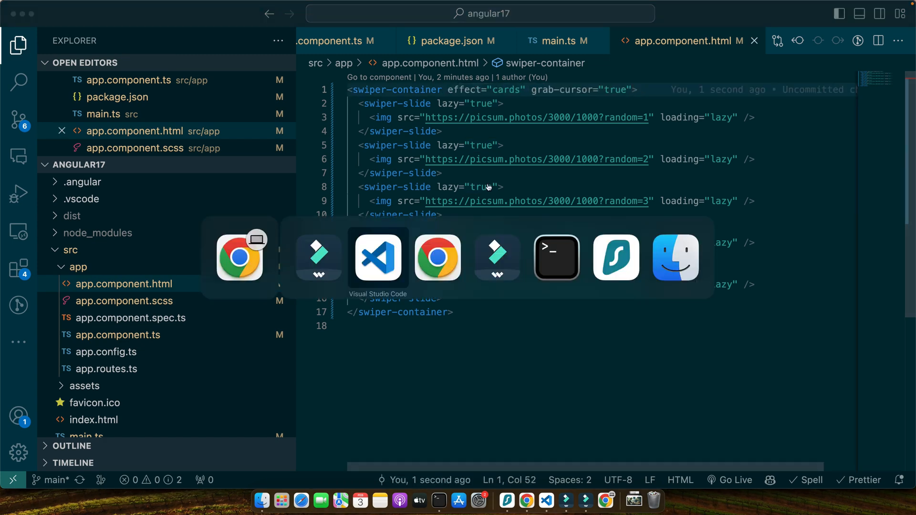
# Step: Reload localhost:4200 in Chrome and try the card-effect slider showing oversized stacked cards
pyautogui.click(436, 256)
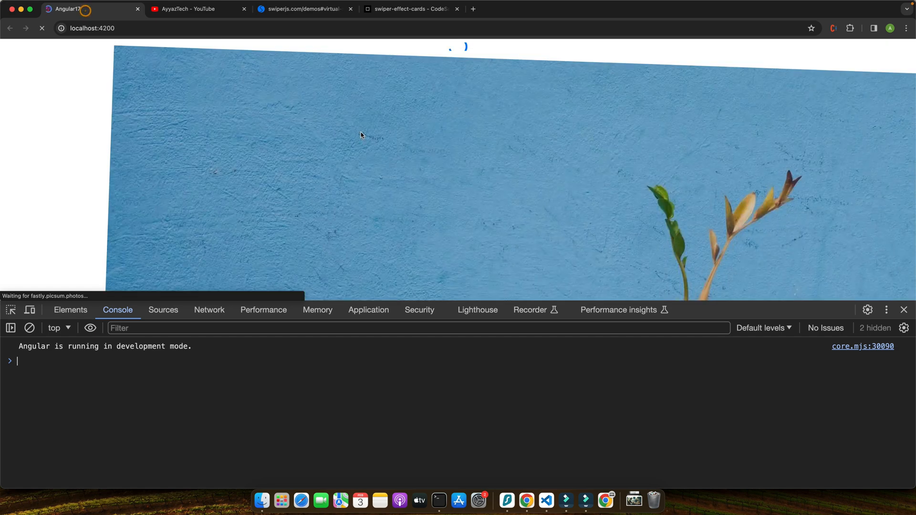
pyautogui.click(903, 310)
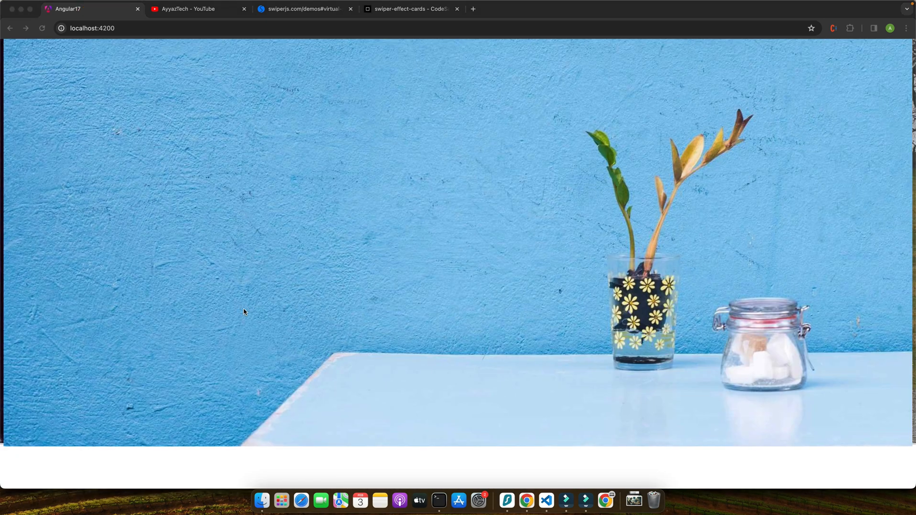
pyautogui.click(546, 501)
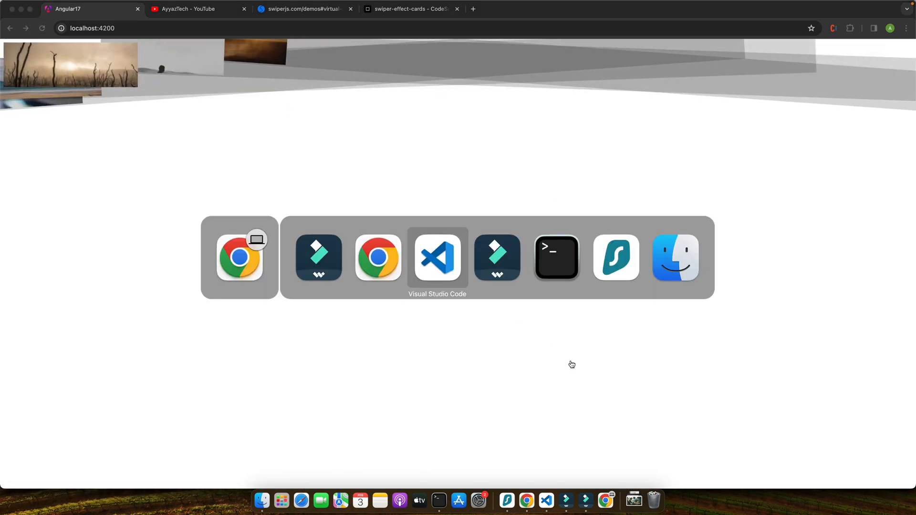
# Step: Add style="width: 300px" to the swiper-container opening tag in the component template
pyautogui.click(437, 258)
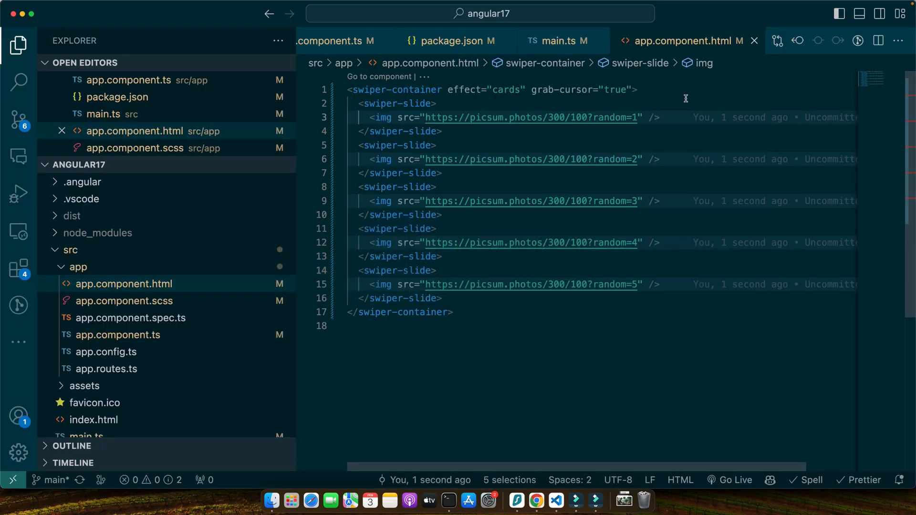
pyautogui.click(627, 90)
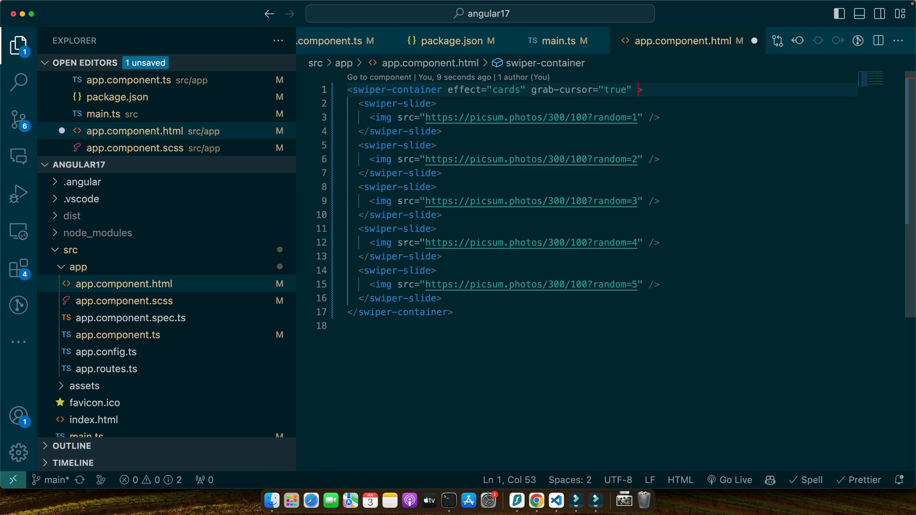
pyautogui.write('style="width')
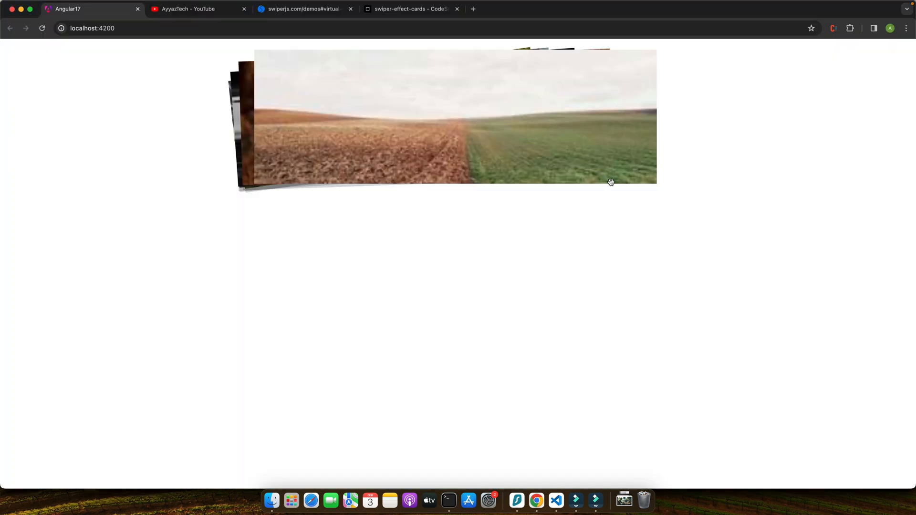
# Step: Multi-edit all five picsum image URLs to request 800-pixel dimensions
pyautogui.click(555, 501)
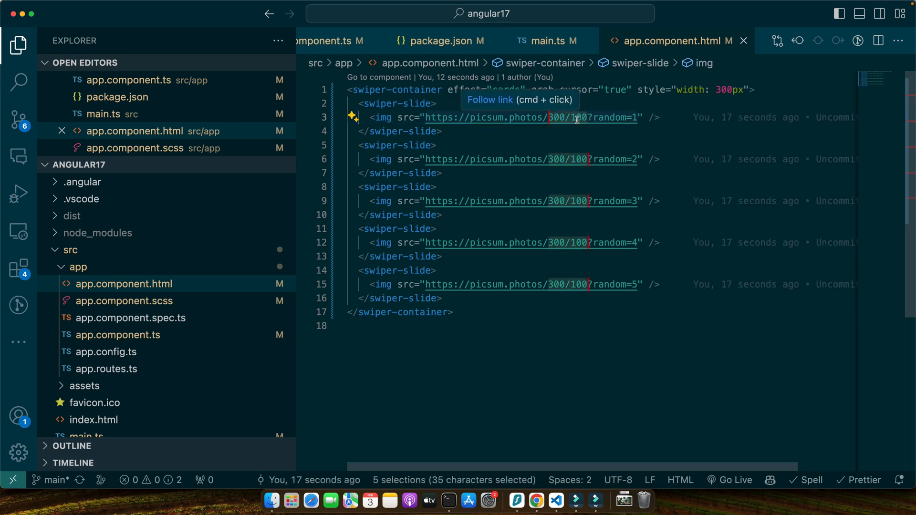
pyautogui.write('800')
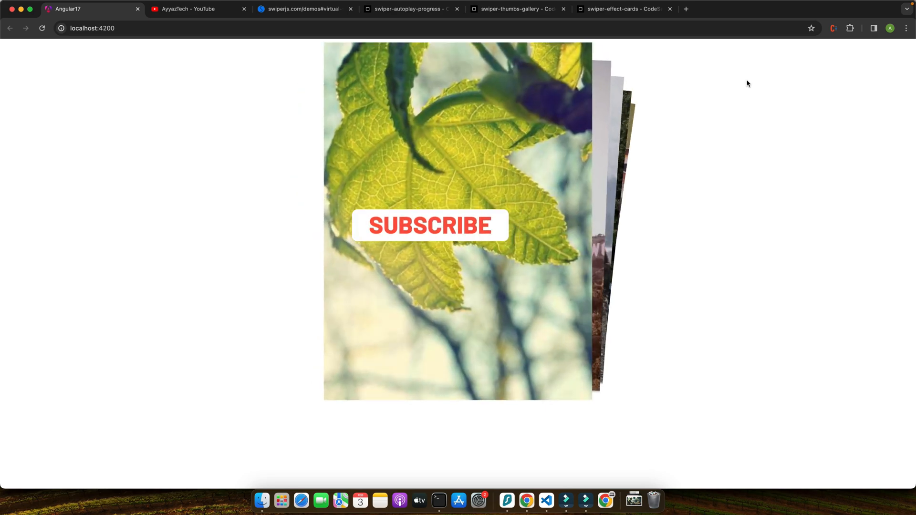
# Step: View localhost:4200 in Chrome showing the narrow column of tall stacked image cards
pyautogui.click(430, 225)
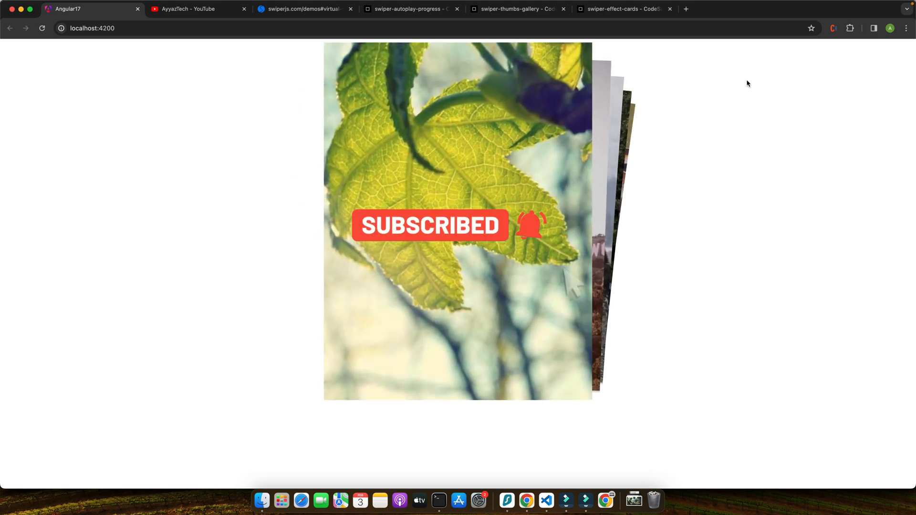